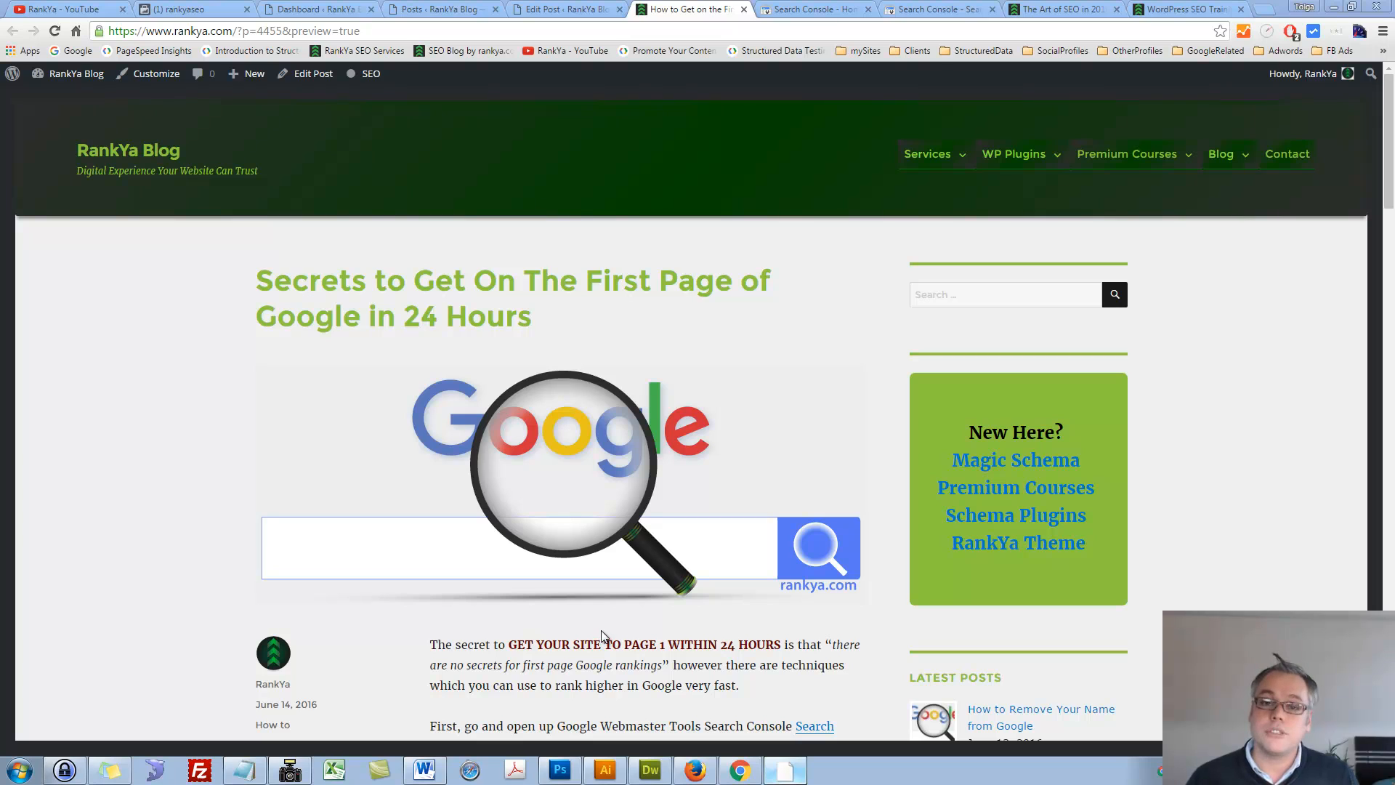
mouse_move(591, 445)
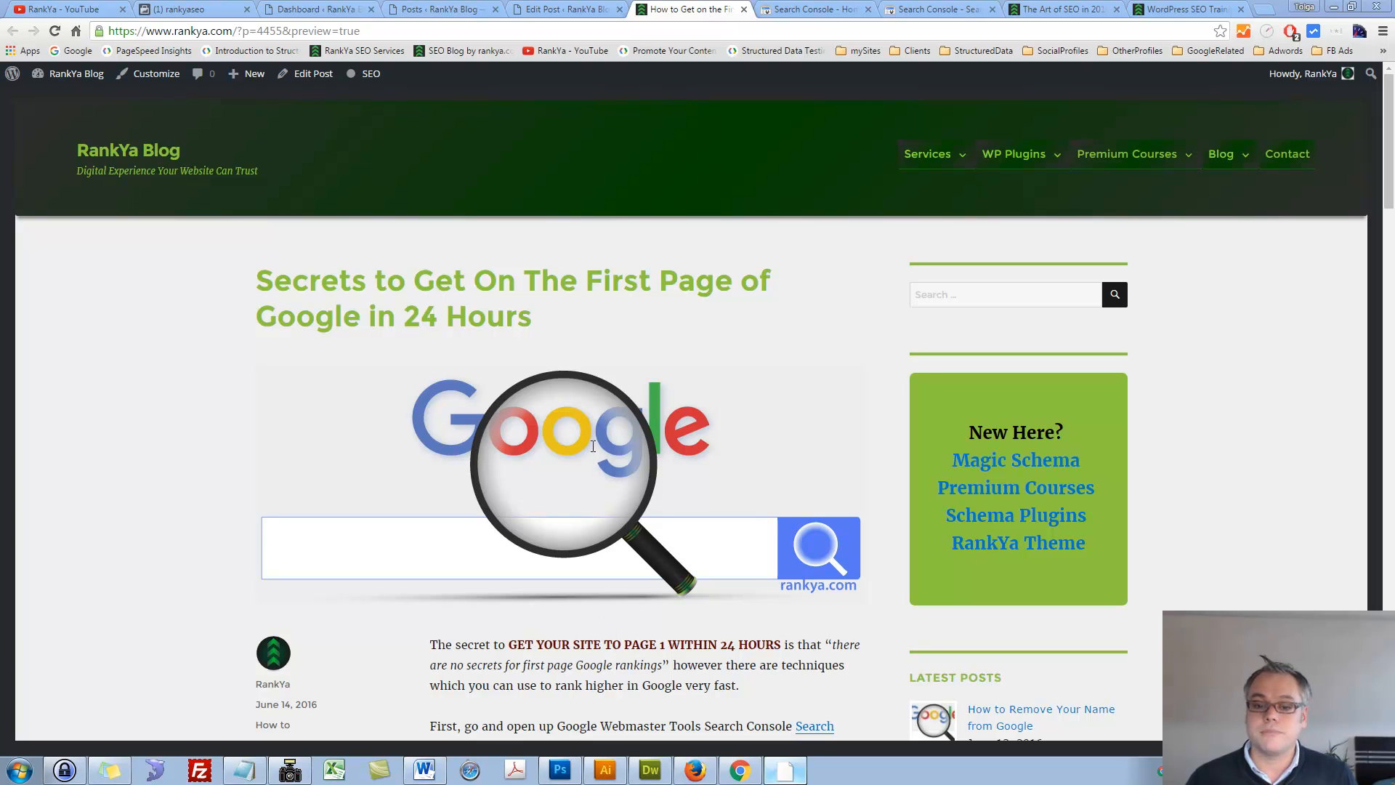
Bring up the Search Console property list showing the rankya.com property variants.
left_click(810, 10)
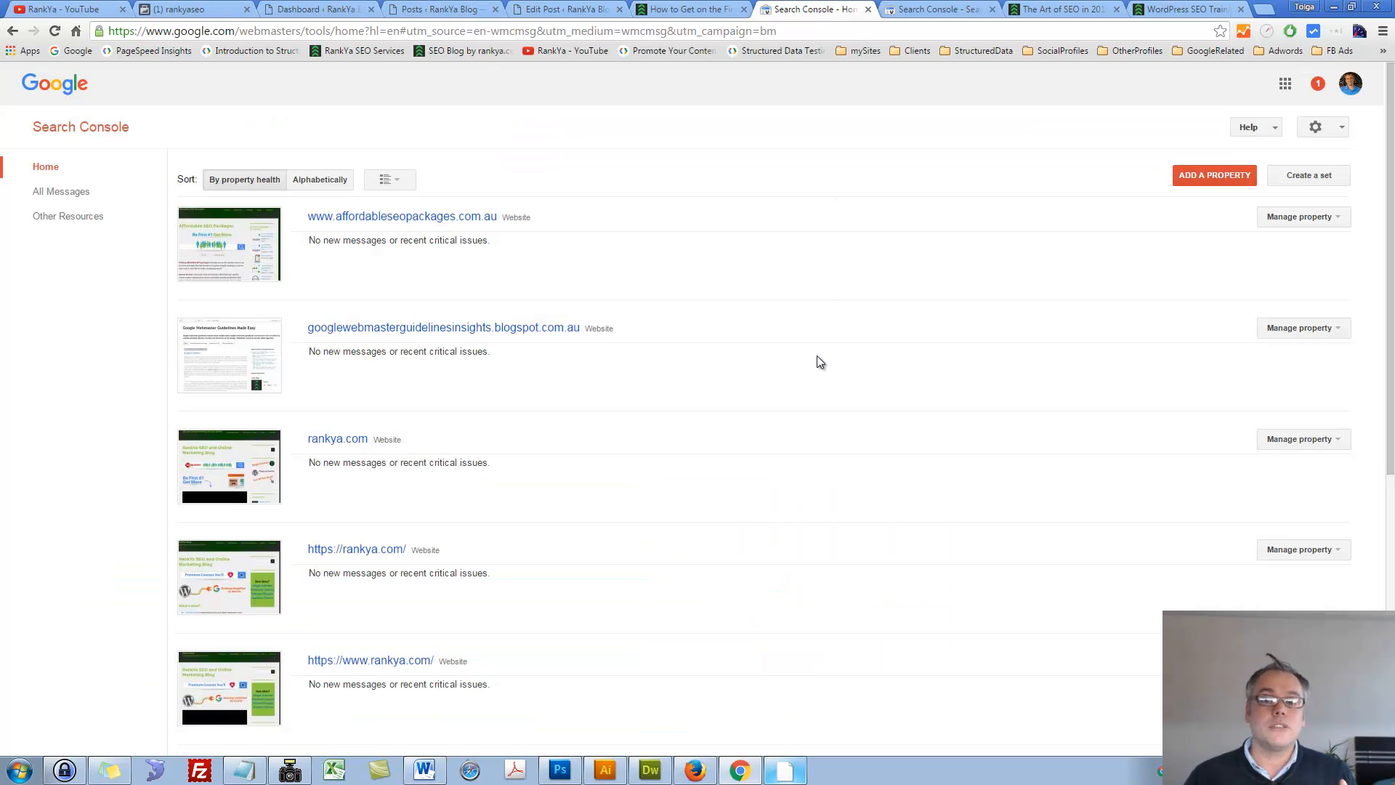
mouse_move(817, 372)
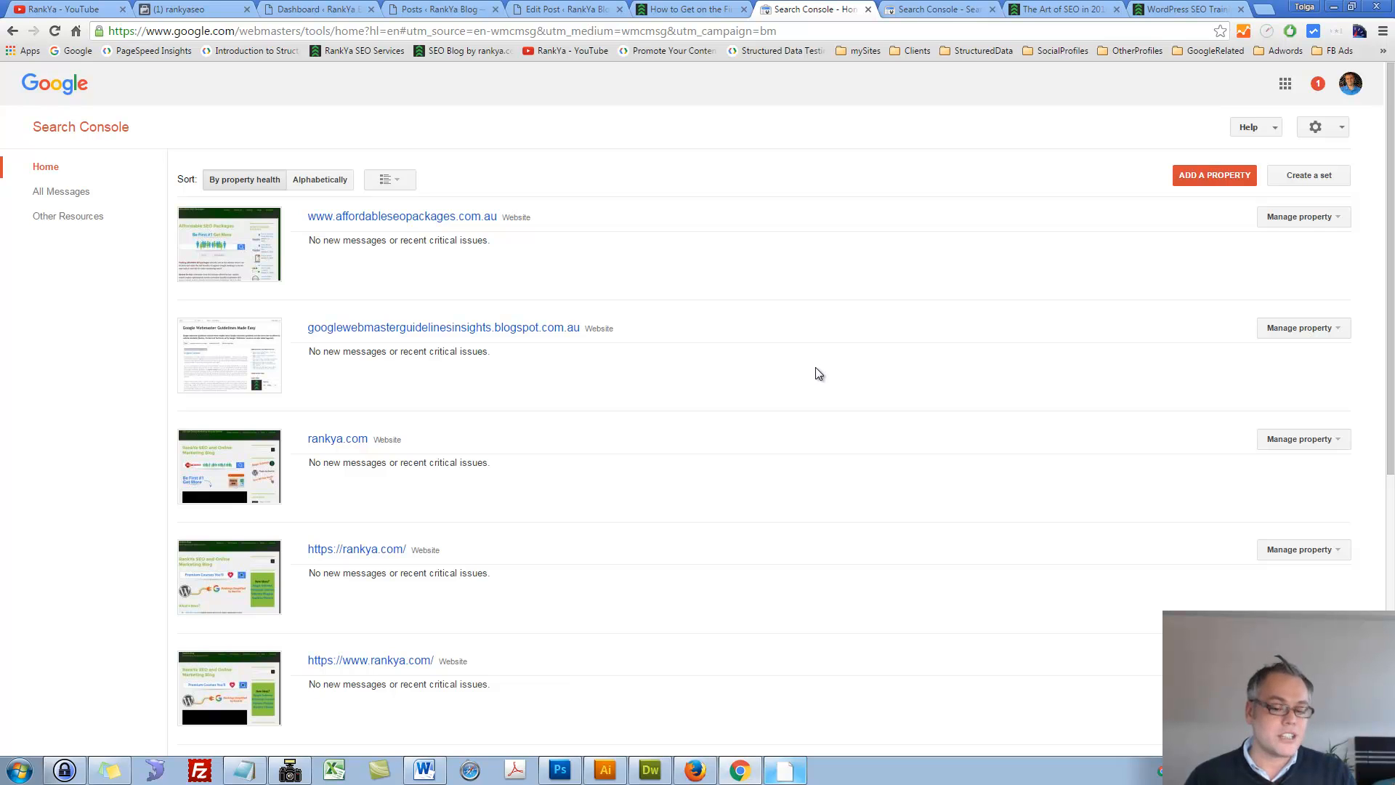
mouse_move(808, 397)
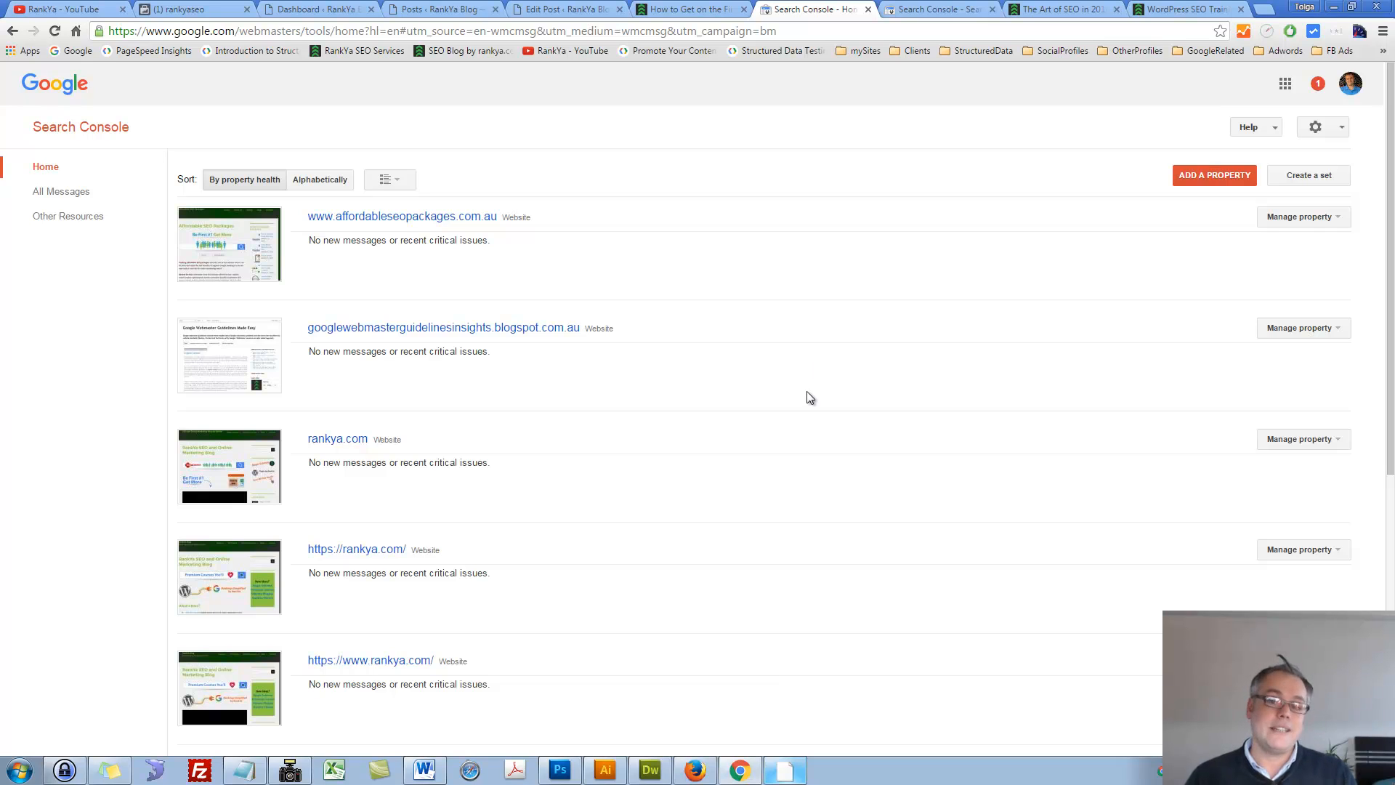
mouse_move(436, 667)
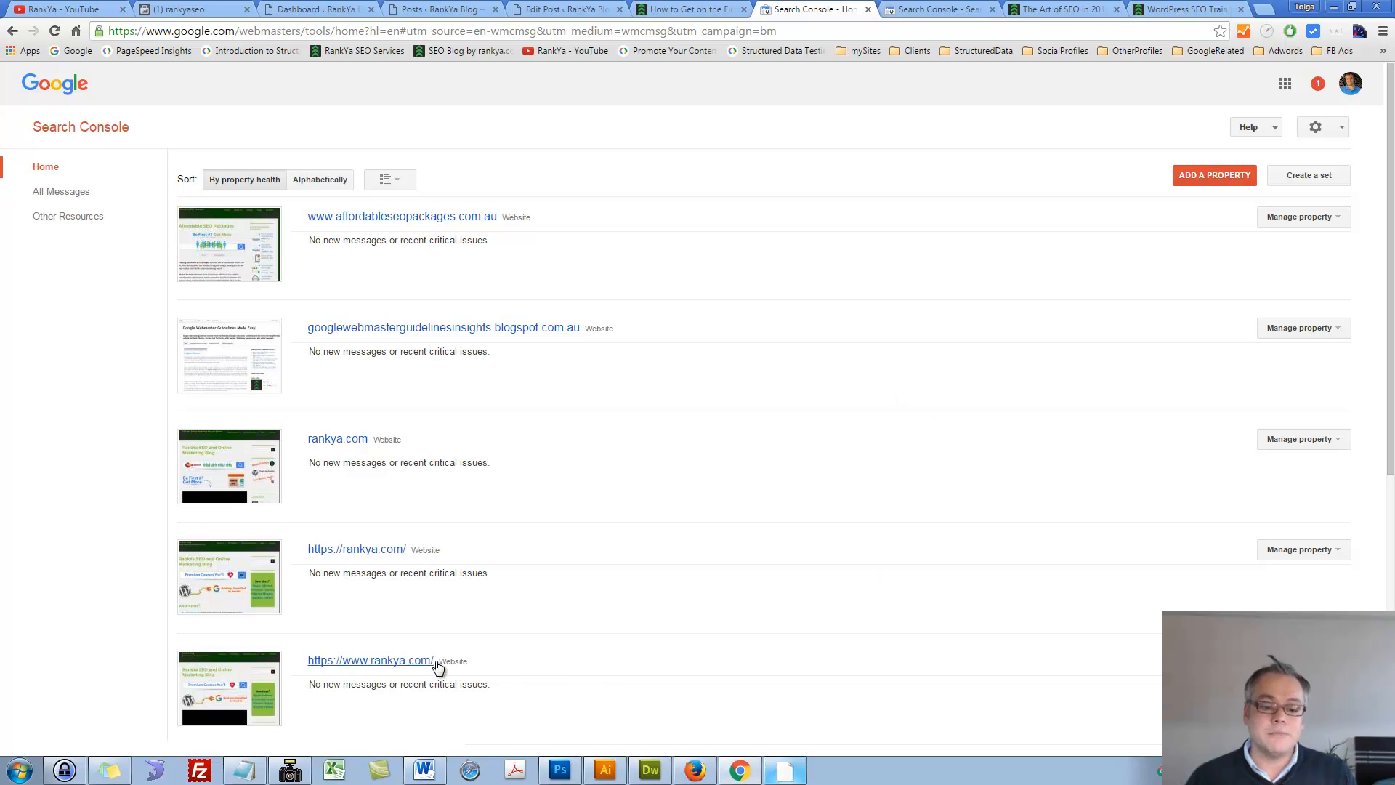
mouse_move(360, 669)
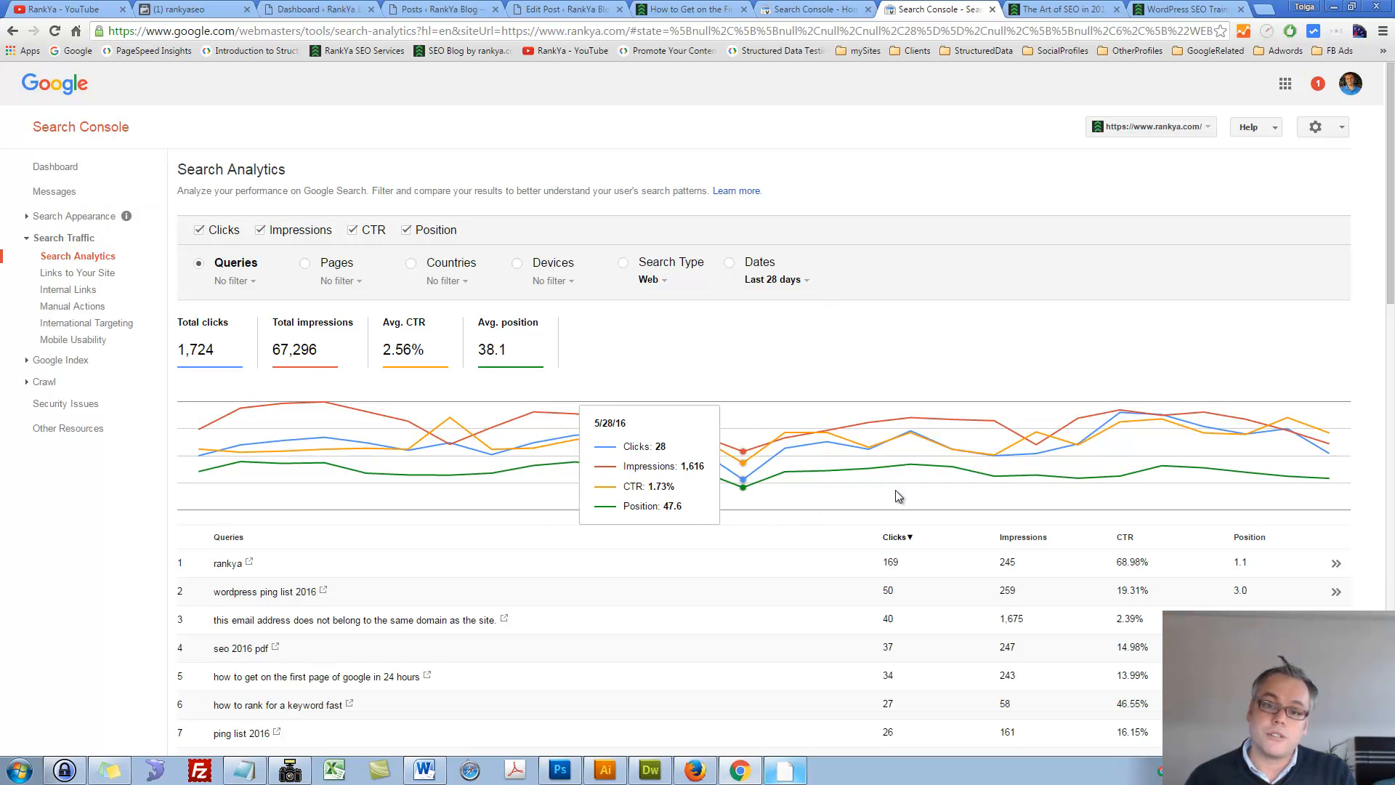
mouse_move(1124, 440)
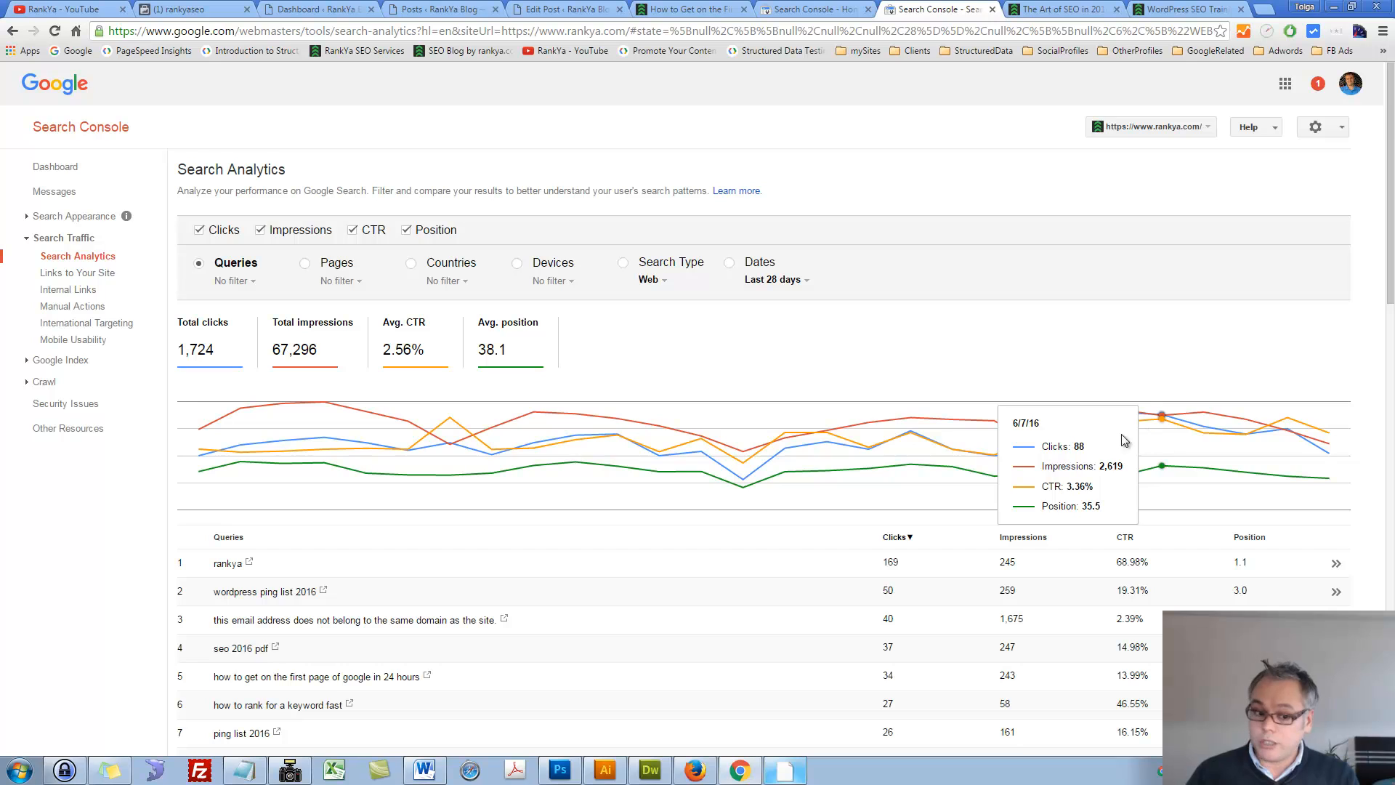
mouse_move(869, 449)
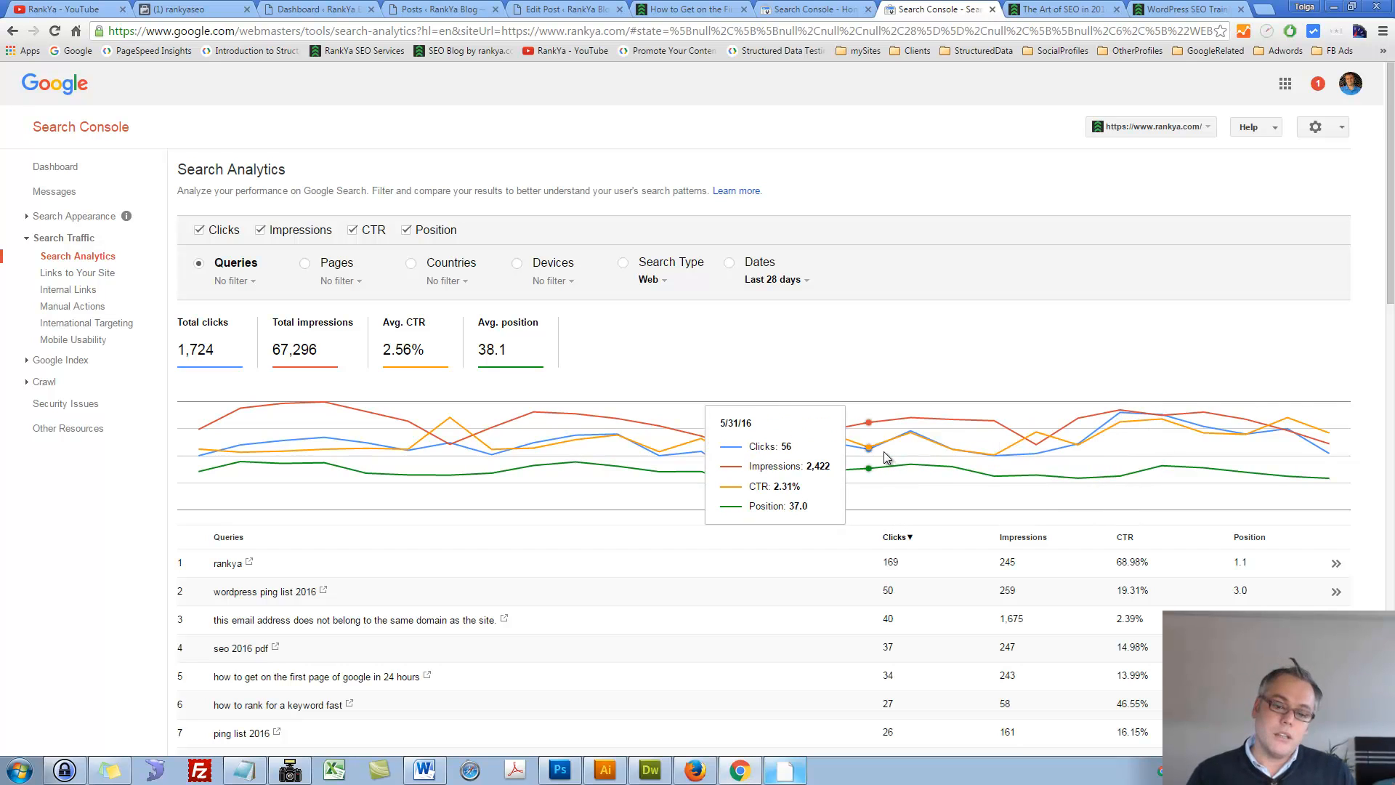
mouse_move(403, 663)
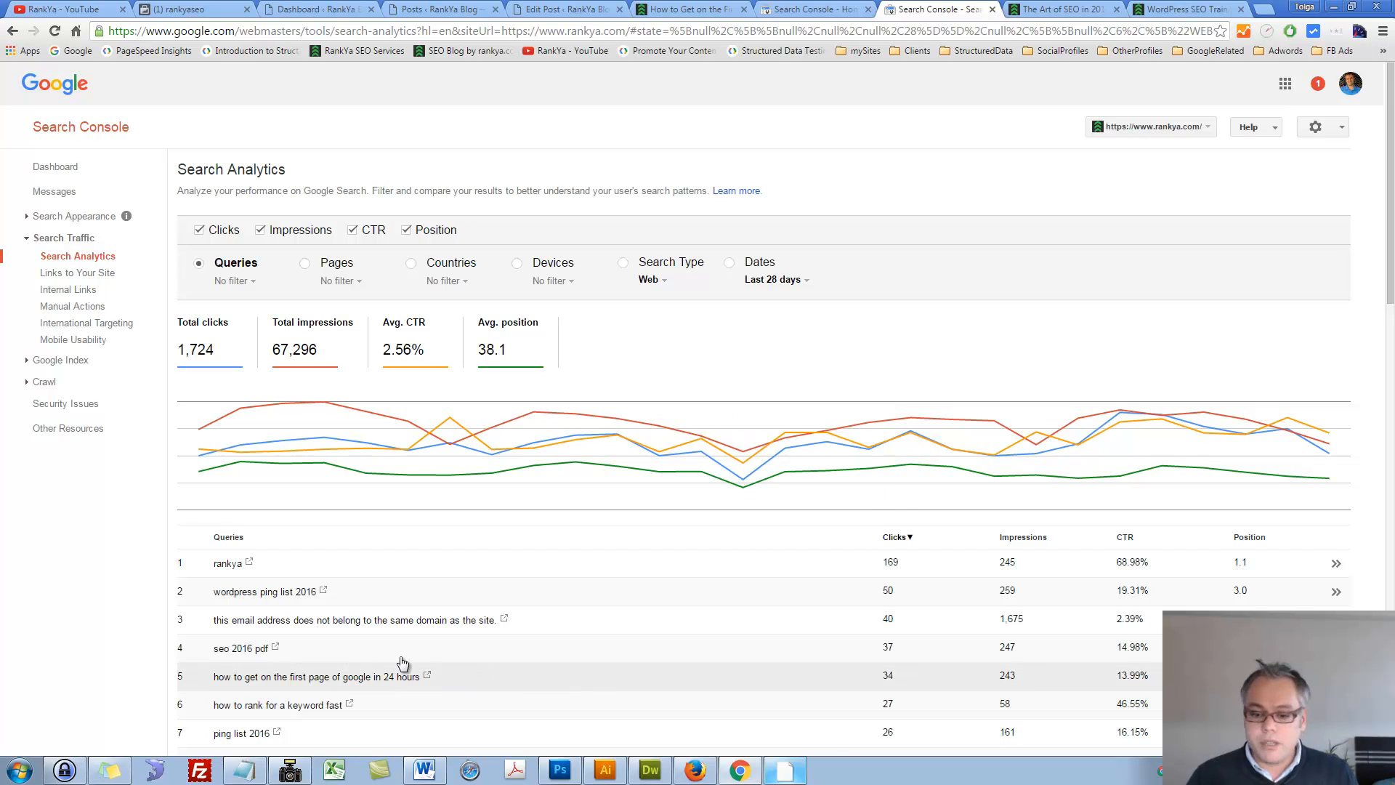
mouse_move(320, 685)
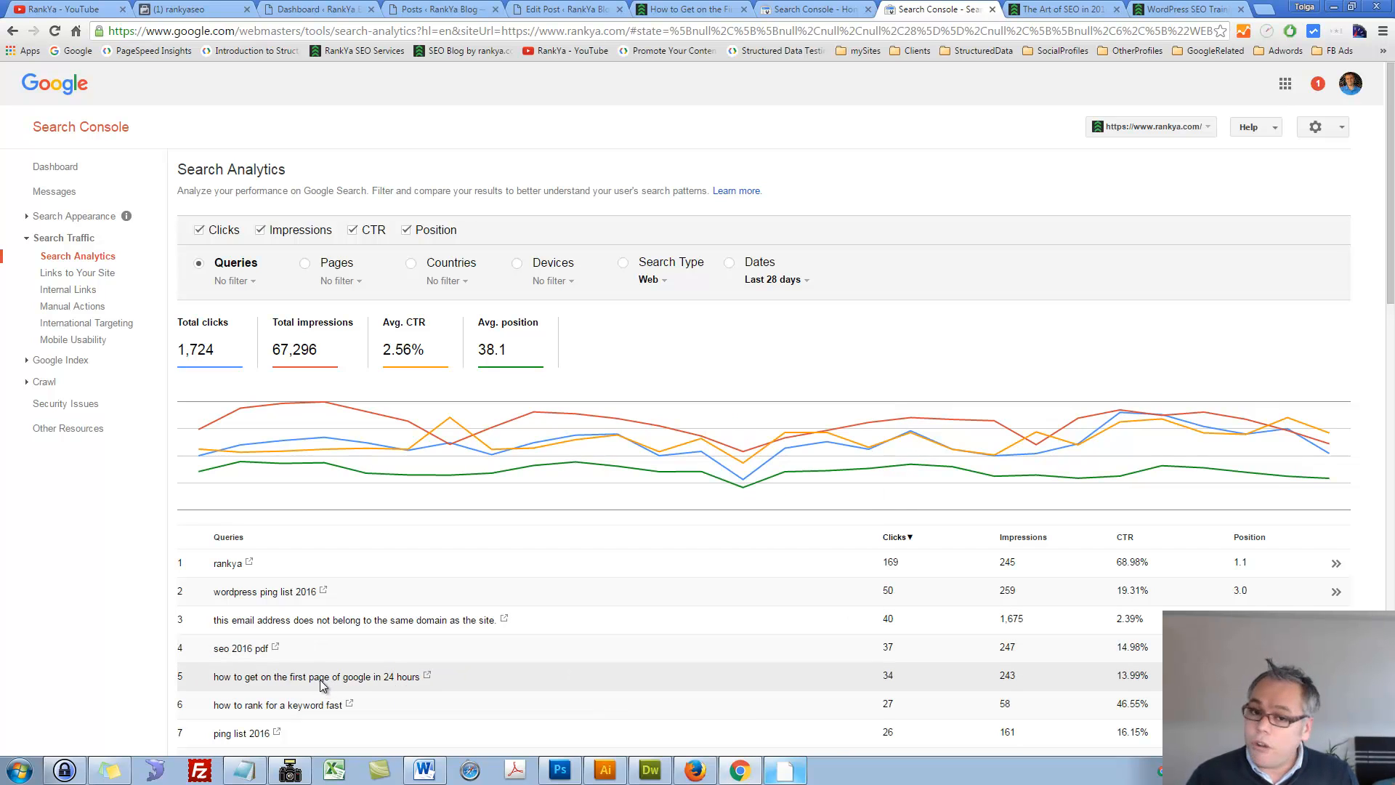
mouse_move(883, 681)
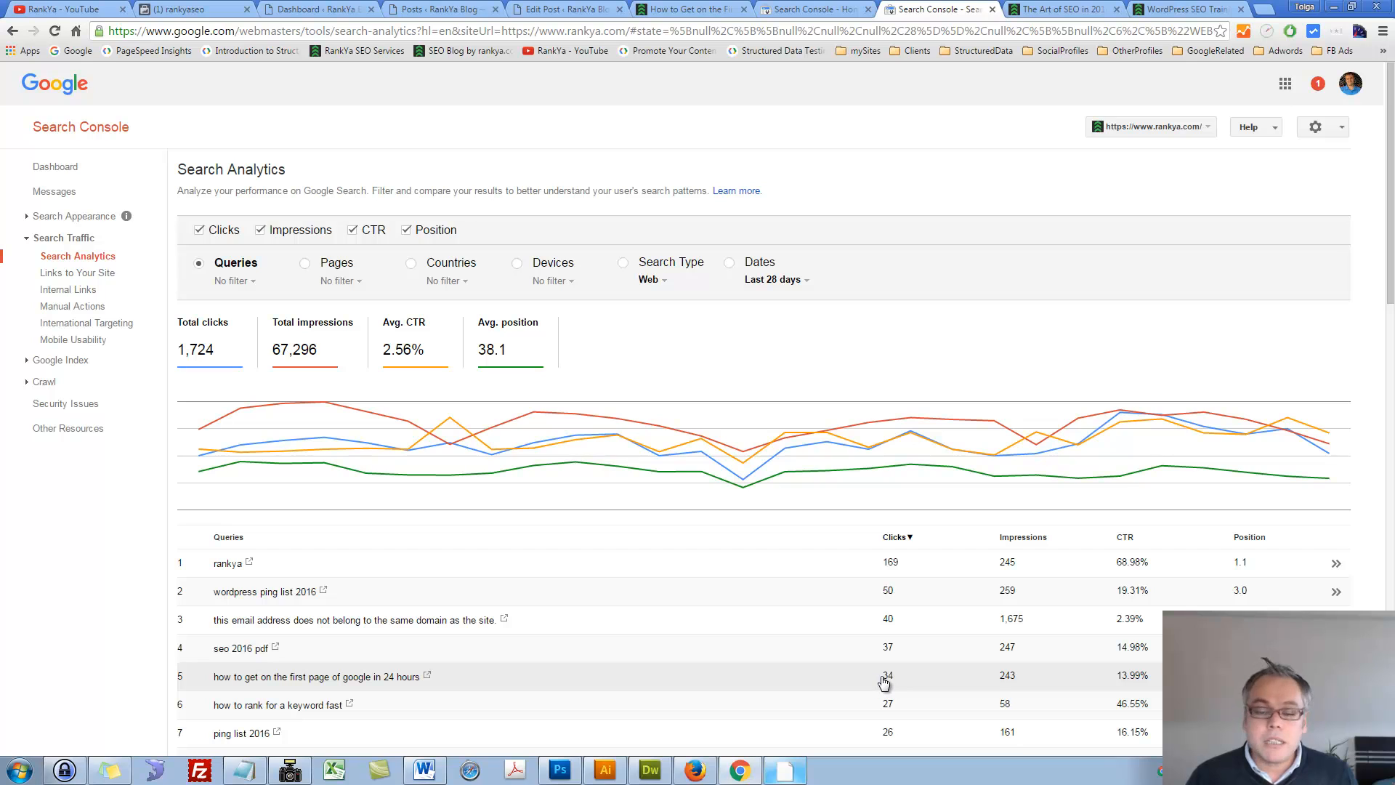
mouse_move(999, 681)
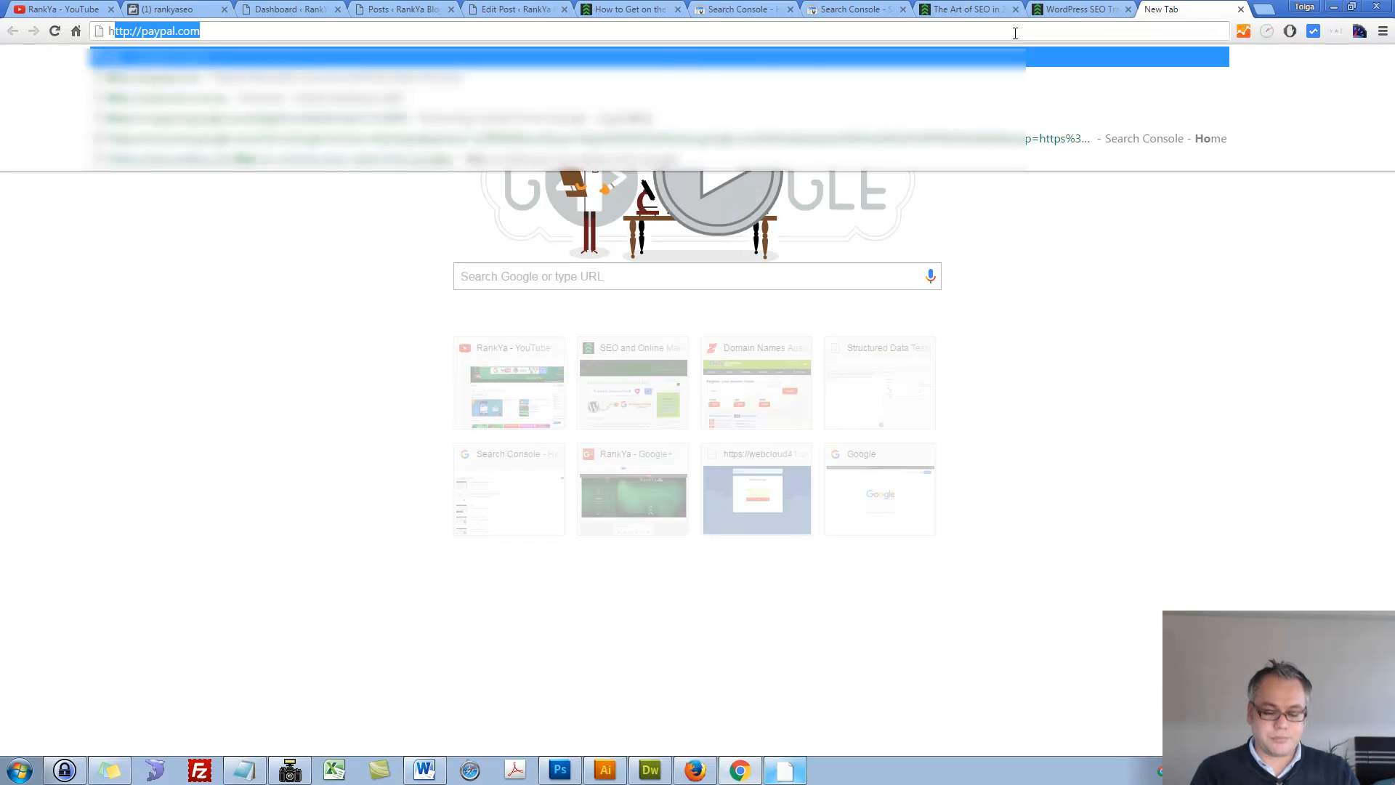
Search Google for 'how to get on top of google in 2', then return to Search Console.
type("how to get on")
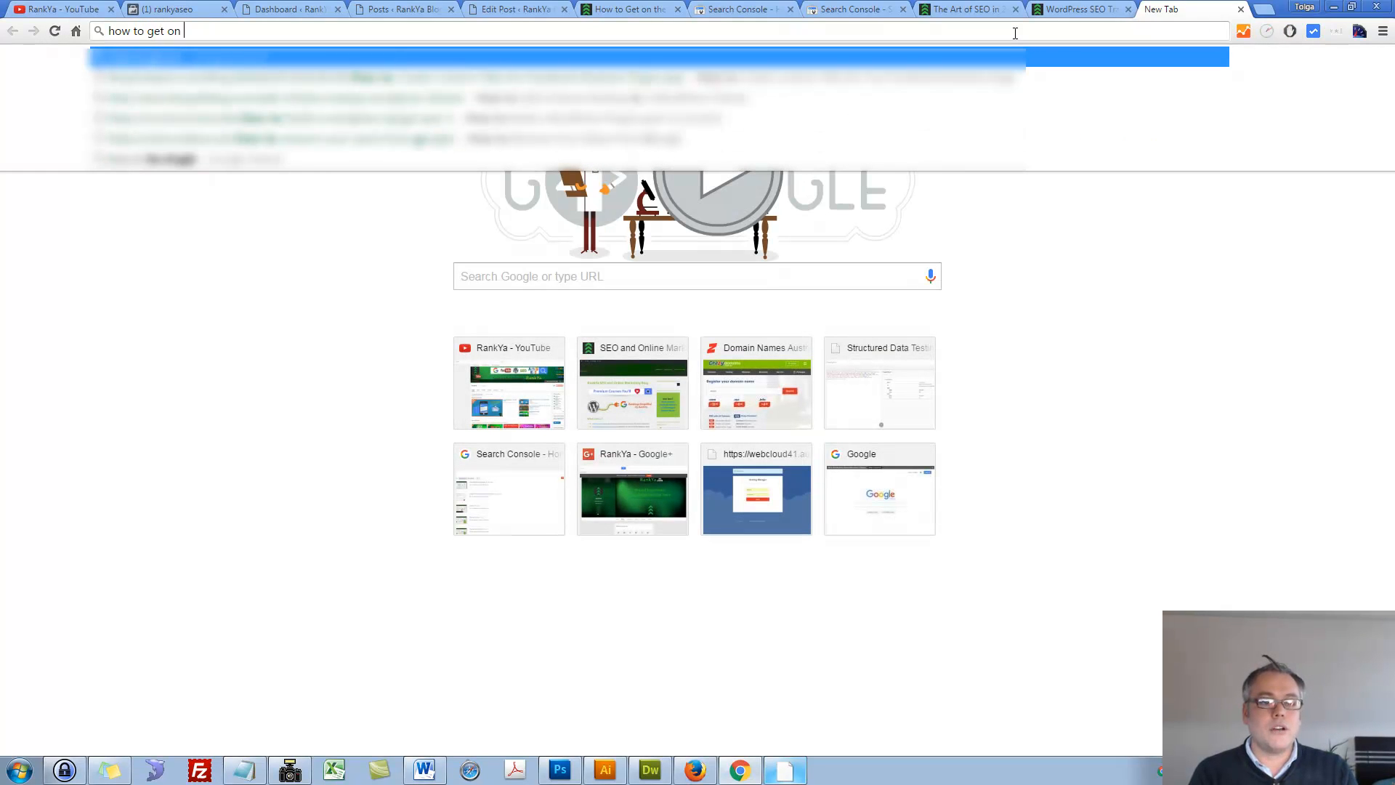
type("top of google")
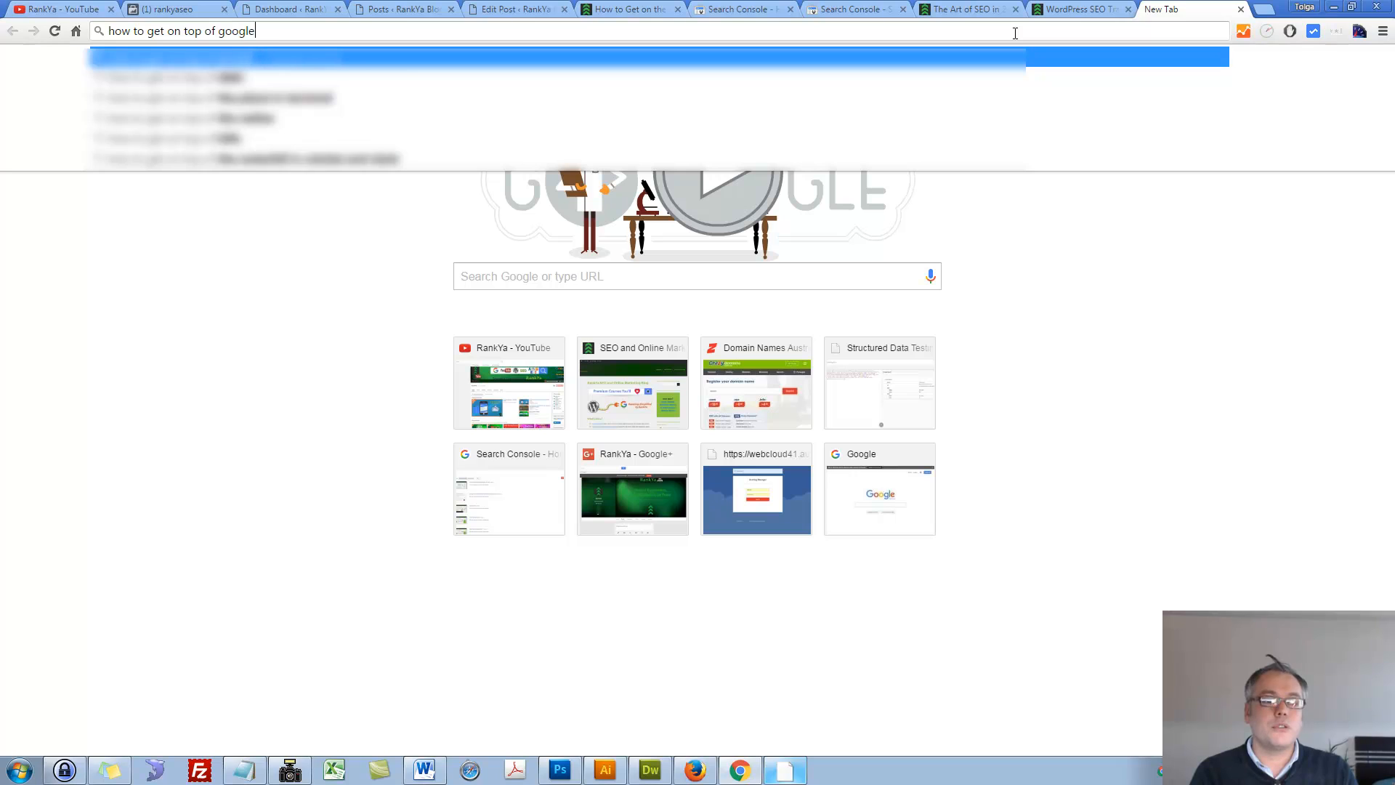
type("in 2")
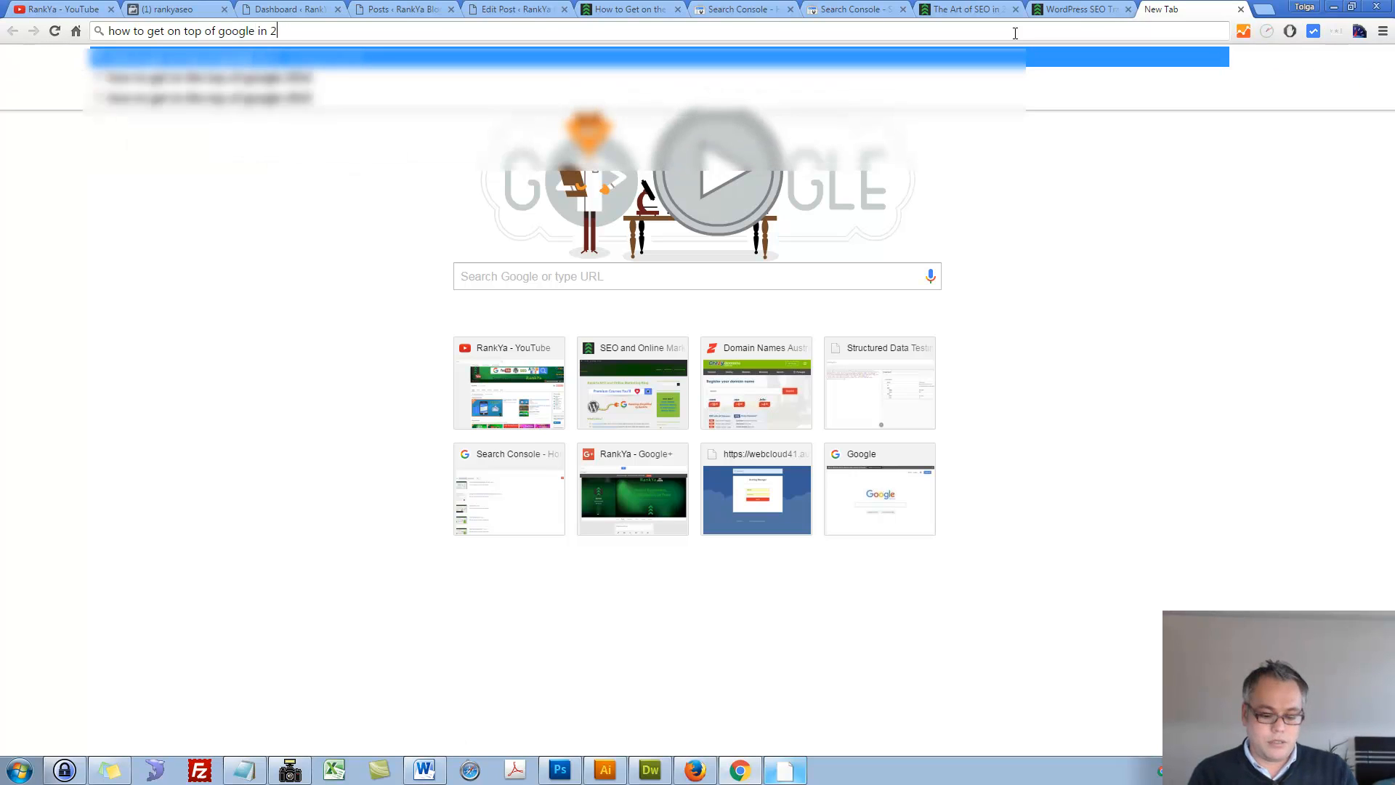
key("Return")
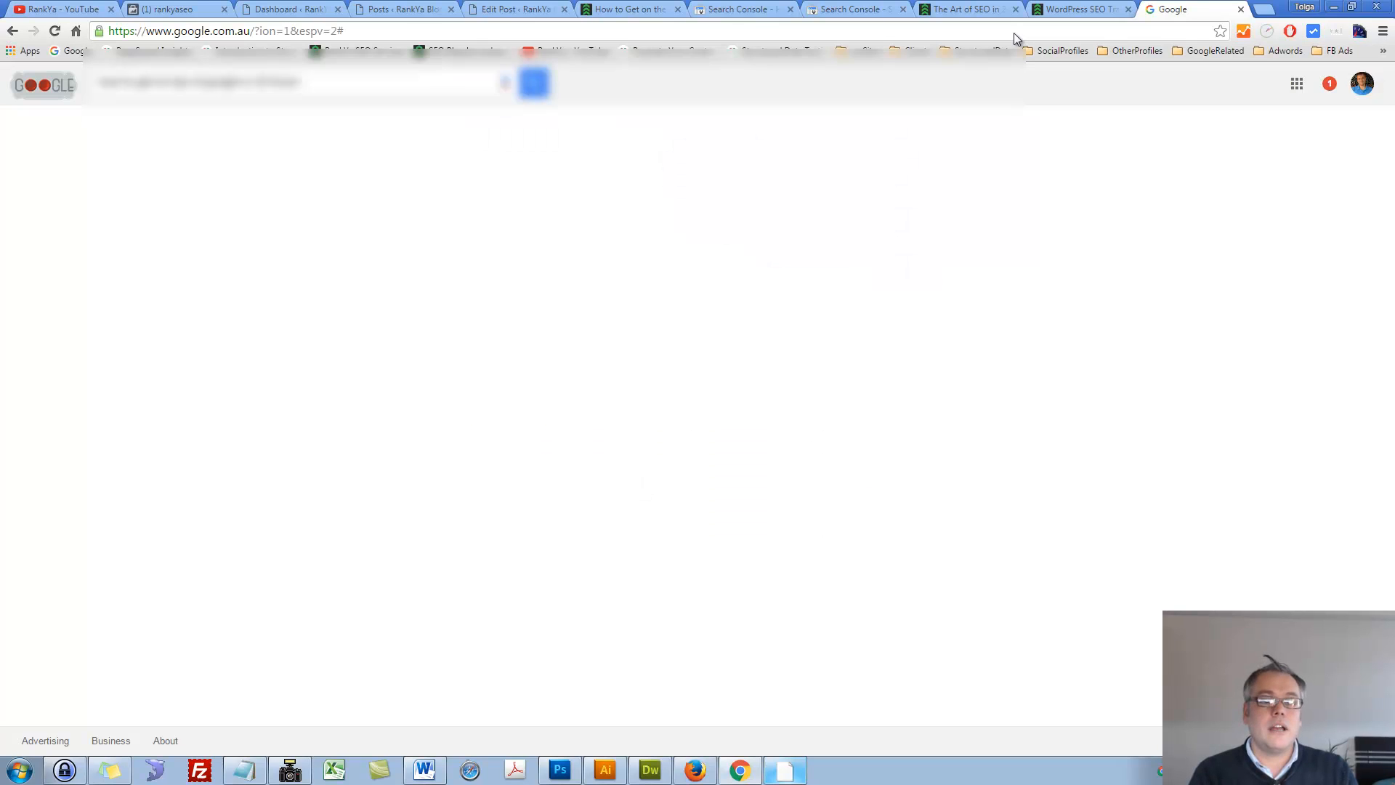
left_click(853, 9)
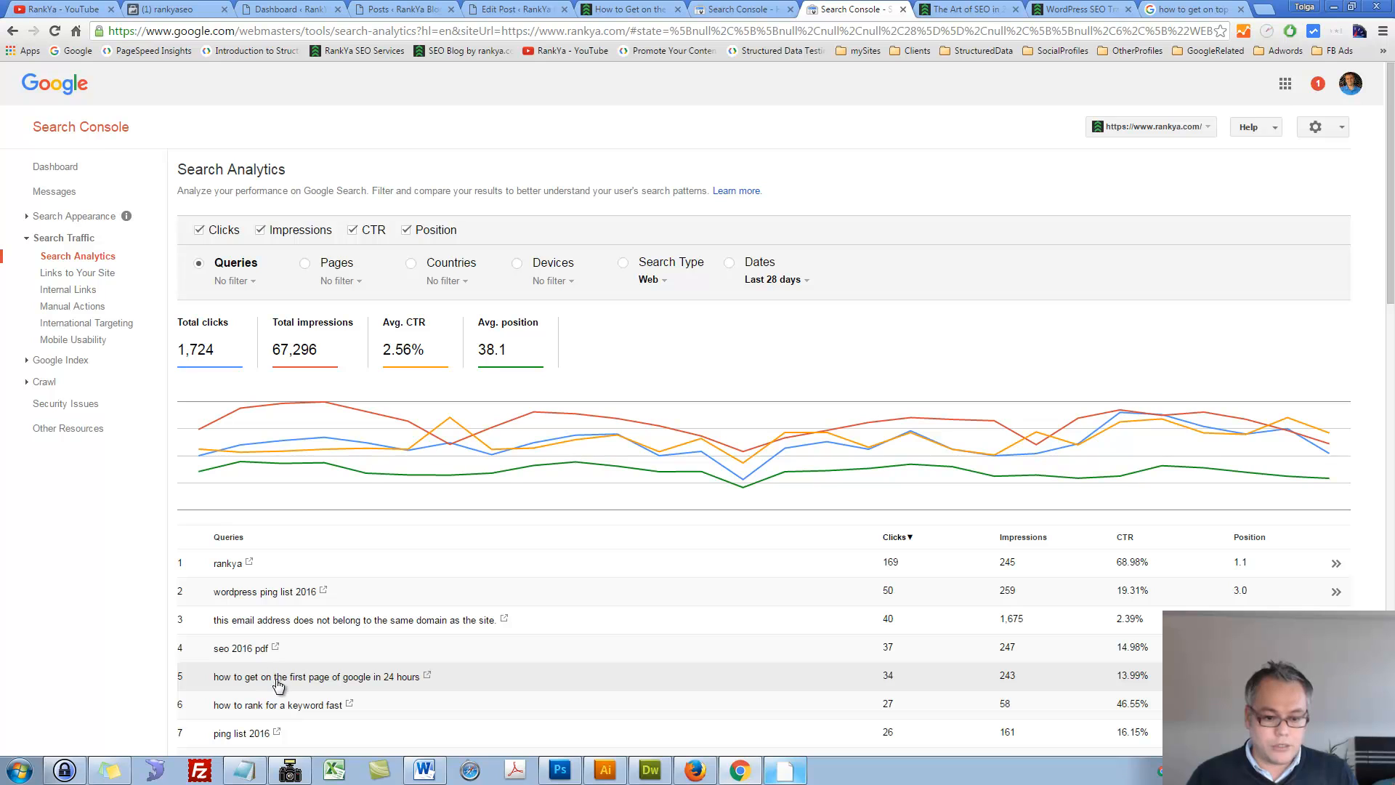
mouse_move(428, 679)
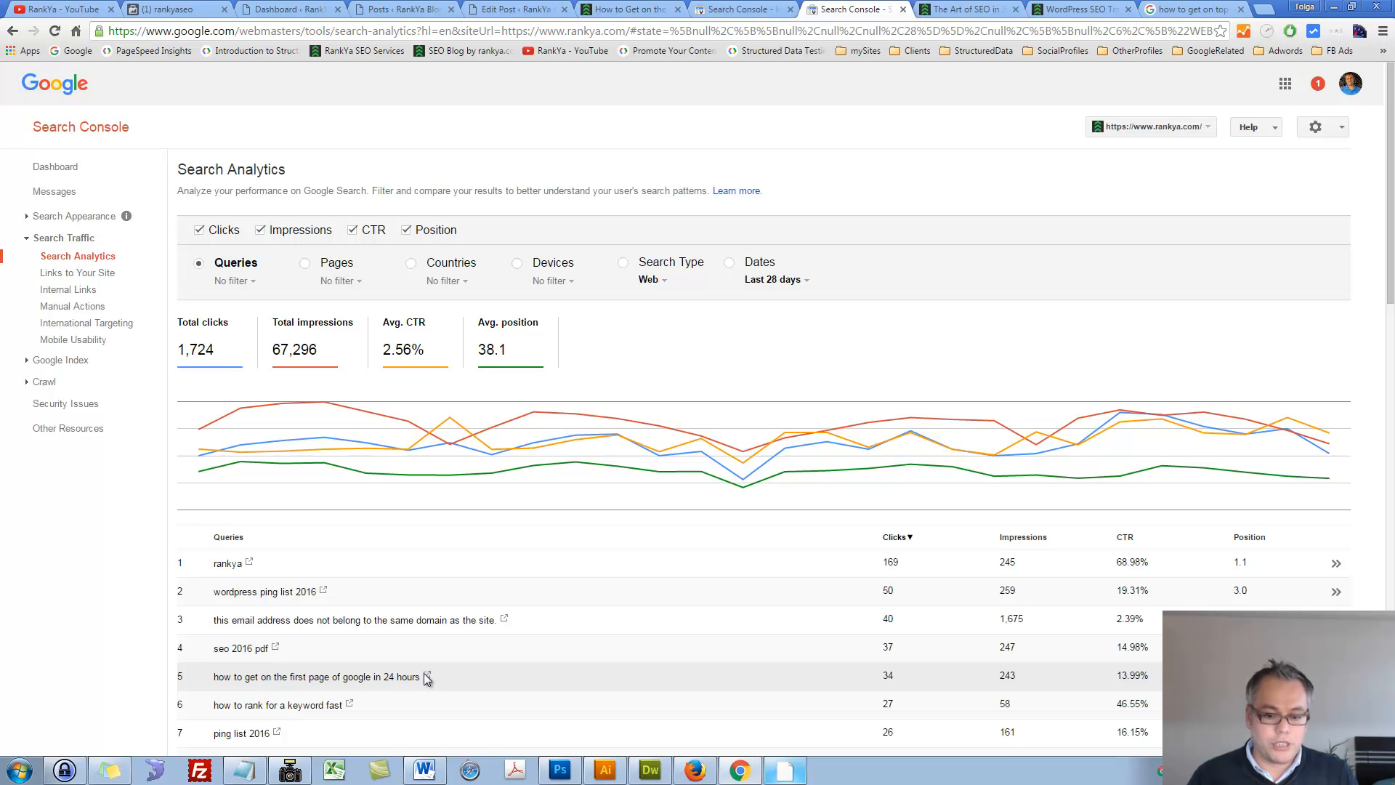
Find RankYa's 'How to Get On the First Page of Google' post via Google and open its editor.
left_click(427, 676)
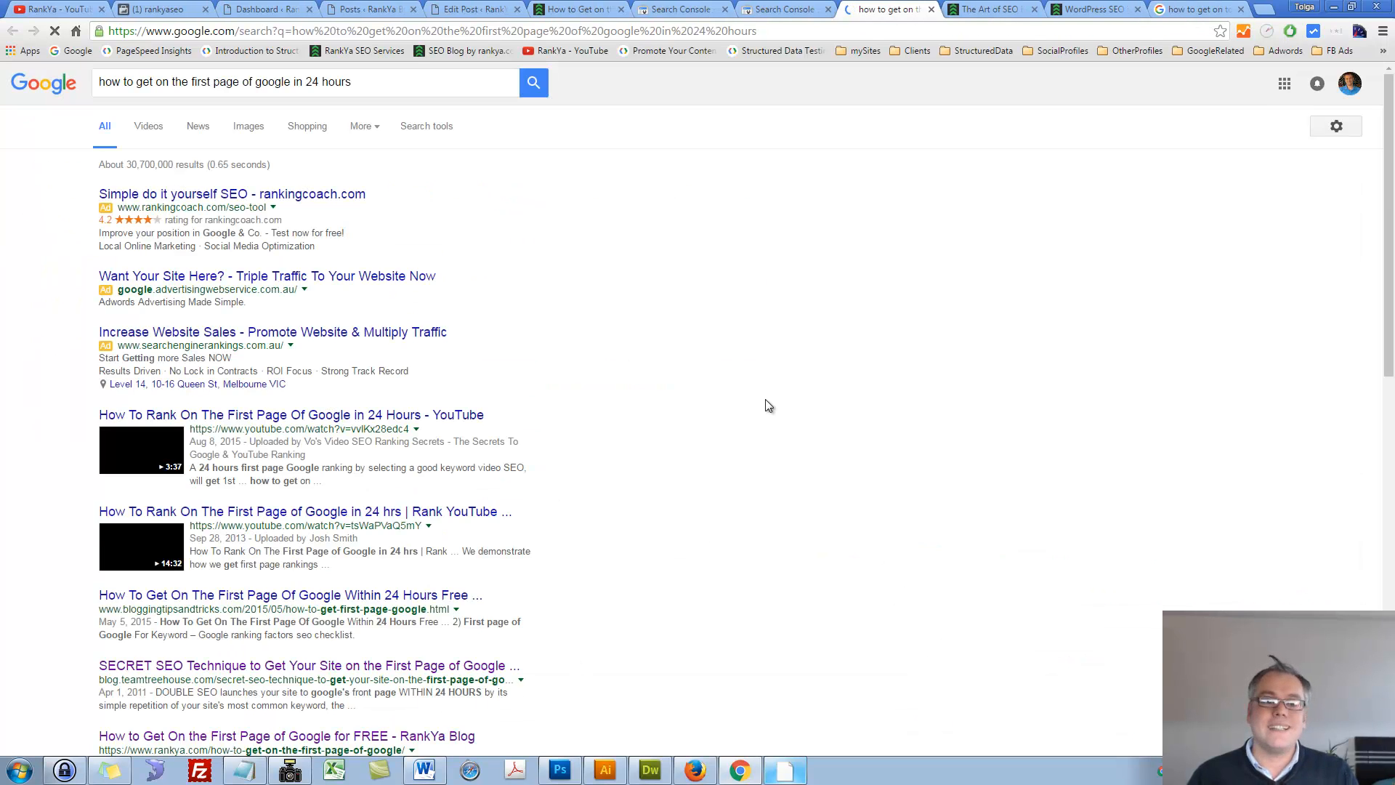
scroll("down", 3)
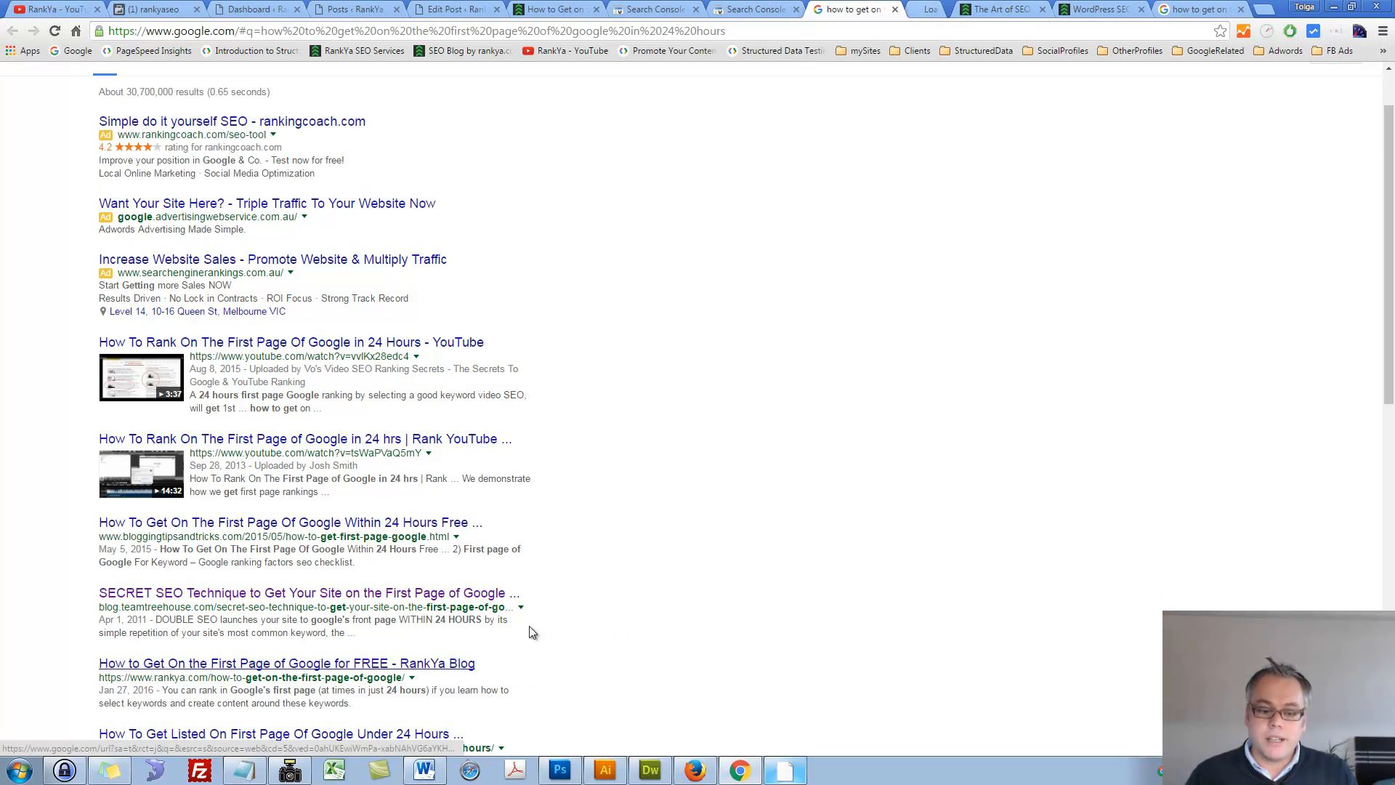
left_click(286, 662)
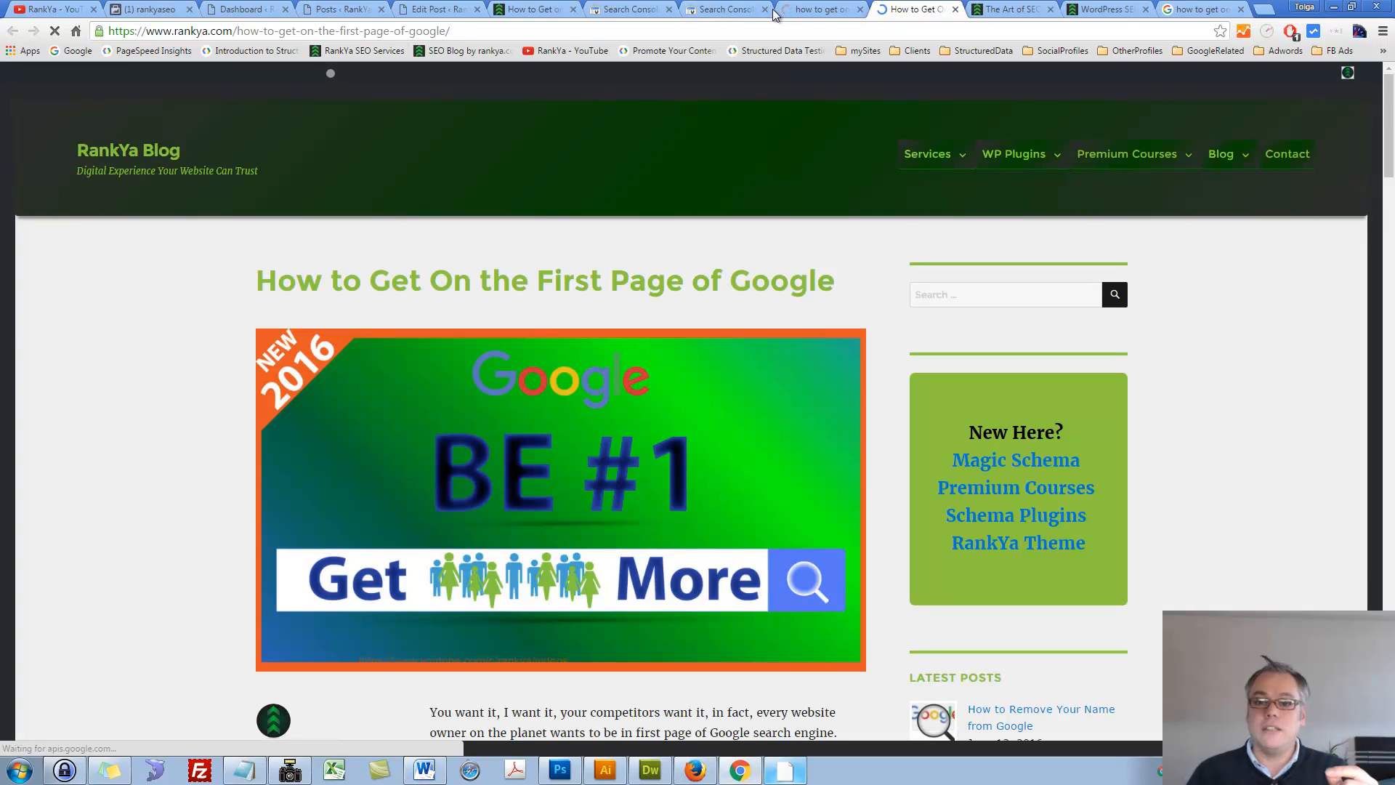
left_click(817, 10)
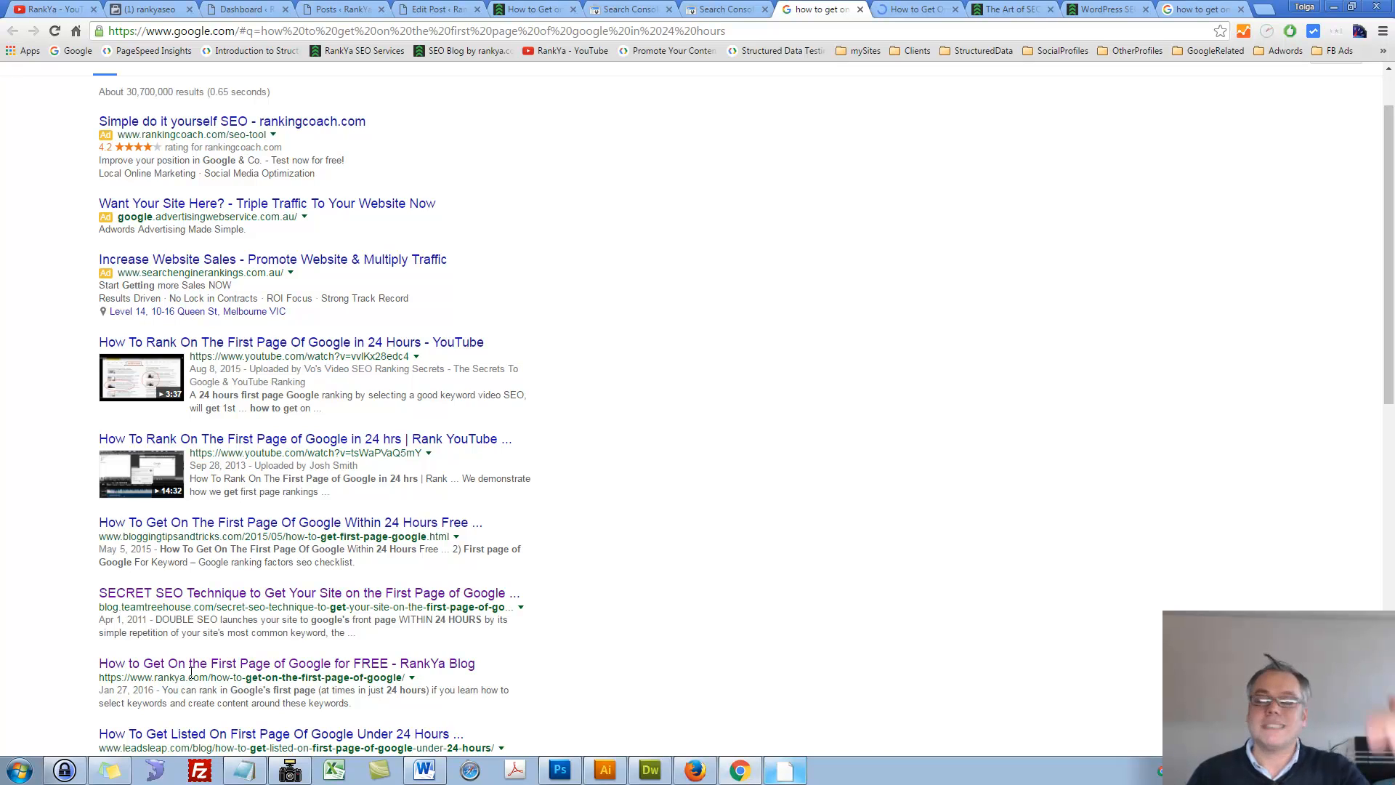
mouse_move(475, 634)
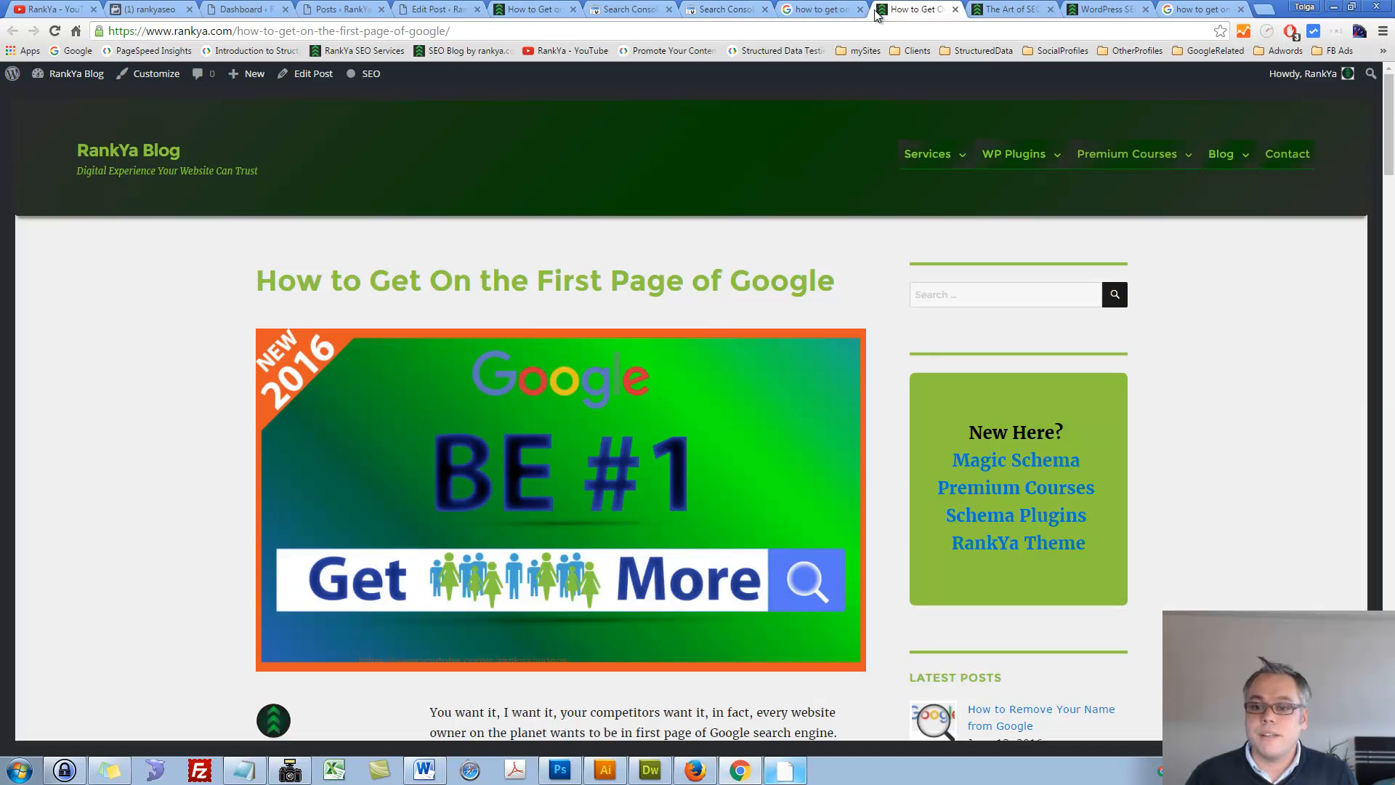
mouse_move(333, 92)
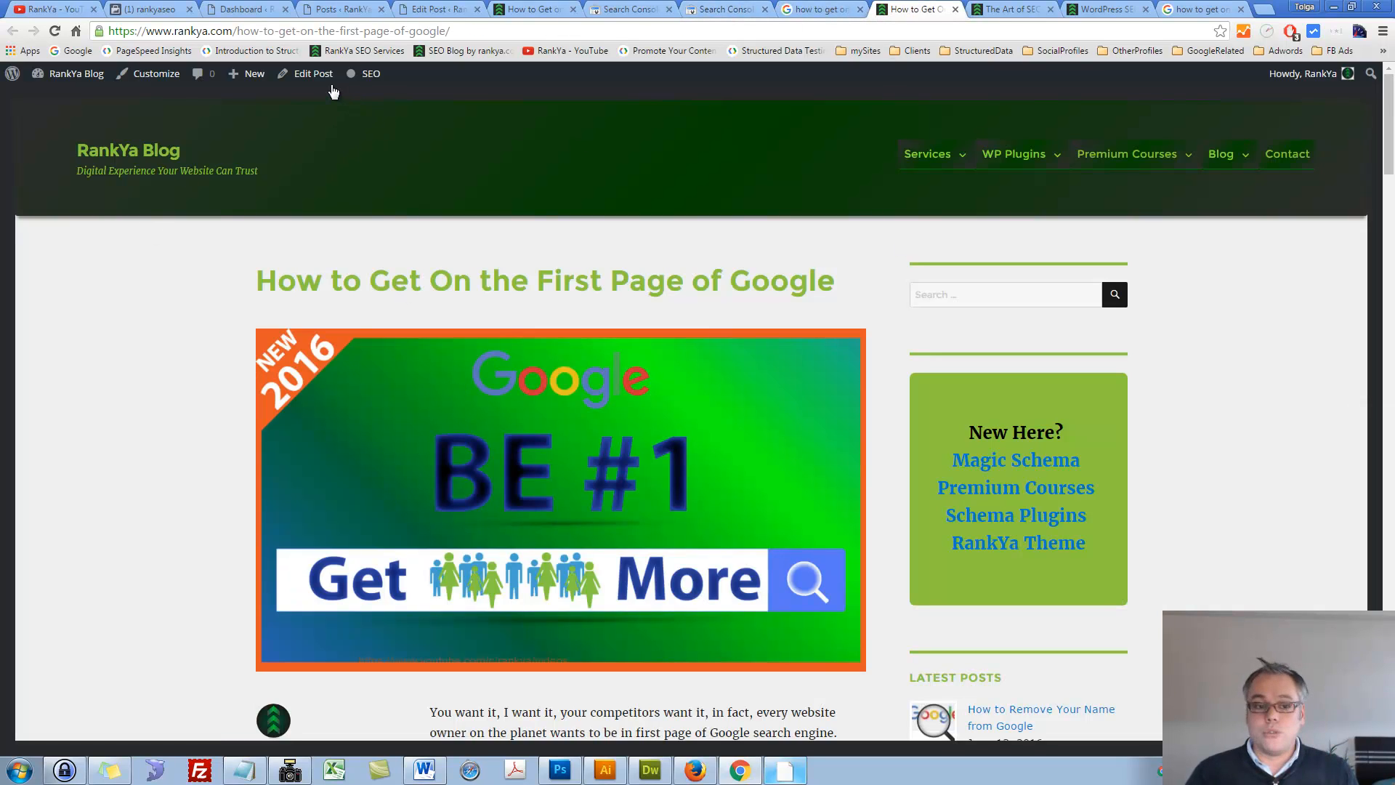
left_click(916, 9)
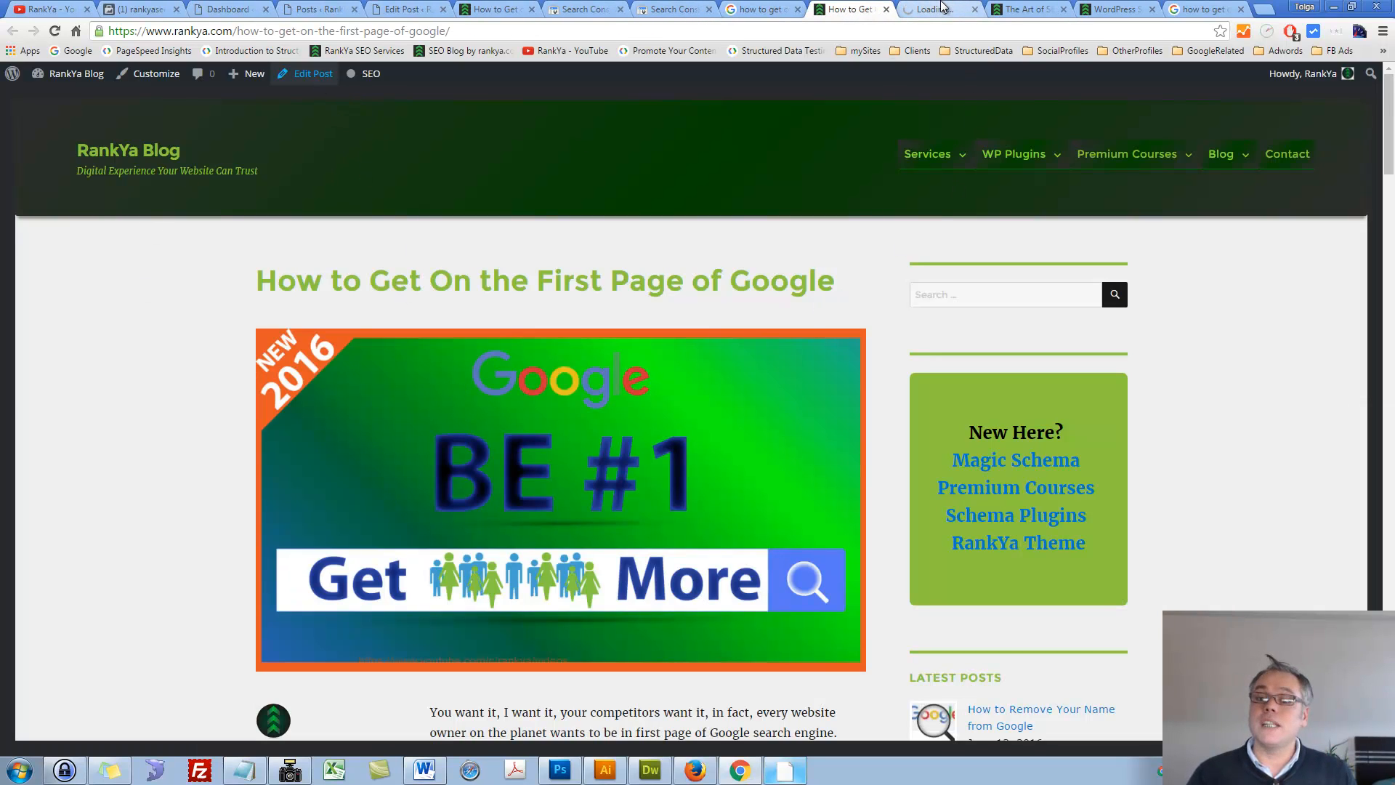
mouse_move(940, 9)
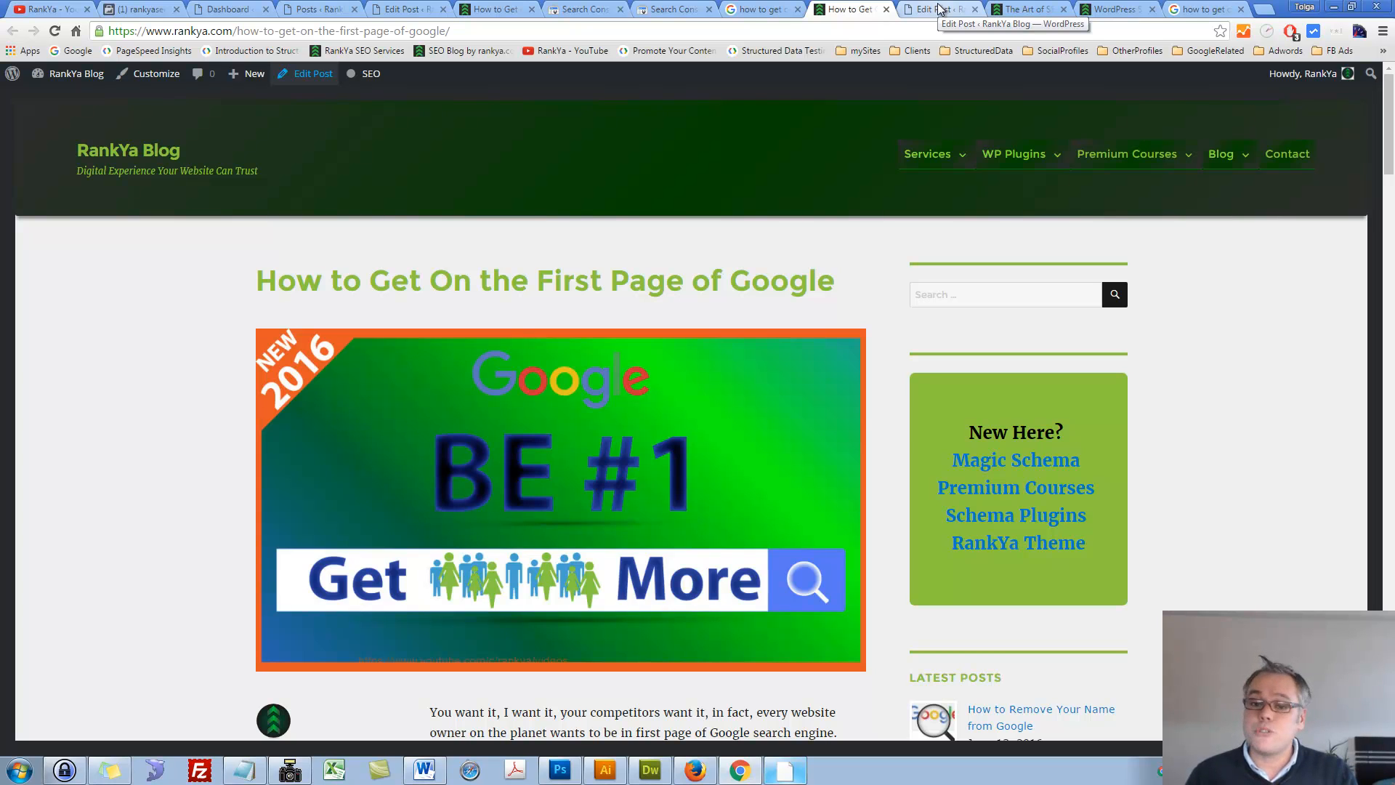
Compare the older 'First Page of Google for FREE' post editor against the Google results and Search Console.
left_click(934, 9)
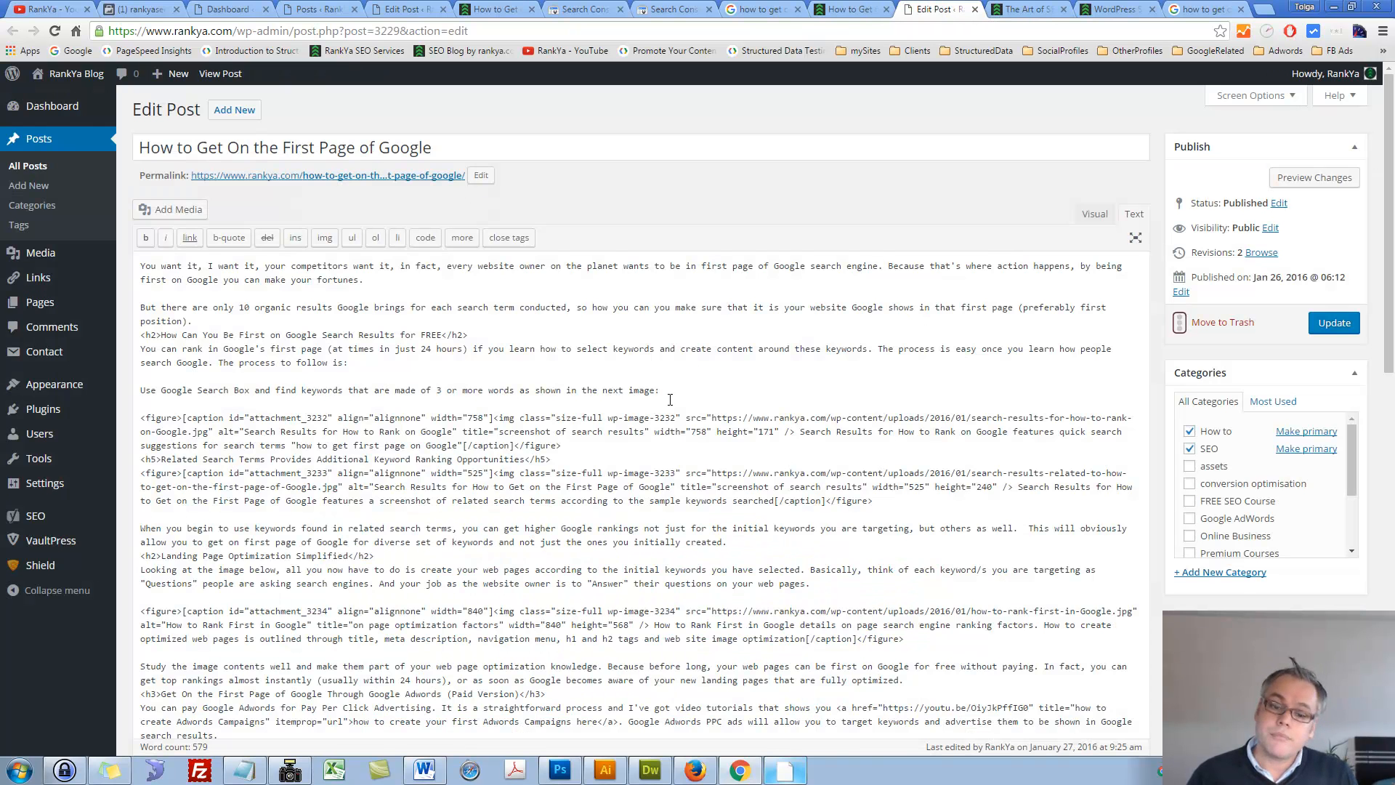
mouse_move(787, 162)
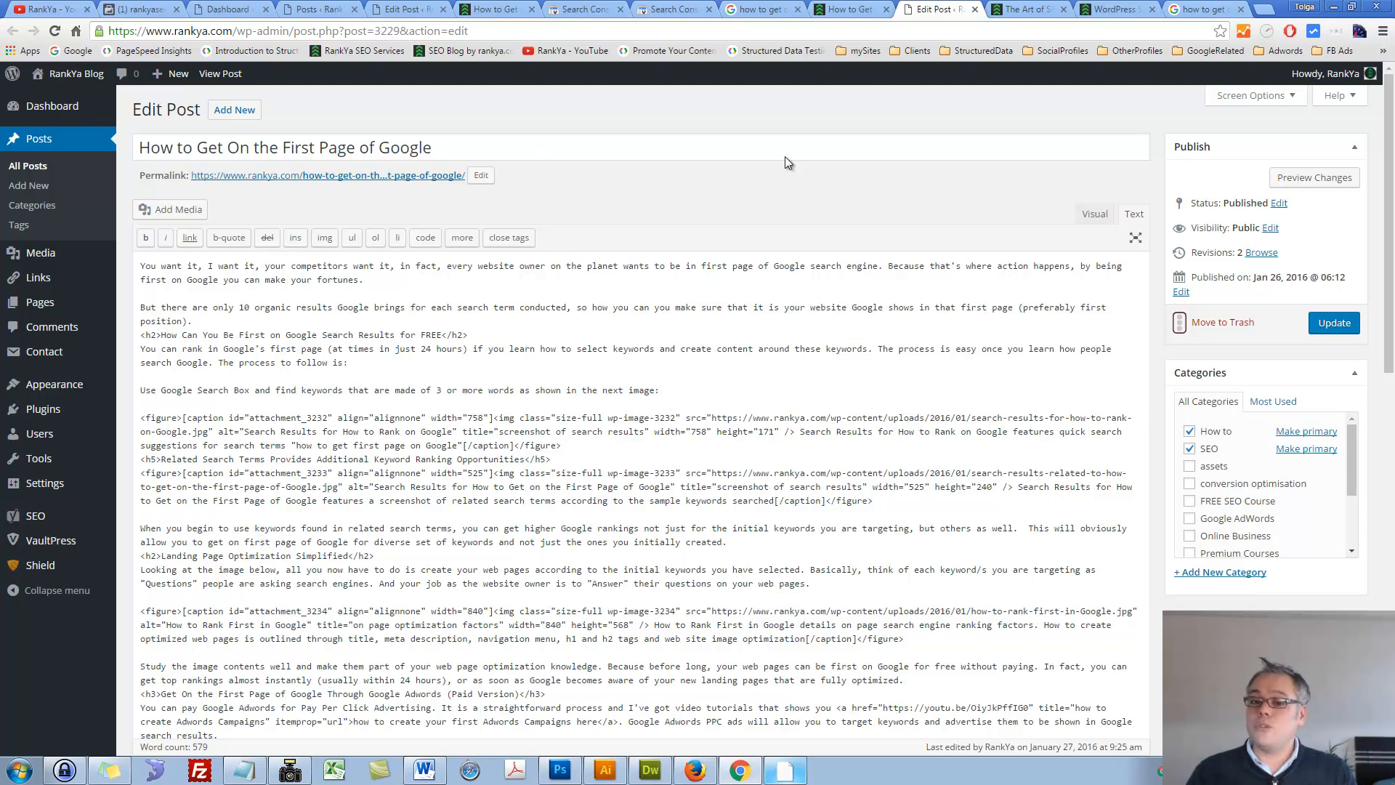
left_click(671, 10)
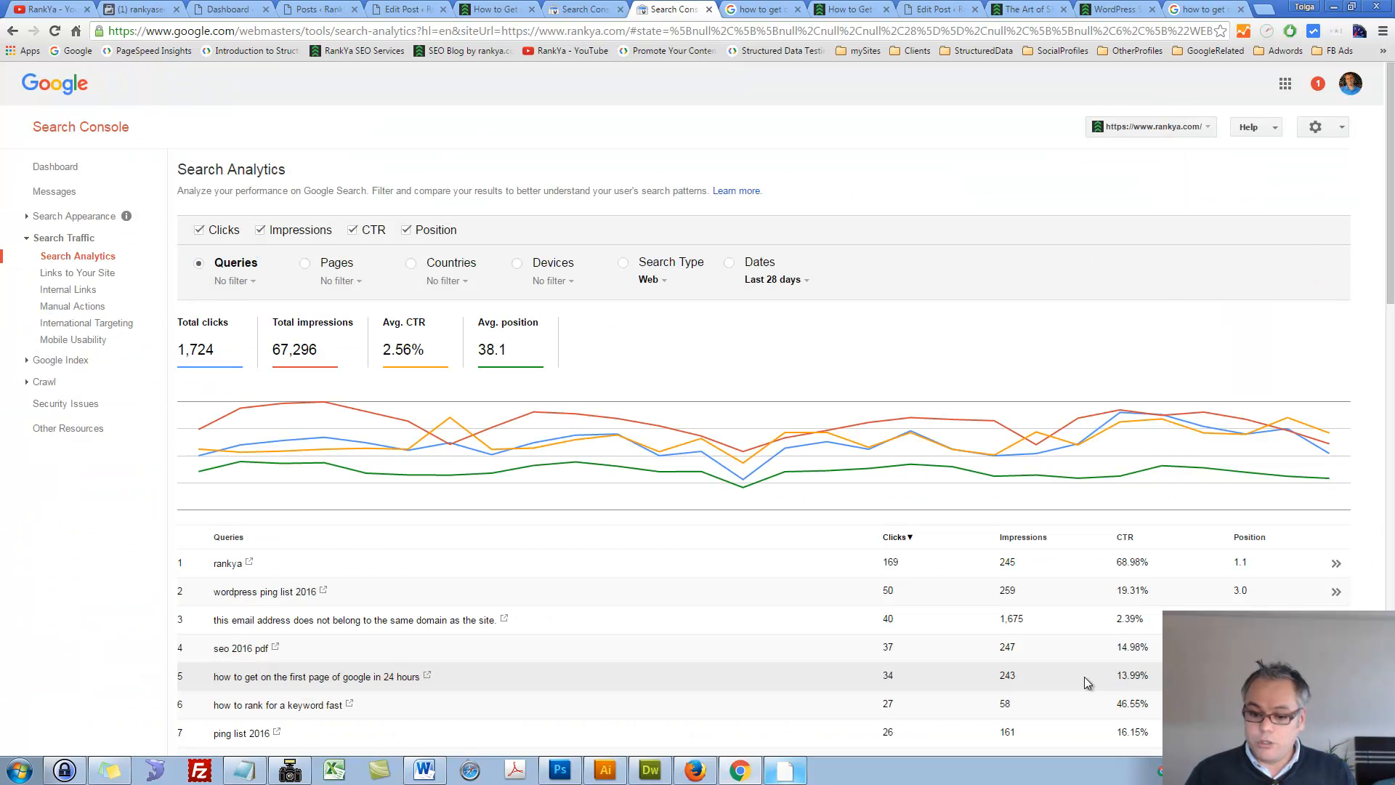
left_click(928, 9)
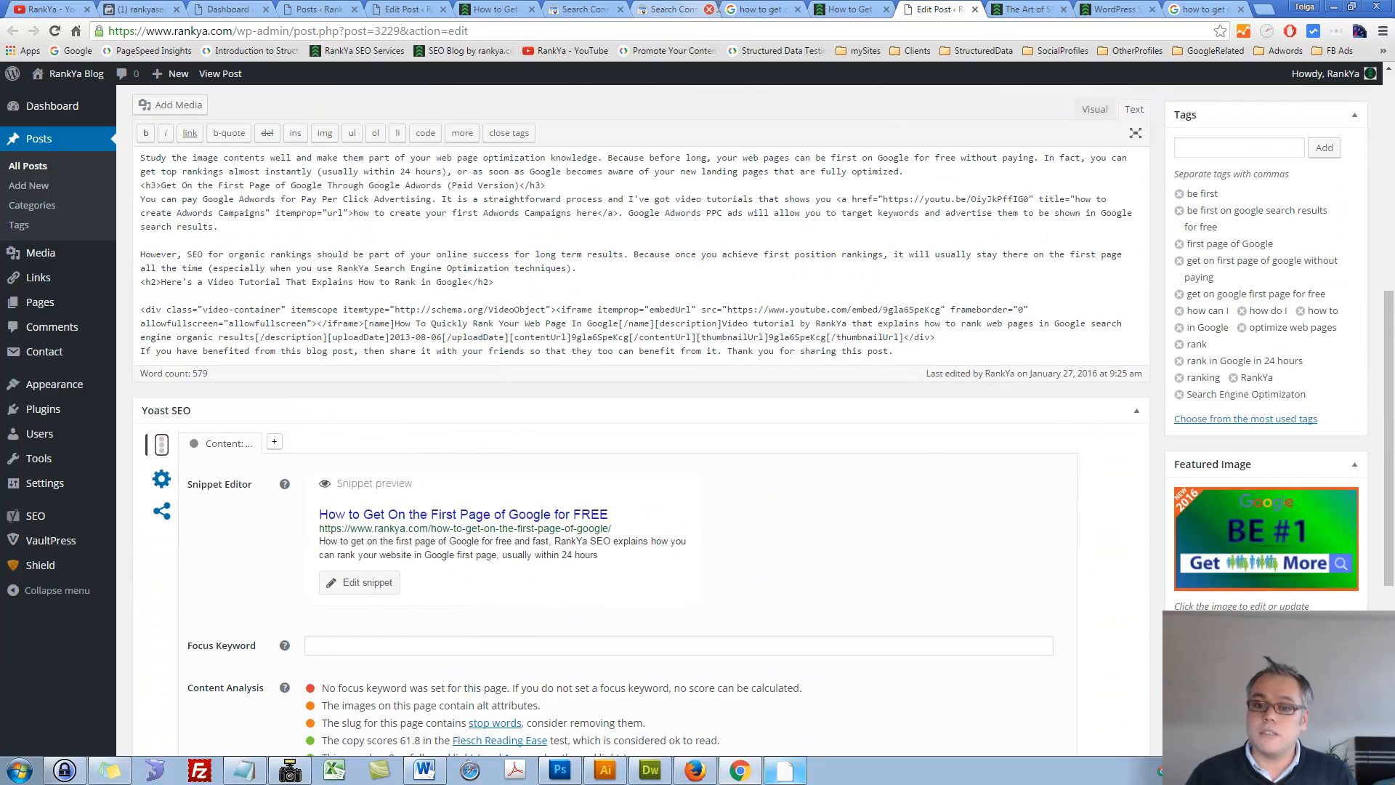
left_click(758, 9)
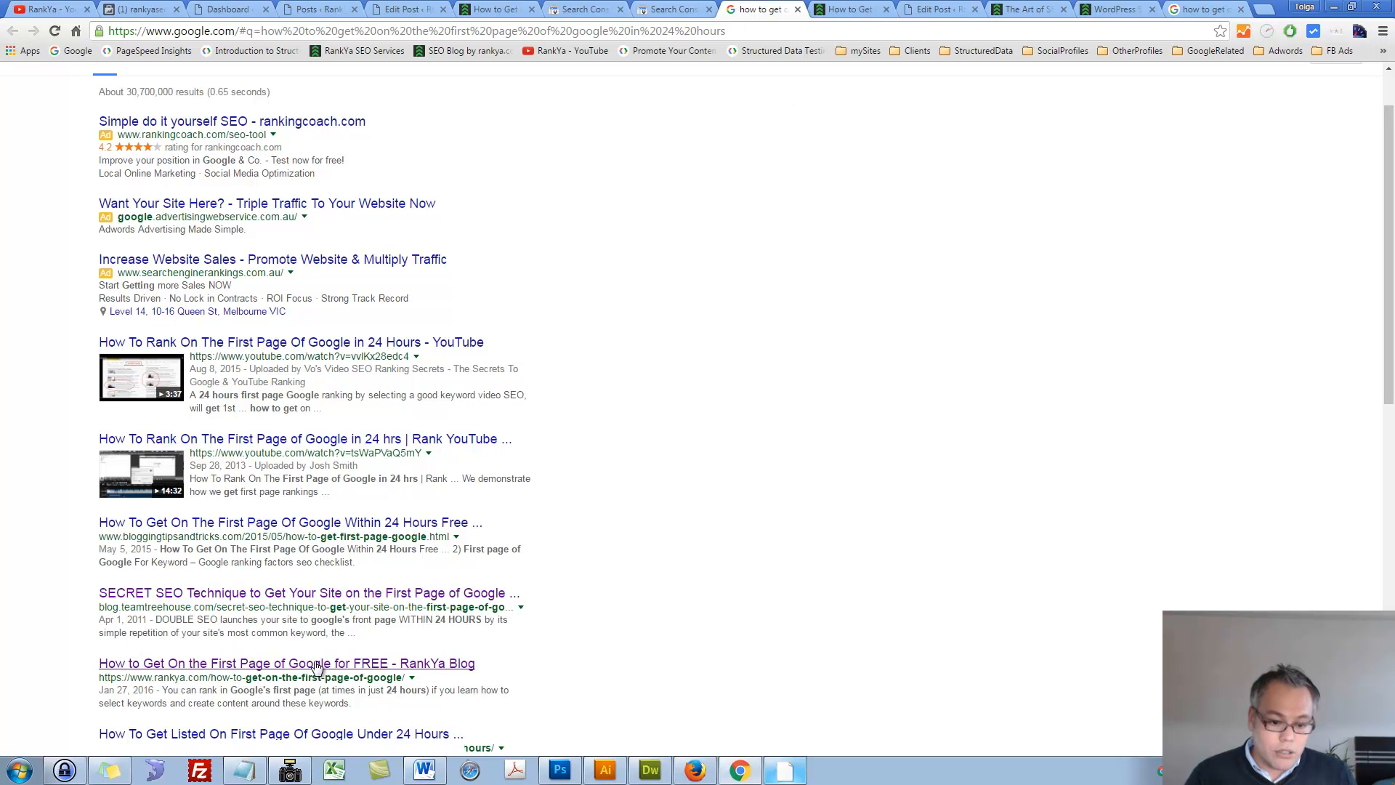
left_click(931, 9)
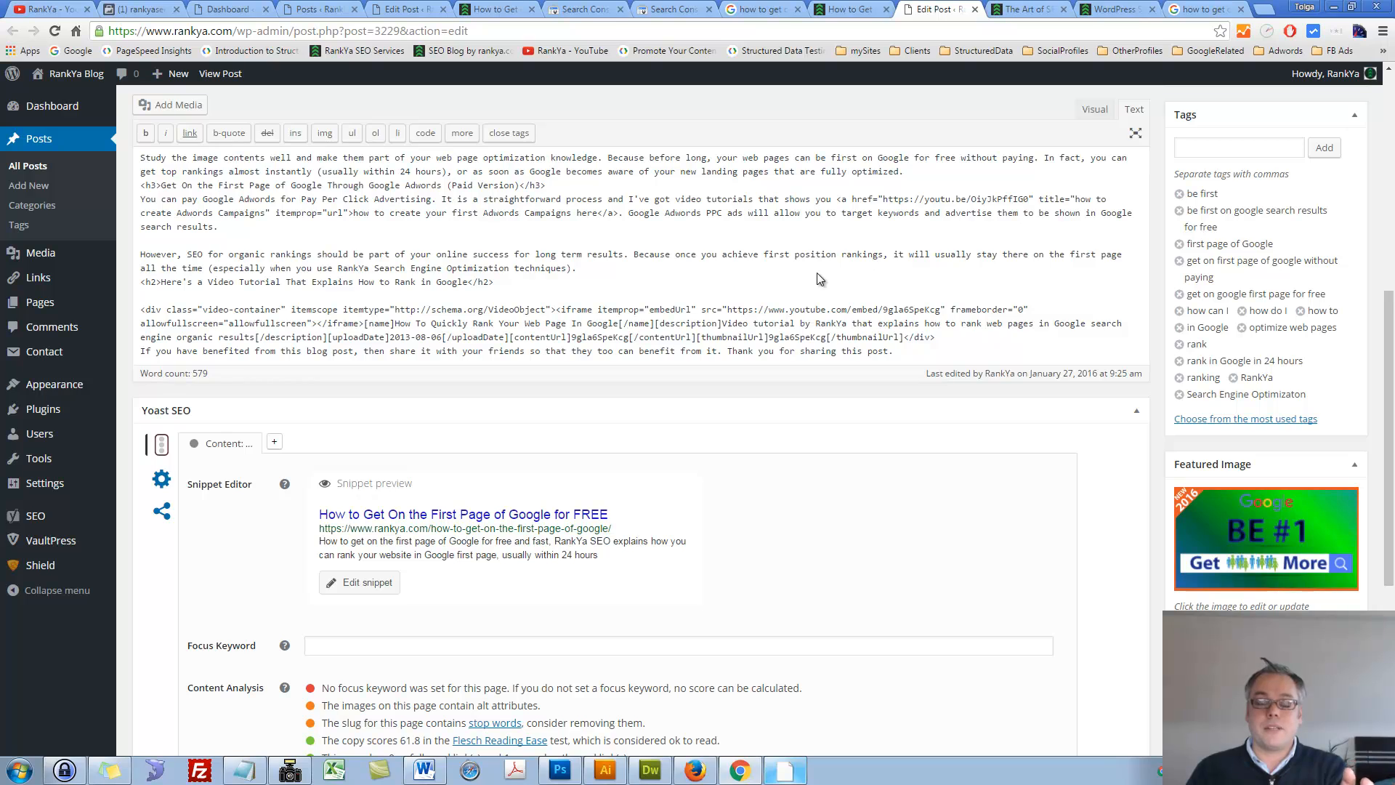
left_click(757, 9)
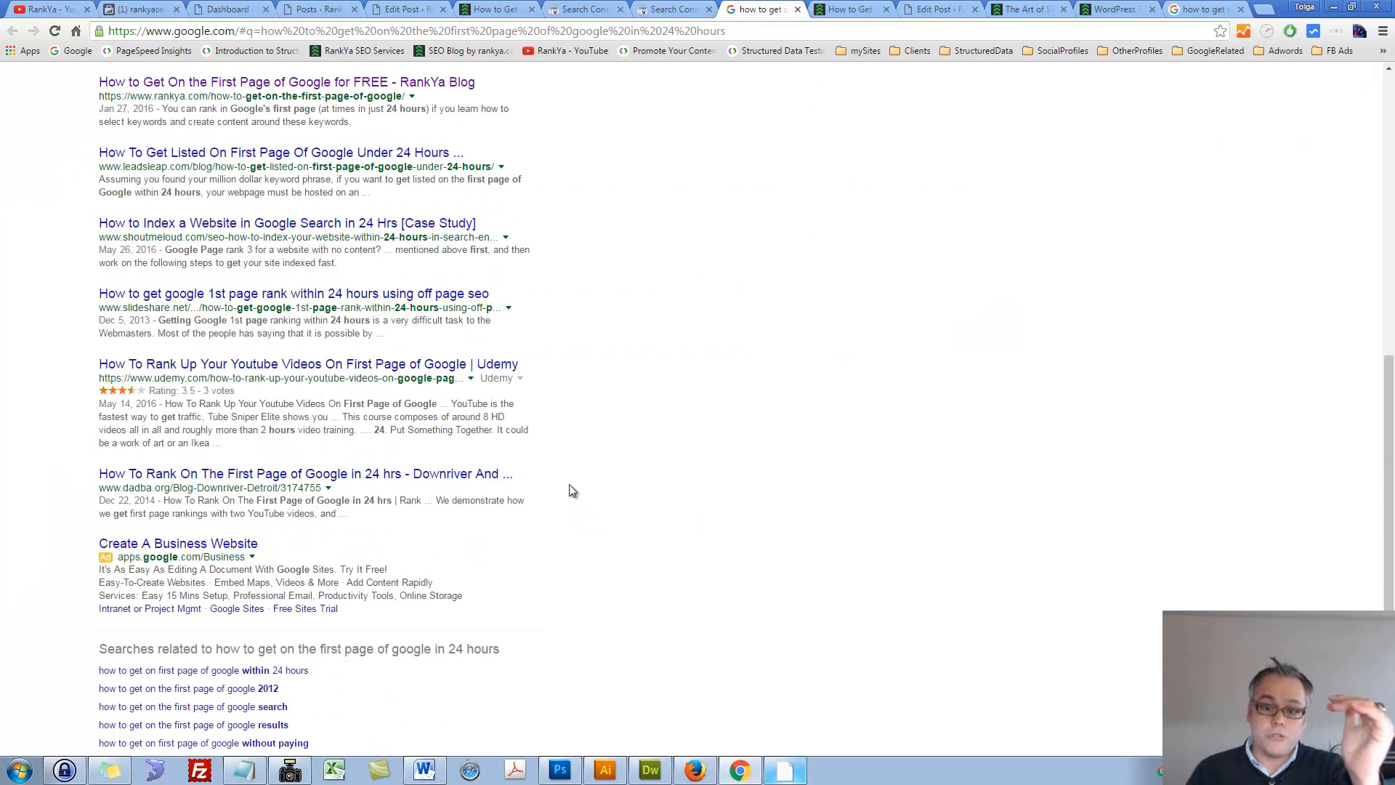
scroll("down", 3)
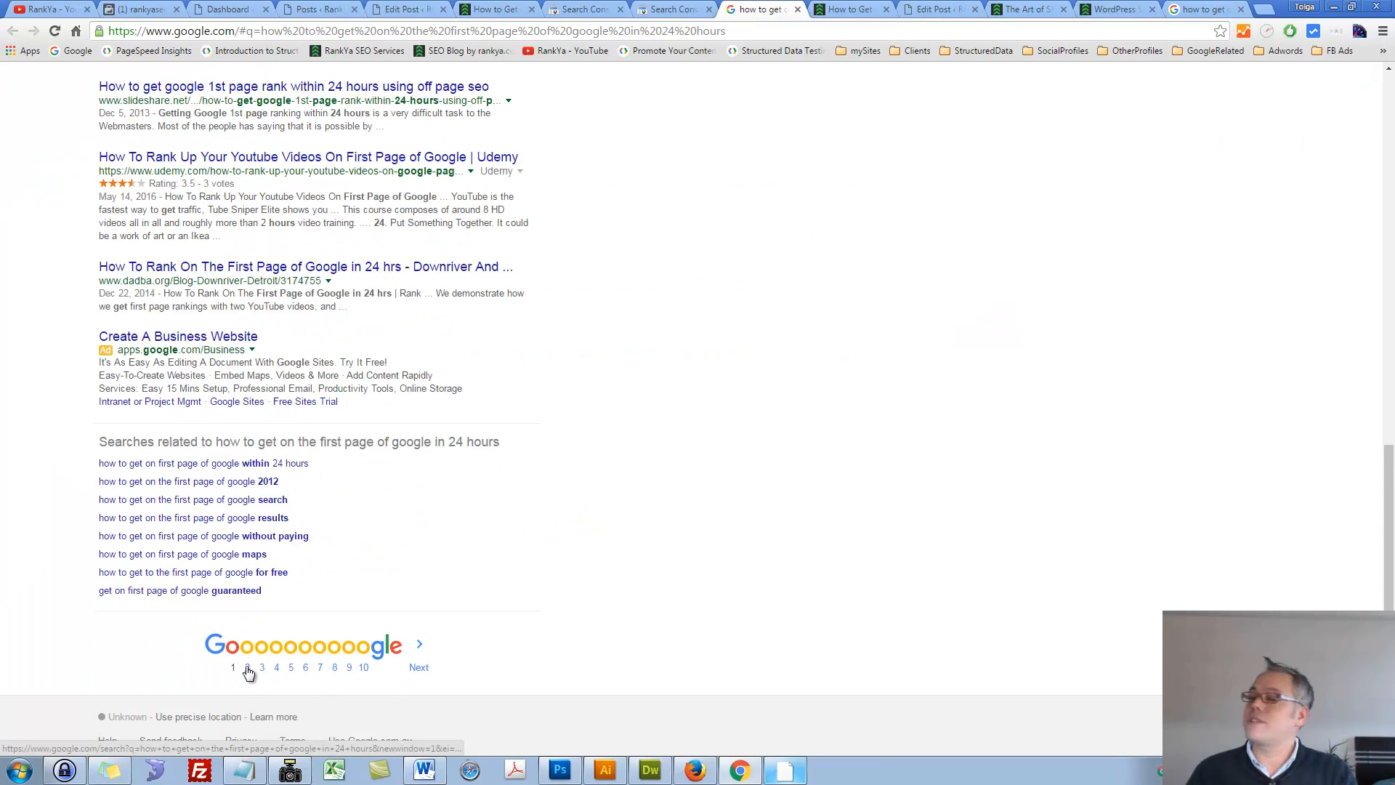
mouse_move(689, 538)
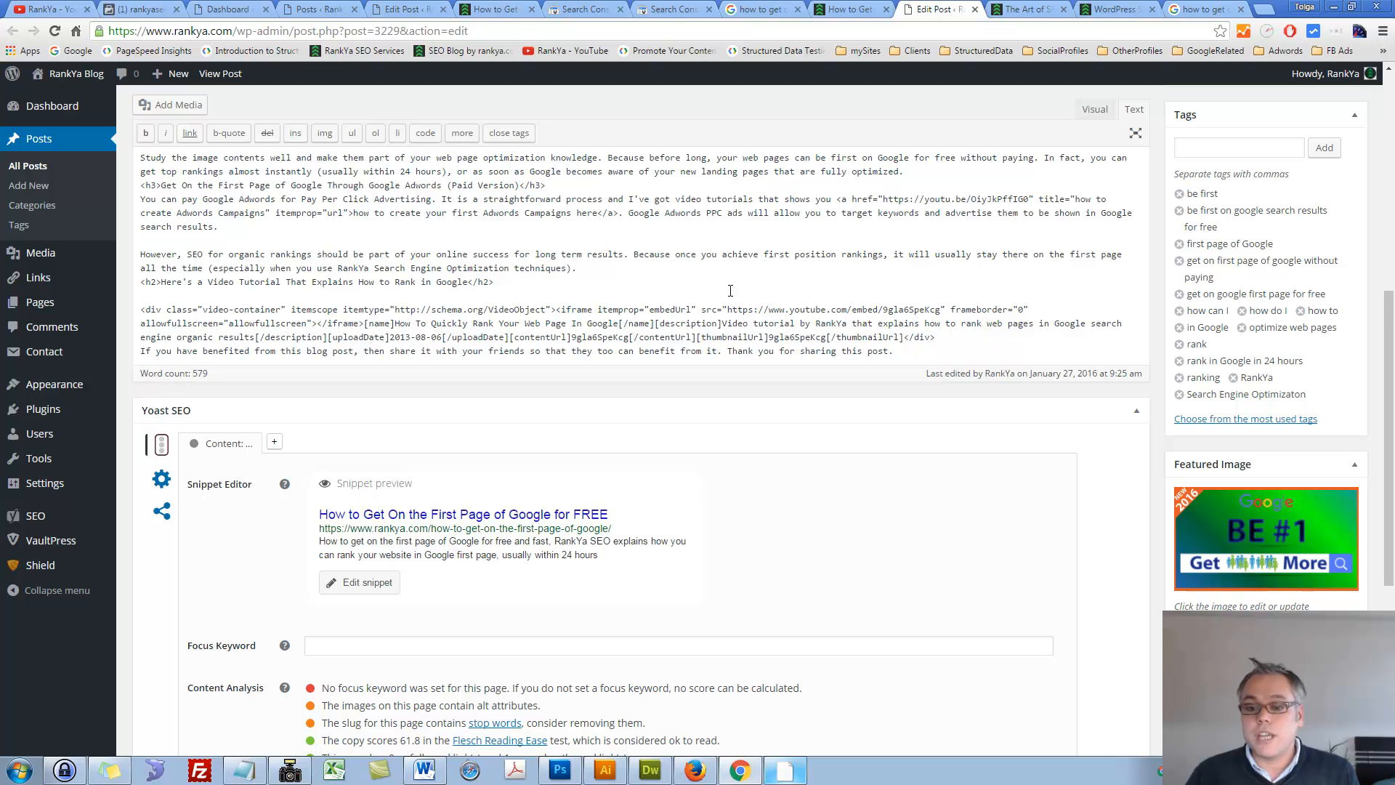
mouse_move(729, 294)
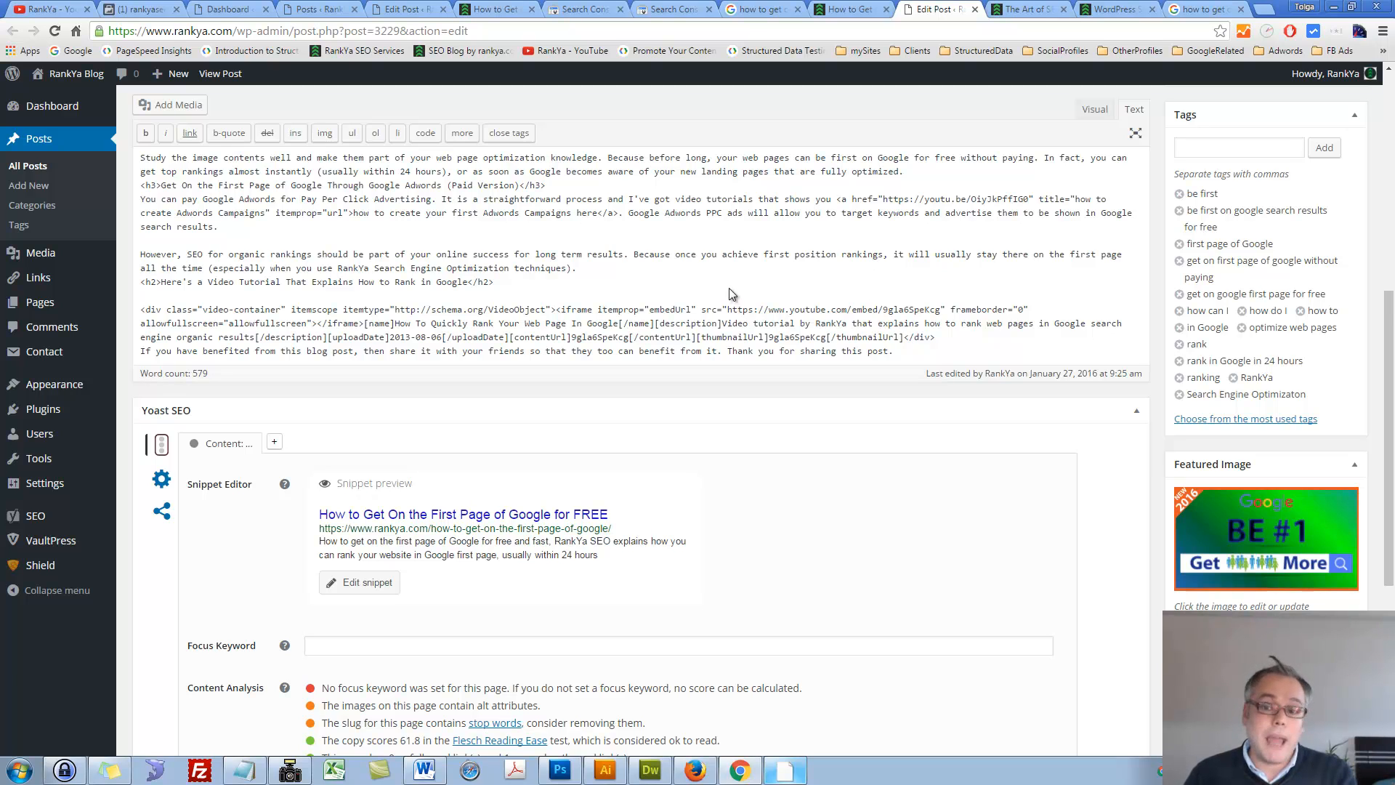
left_click(672, 8)
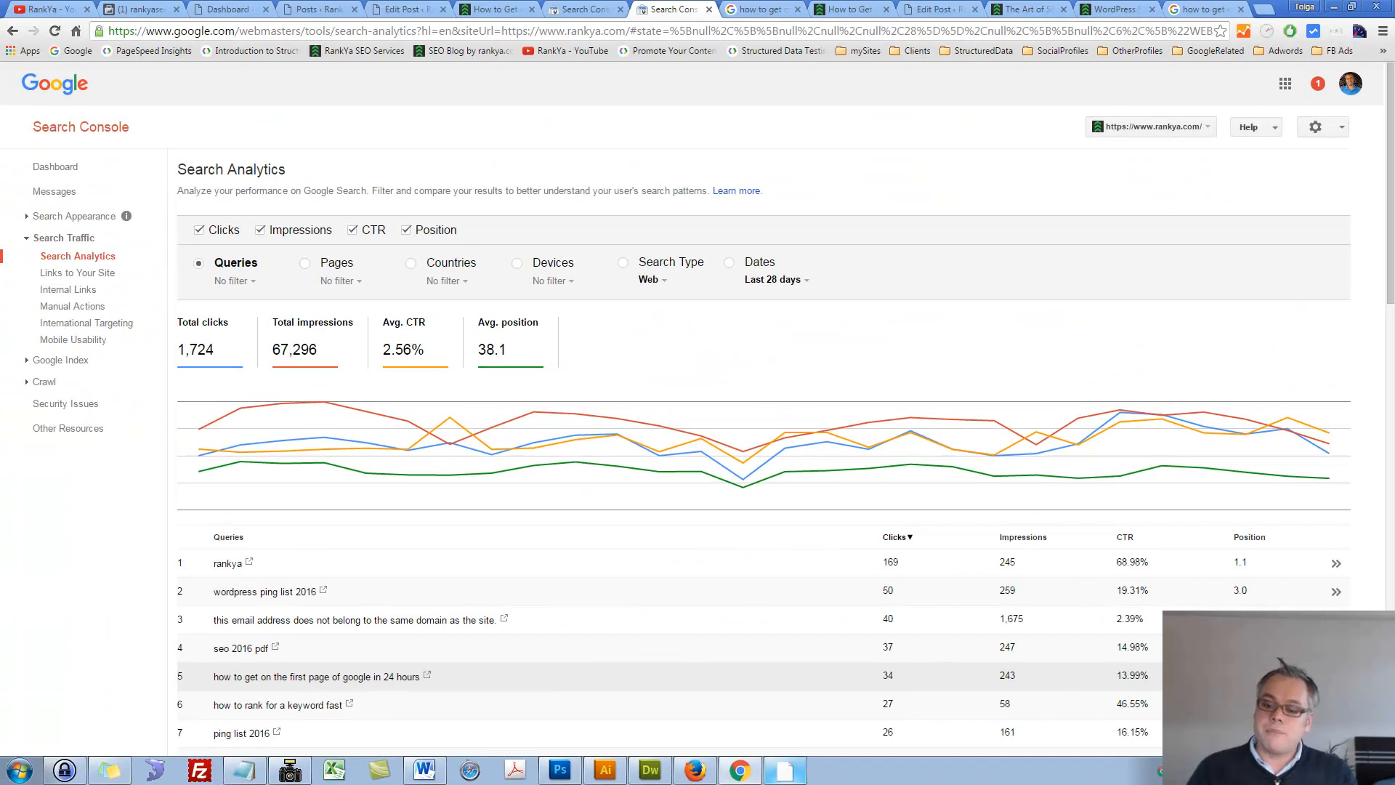
mouse_move(1003, 693)
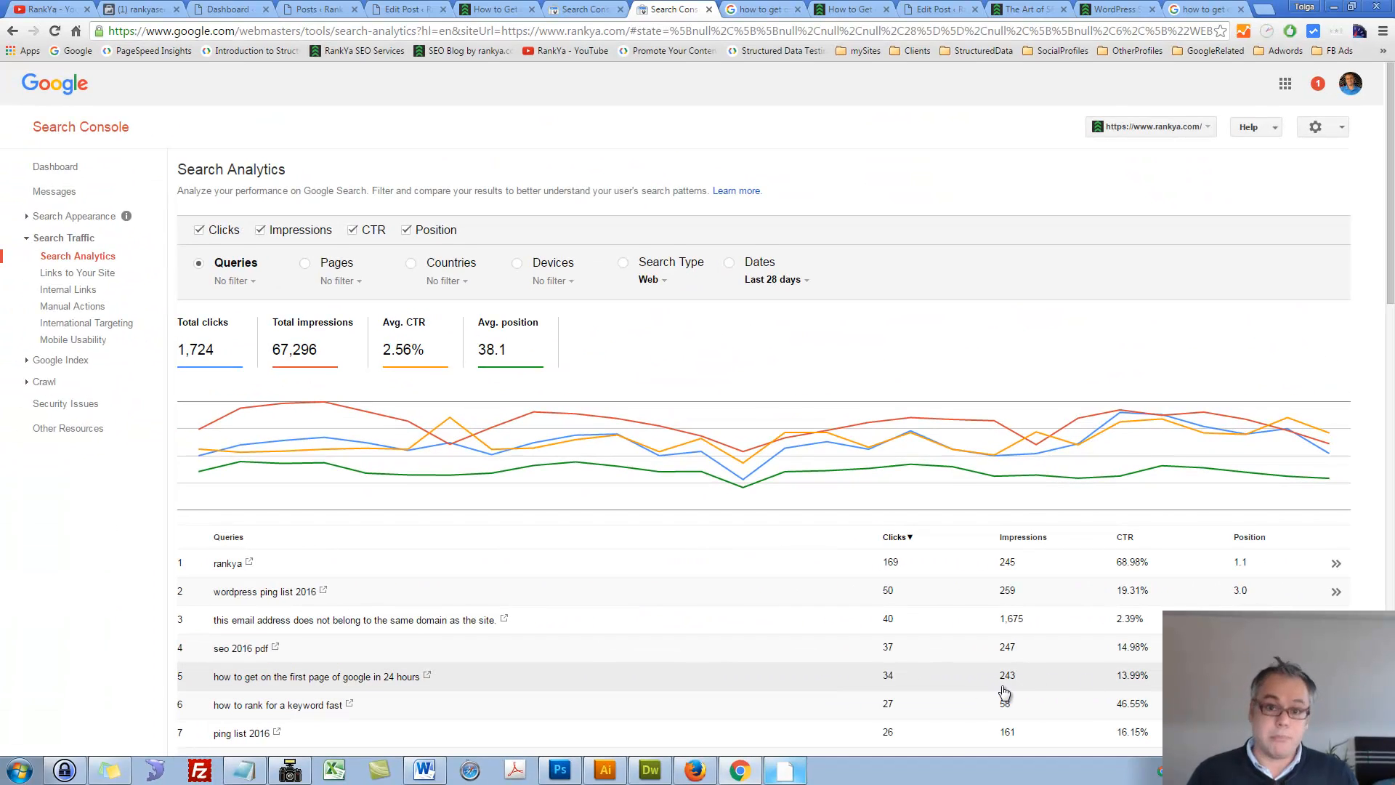
mouse_move(909, 433)
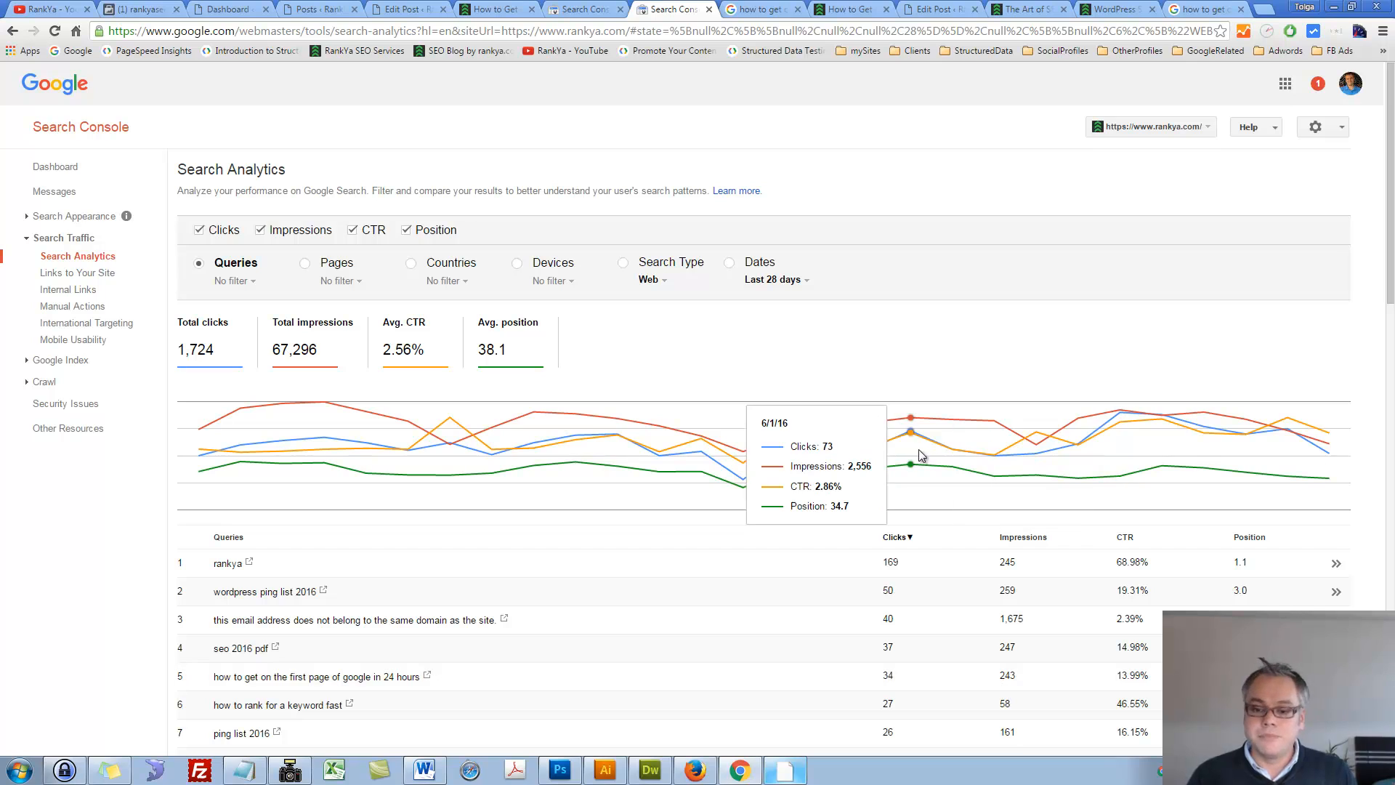
mouse_move(940, 345)
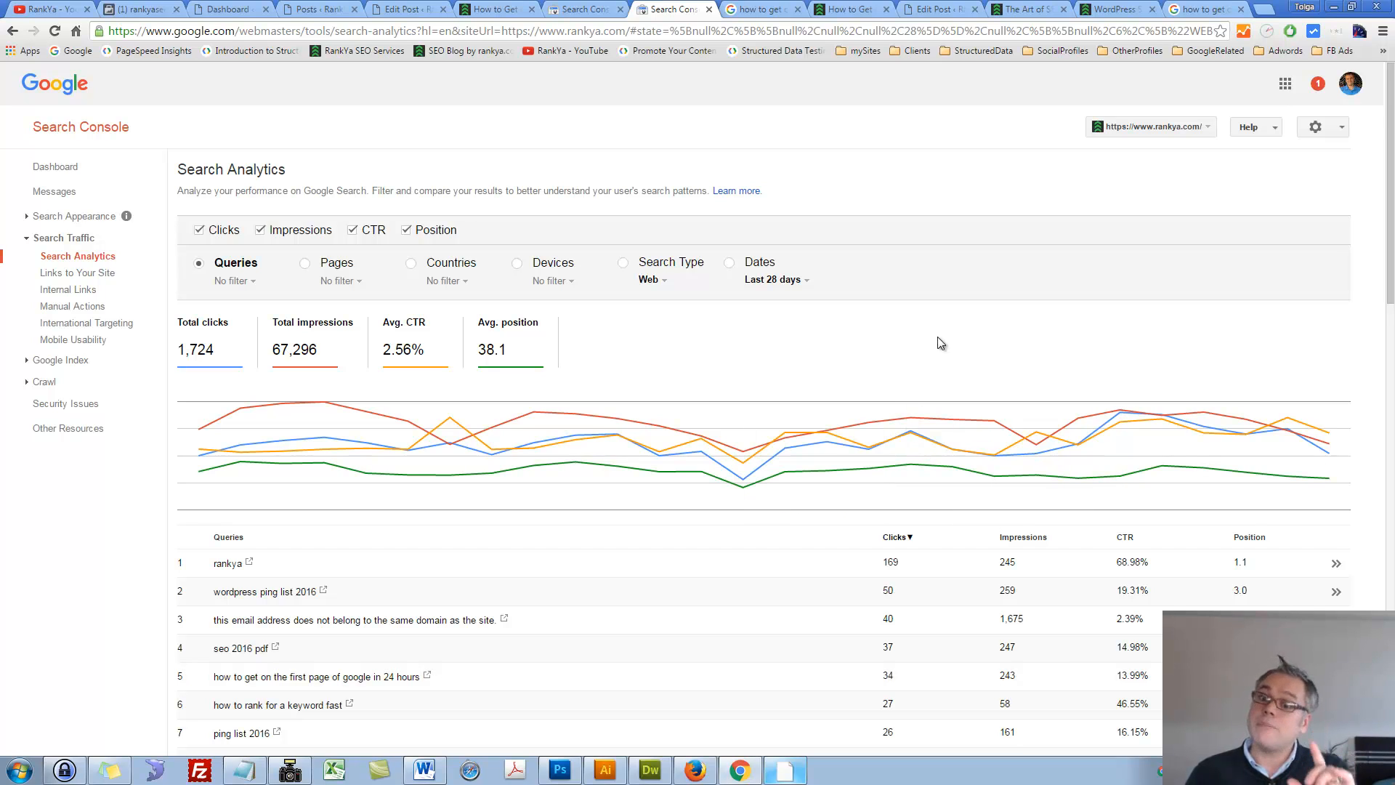
mouse_move(832, 526)
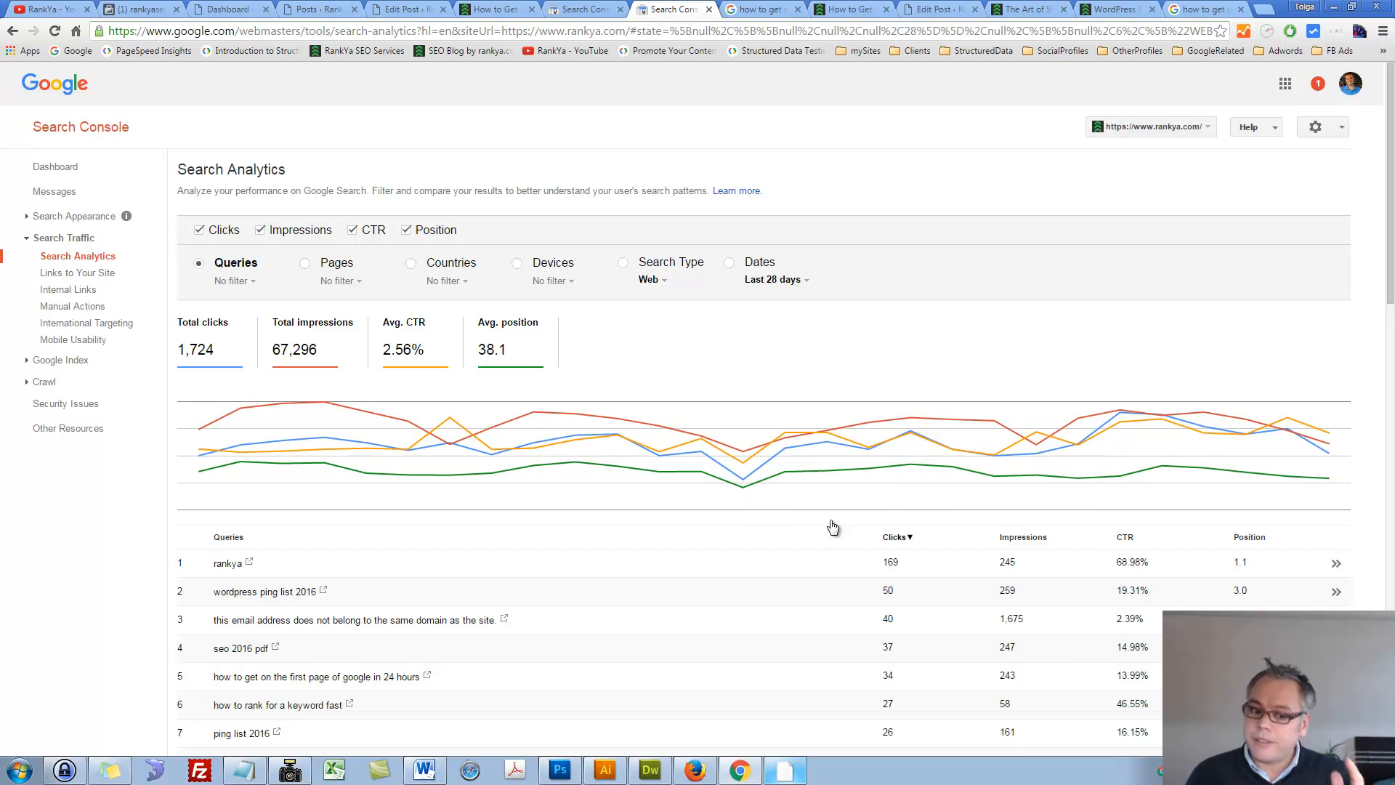
mouse_move(342, 681)
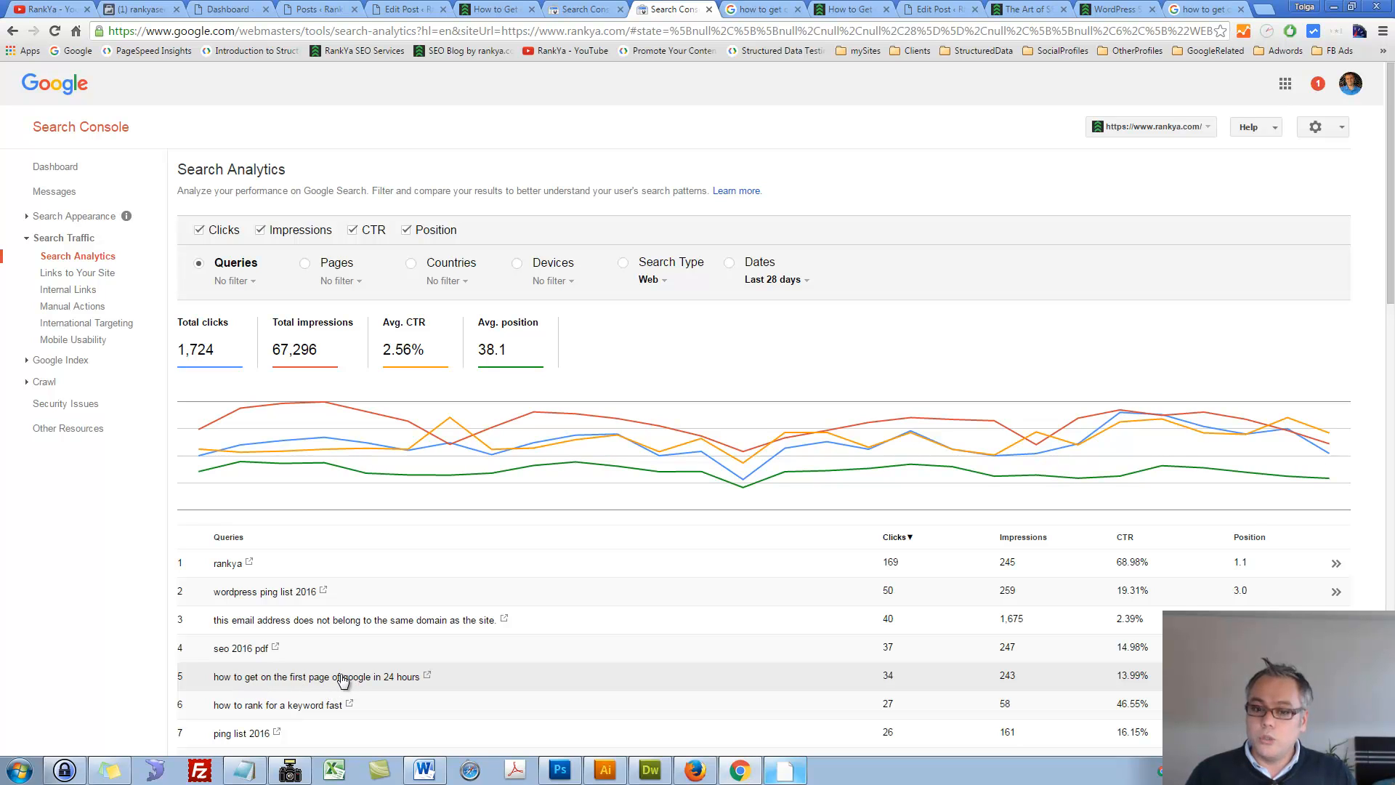
Filter to the 24-hours query and list its page /how-to-get-on-the-first-page-of-google/ at position 4.3.
left_click(309, 677)
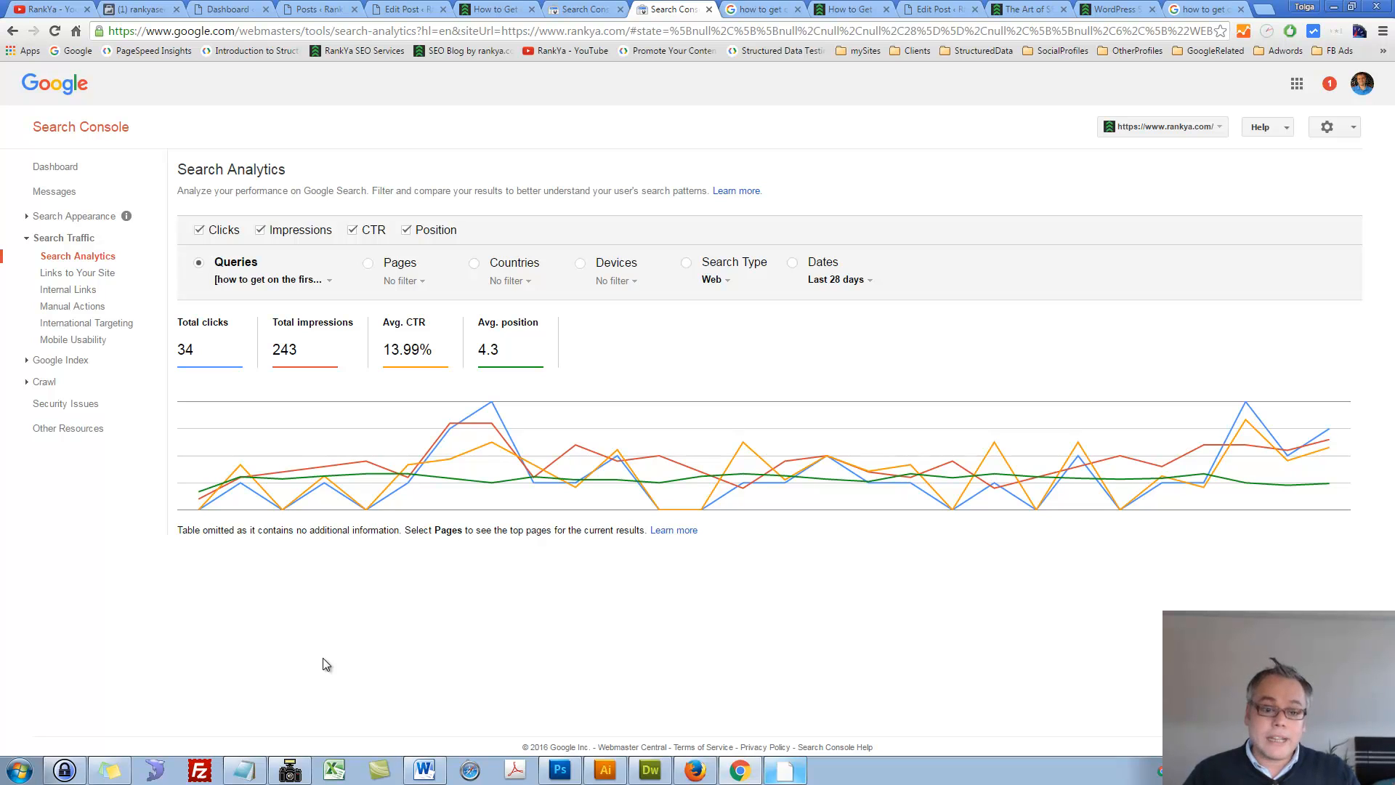
left_click(368, 261)
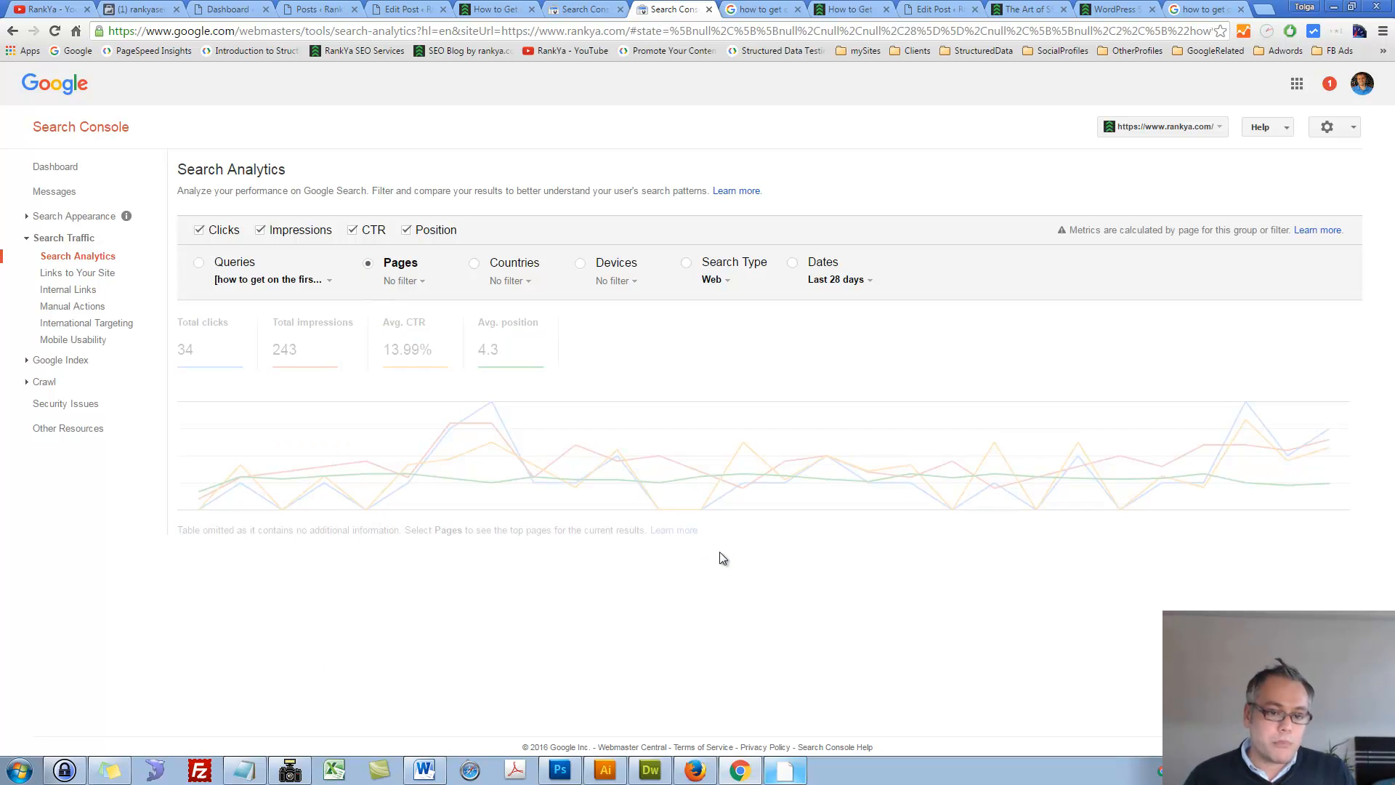
left_click(367, 261)
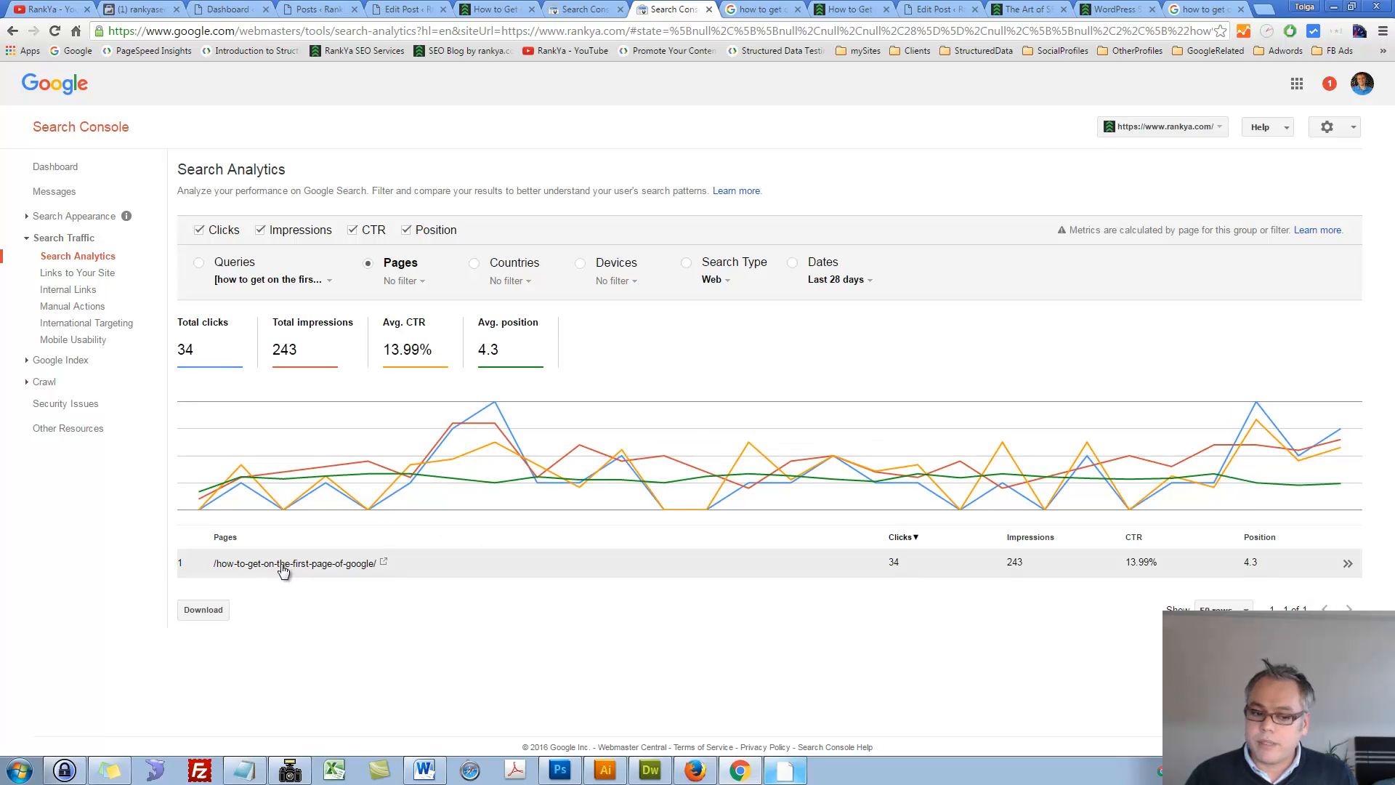
mouse_move(297, 567)
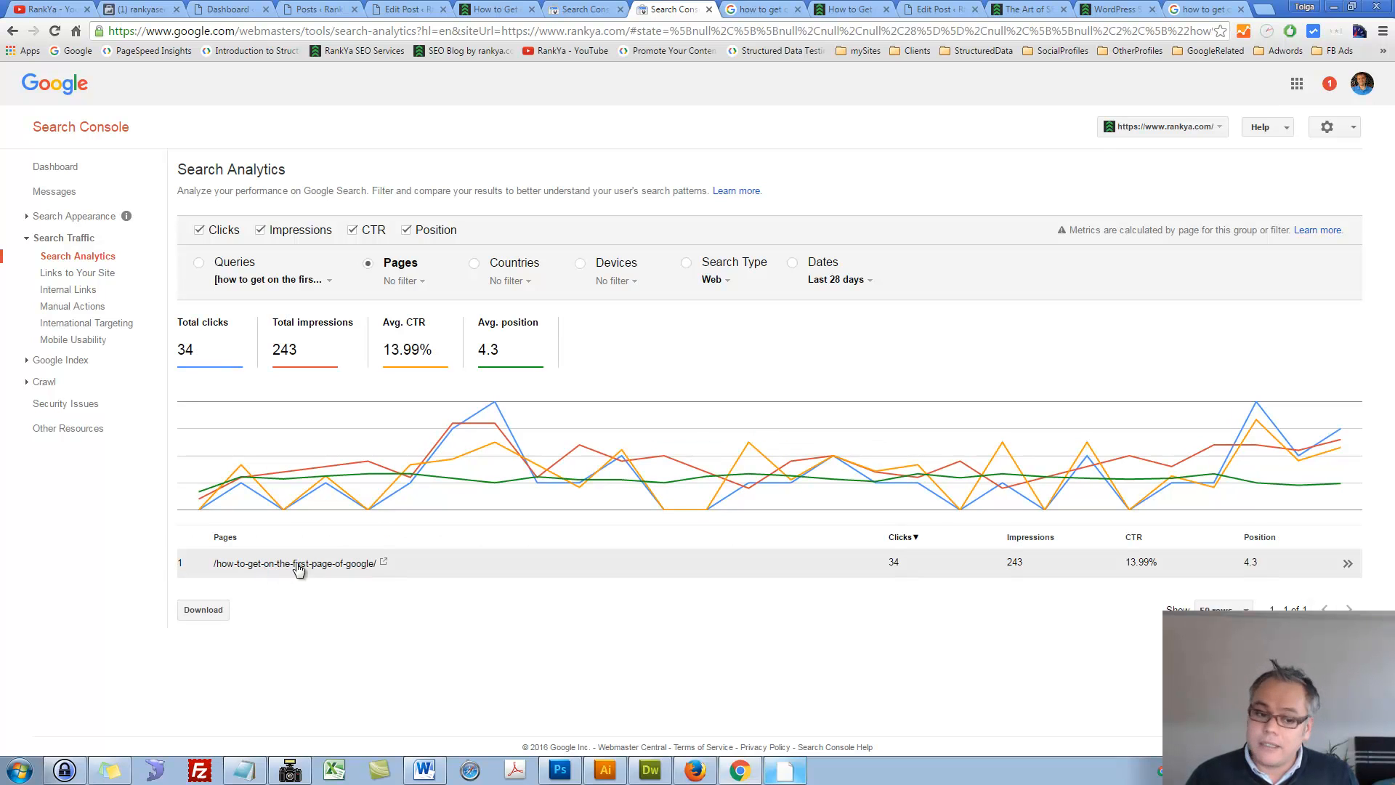
mouse_move(823, 551)
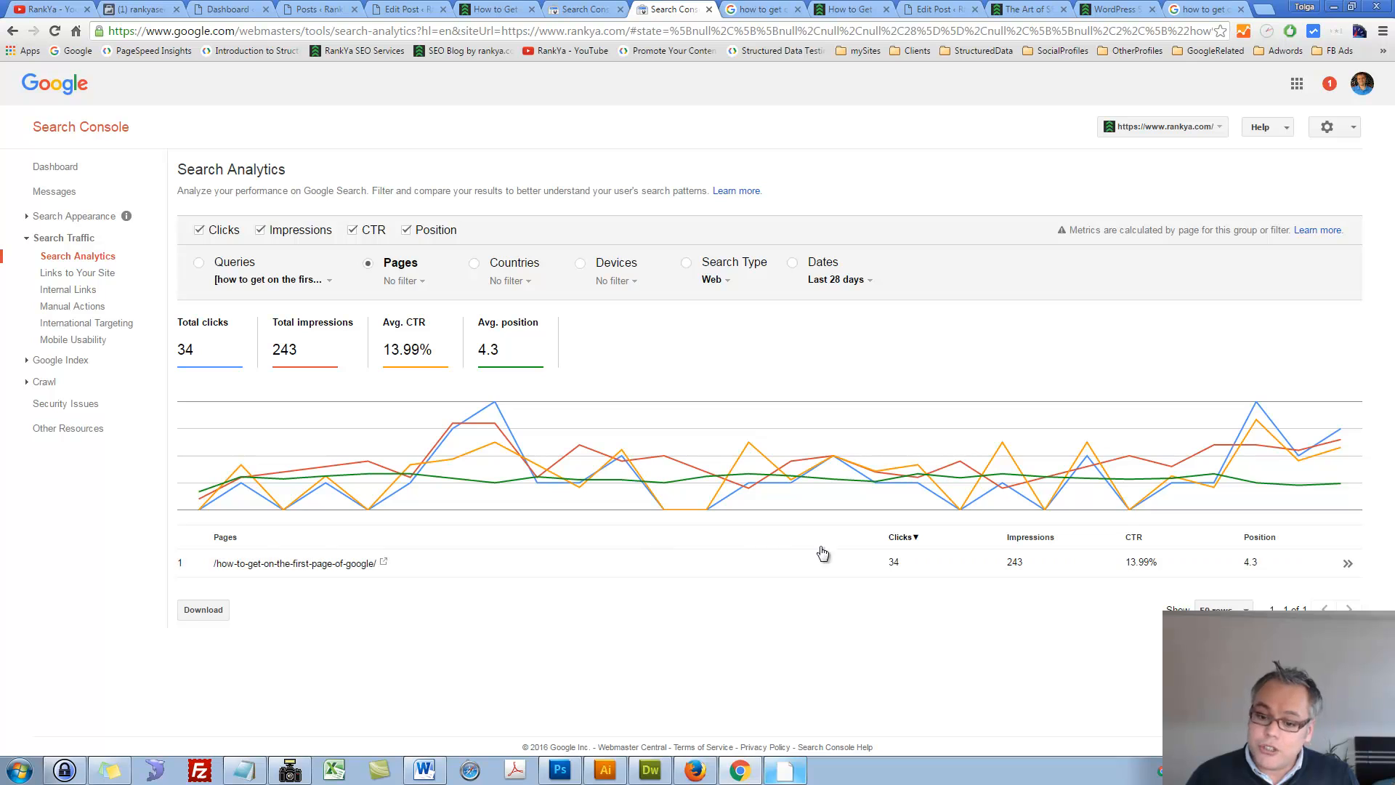
mouse_move(888, 570)
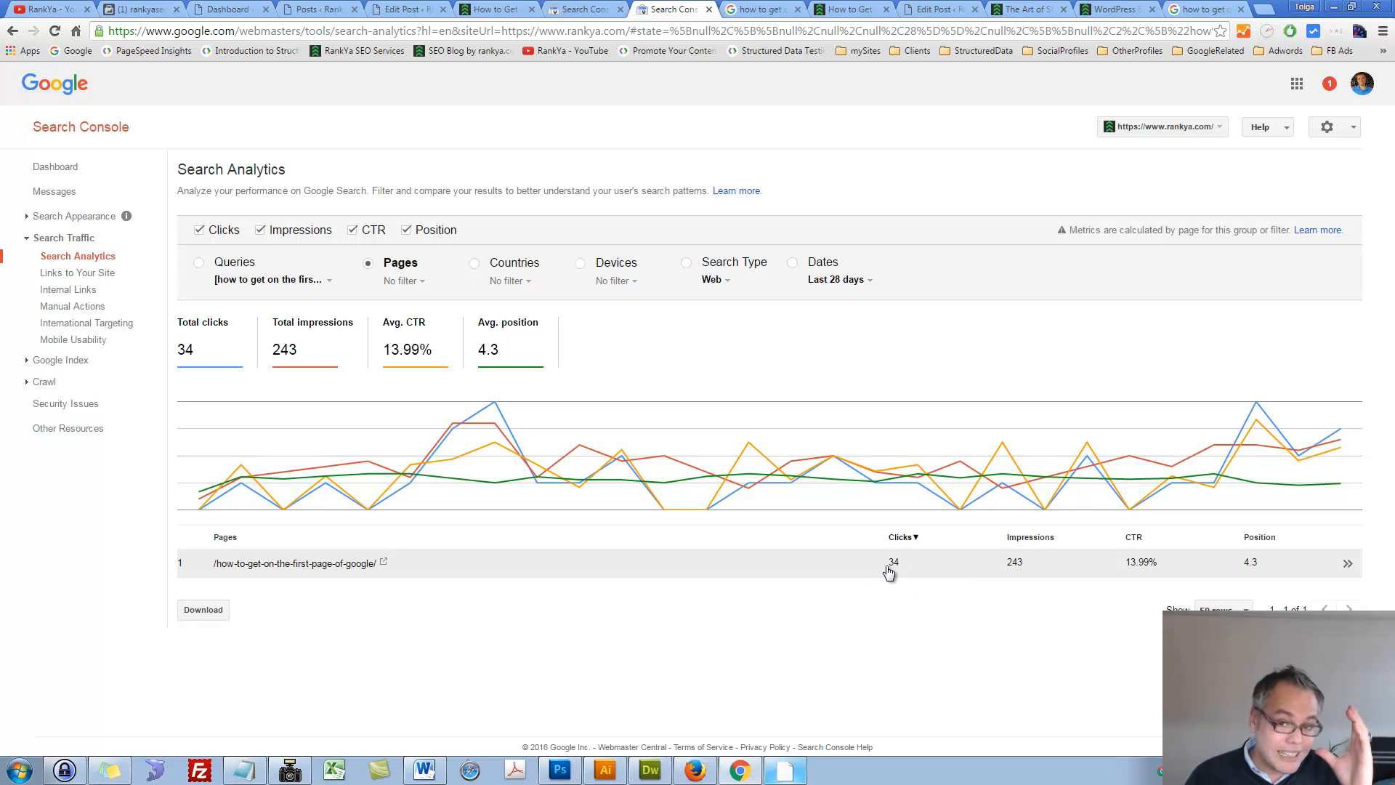
mouse_move(1254, 572)
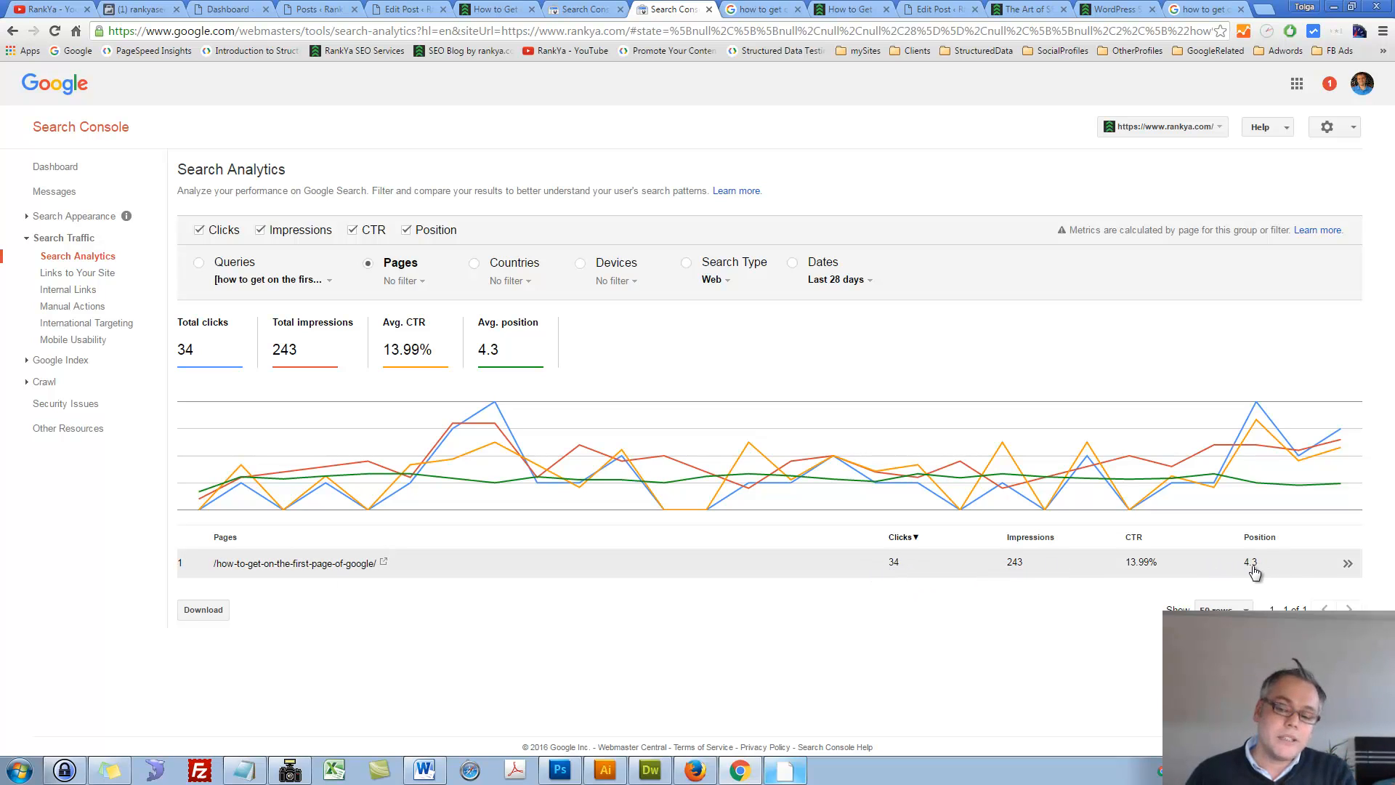
mouse_move(1047, 527)
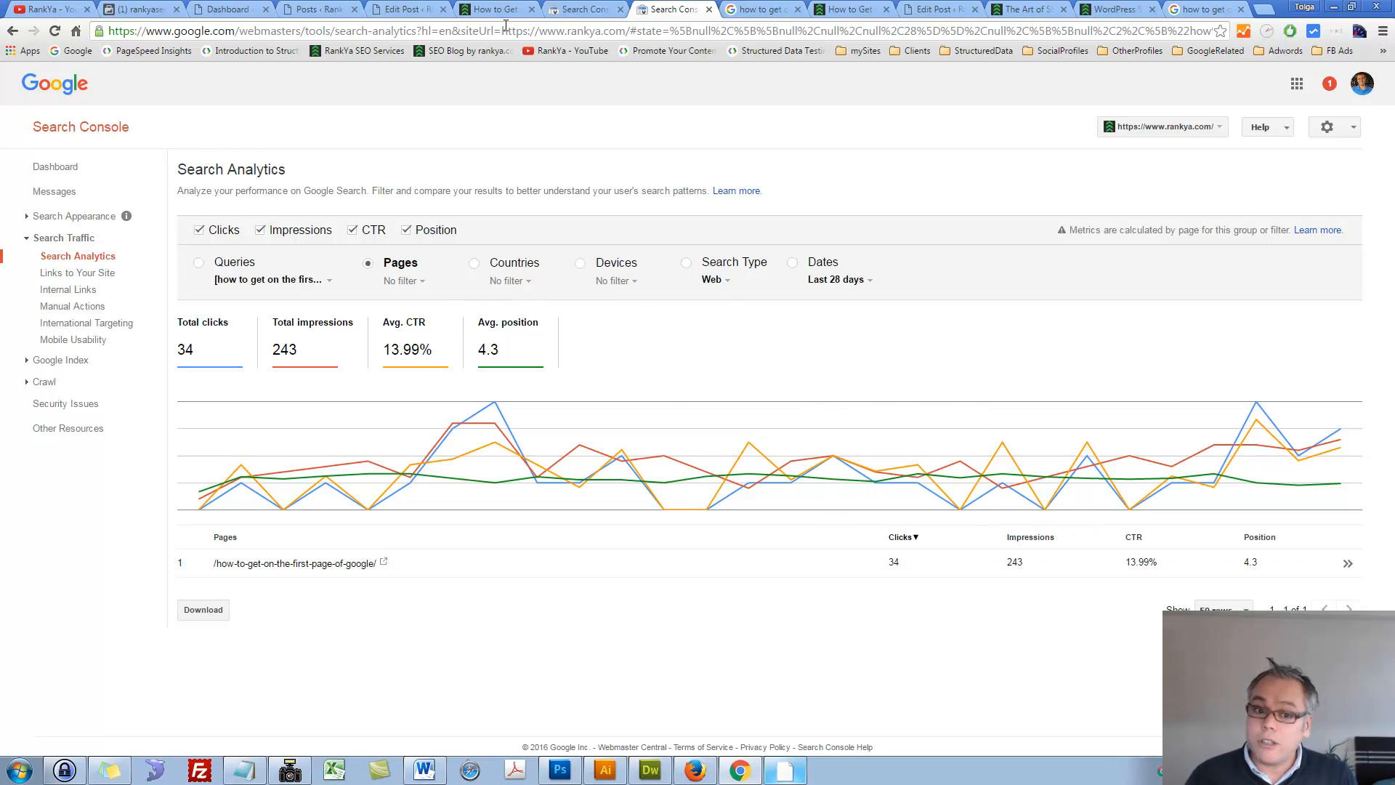
left_click(404, 9)
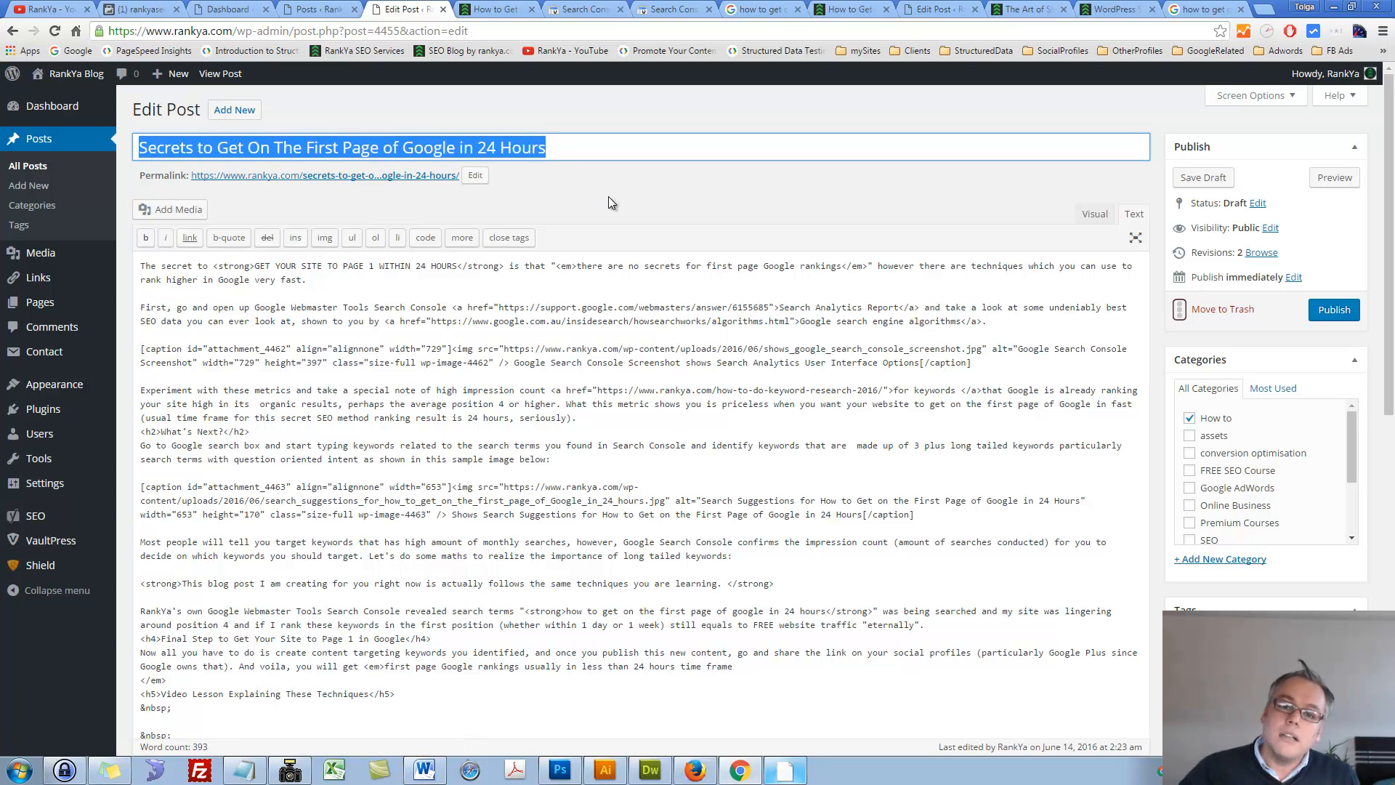
View the 'Secrets to Get On The First Page' draft in Visual mode, then return to Search Console.
left_click(1093, 214)
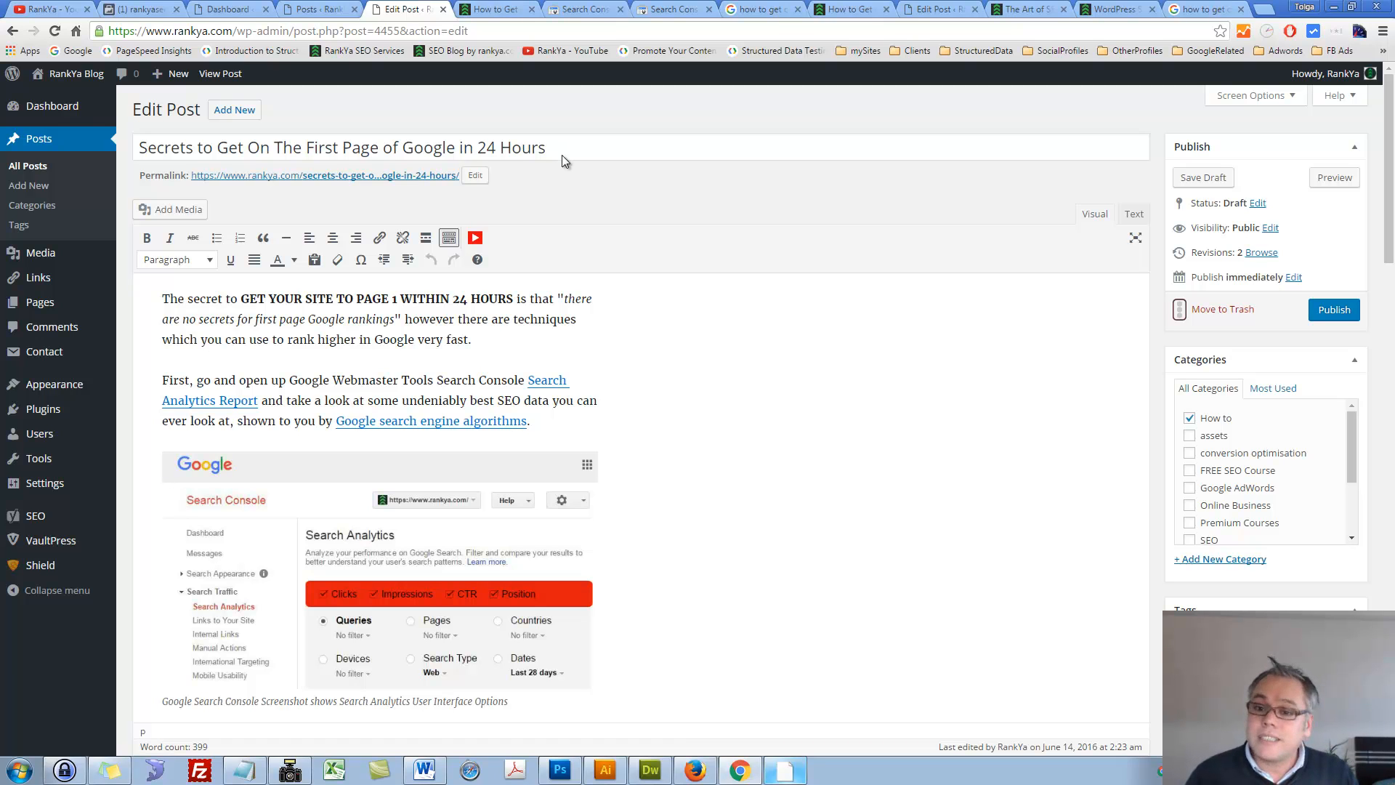
left_click(674, 8)
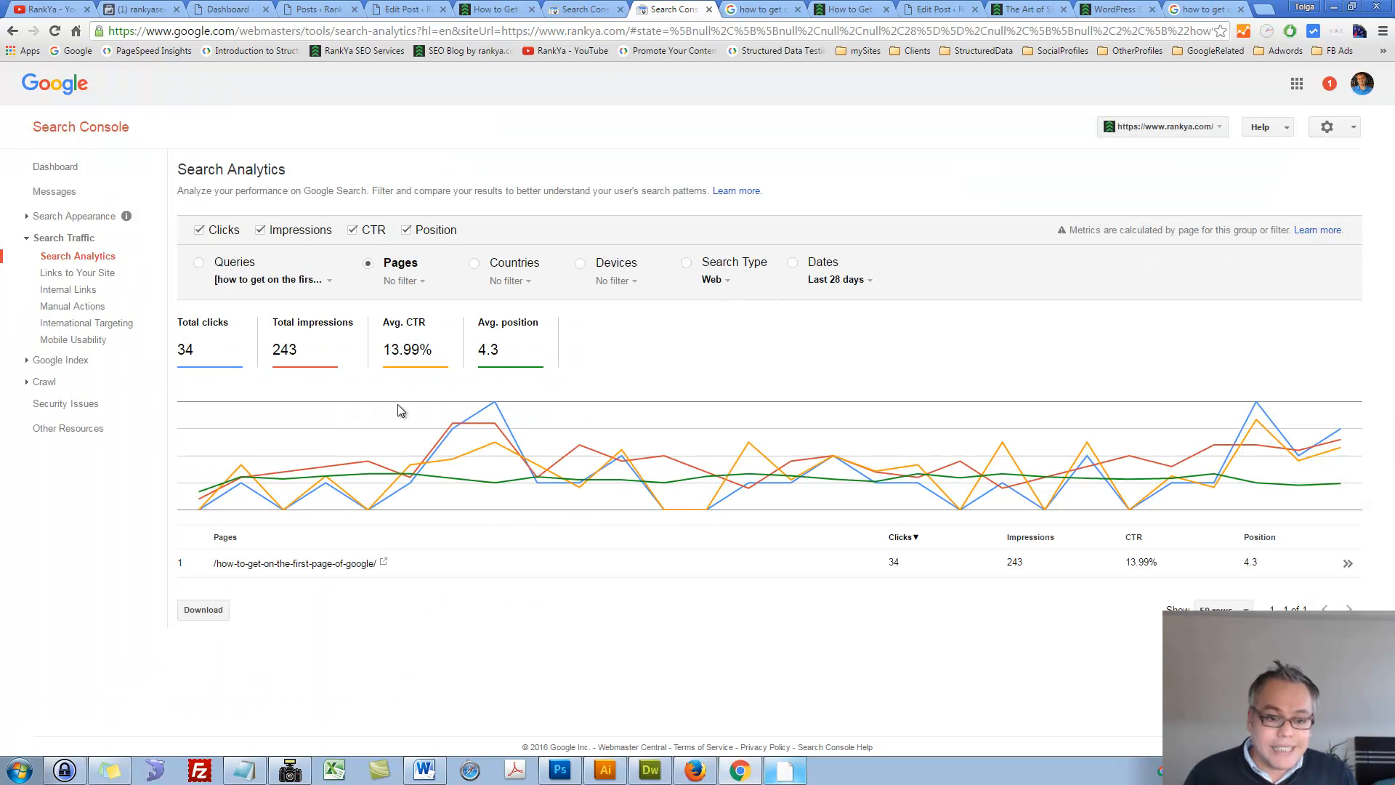
Try Compare queries on the 24-hours query, cancel it, and switch to the post preview.
left_click(199, 262)
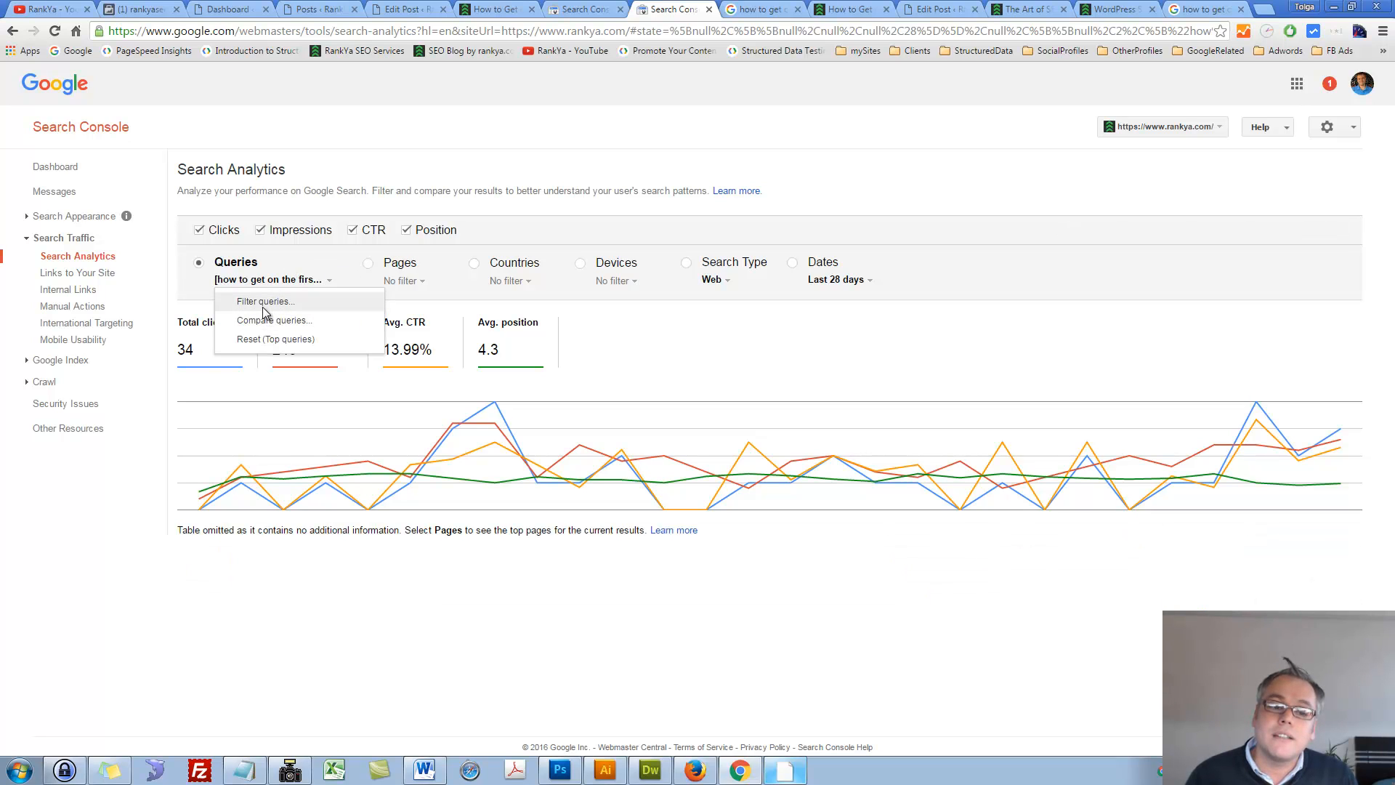
left_click(273, 320)
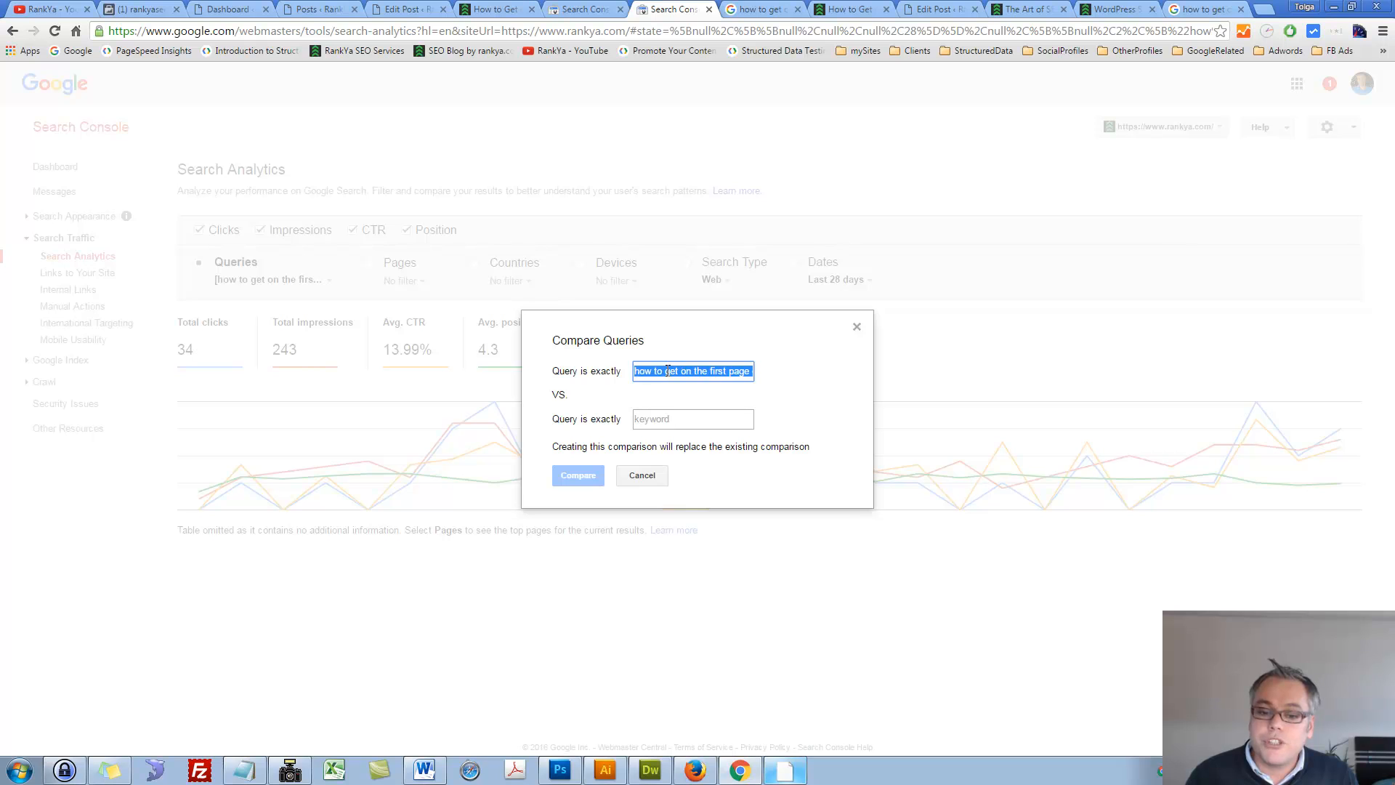
left_click(642, 474)
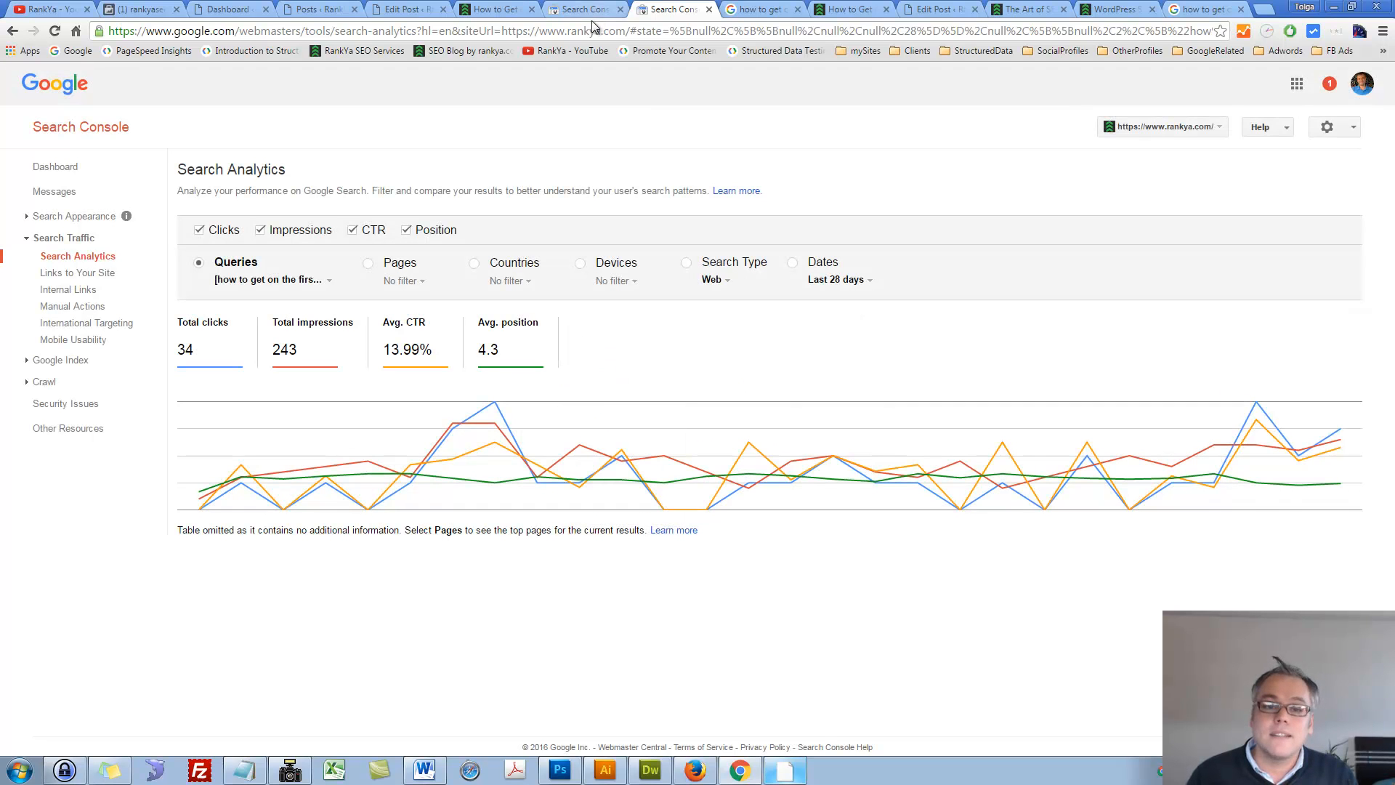
left_click(494, 10)
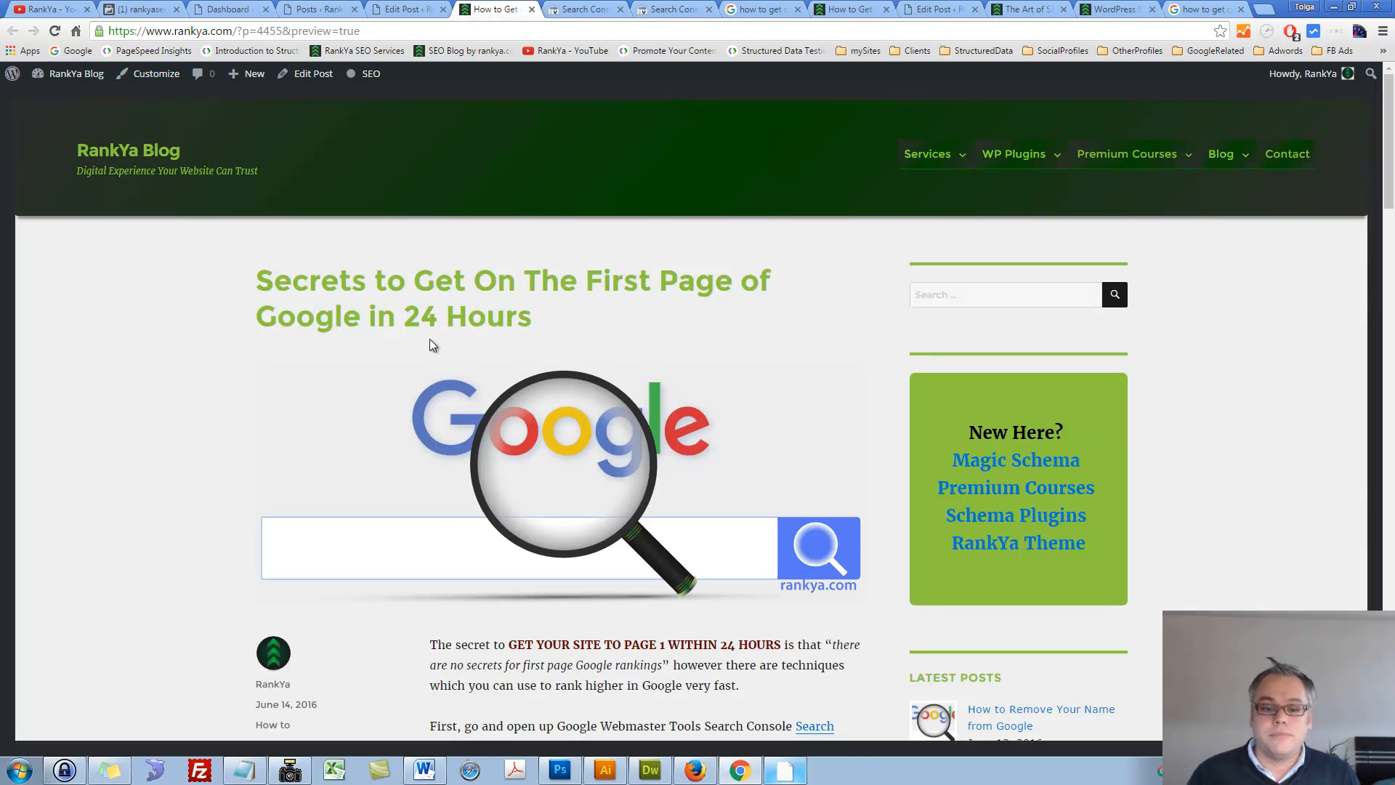
mouse_move(584, 298)
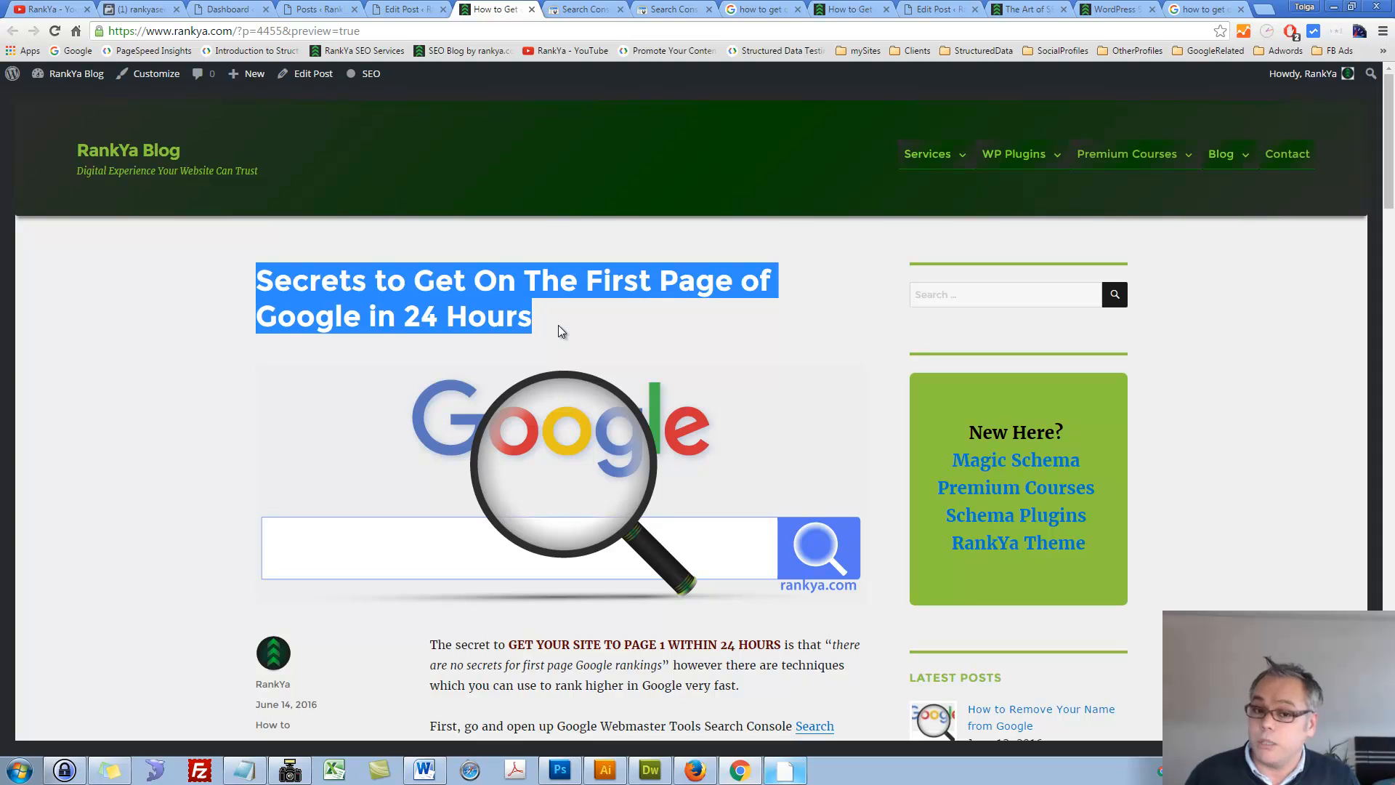
Read the post preview down to 'Final Step to Get Your Site to Page 1 in Google'.
left_click(560, 332)
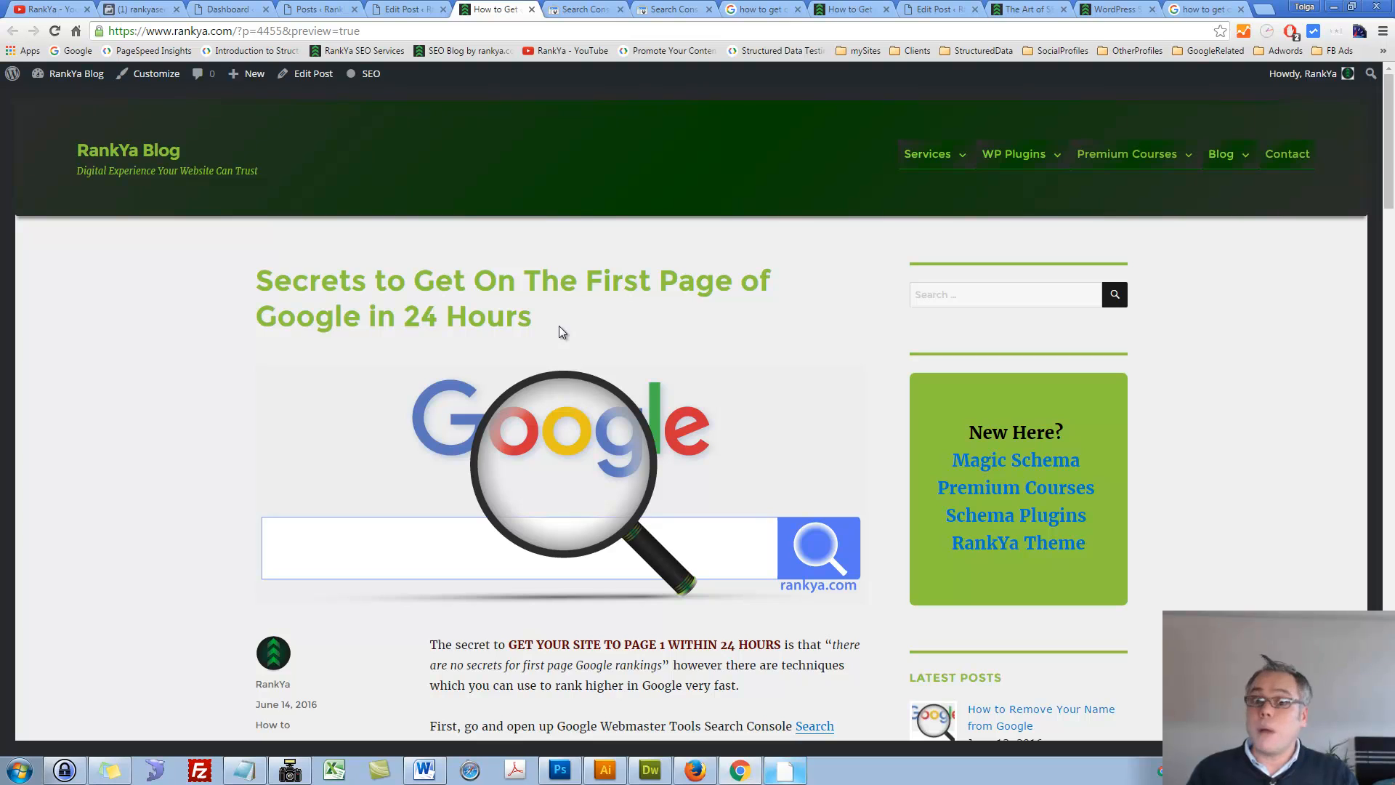
scroll("down", 3)
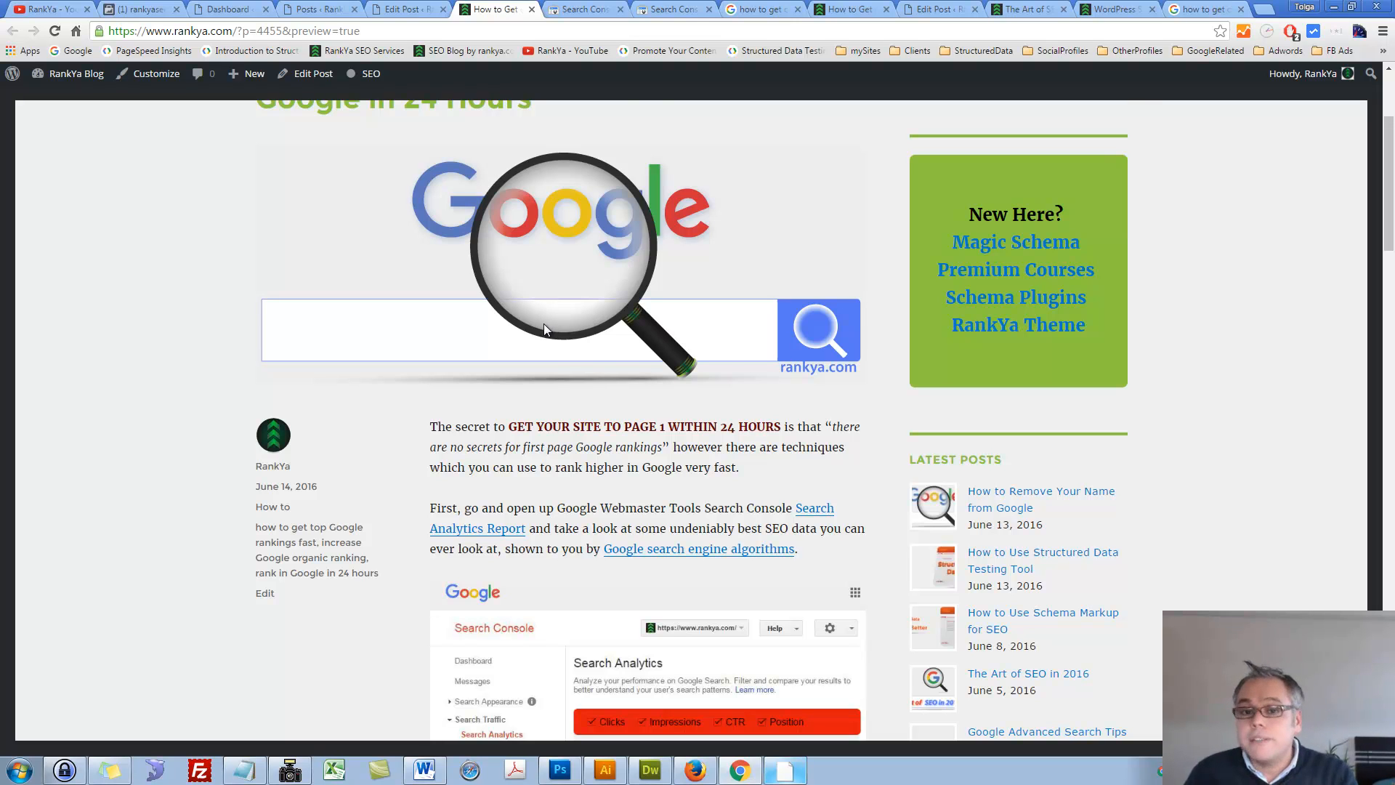
scroll("down", 3)
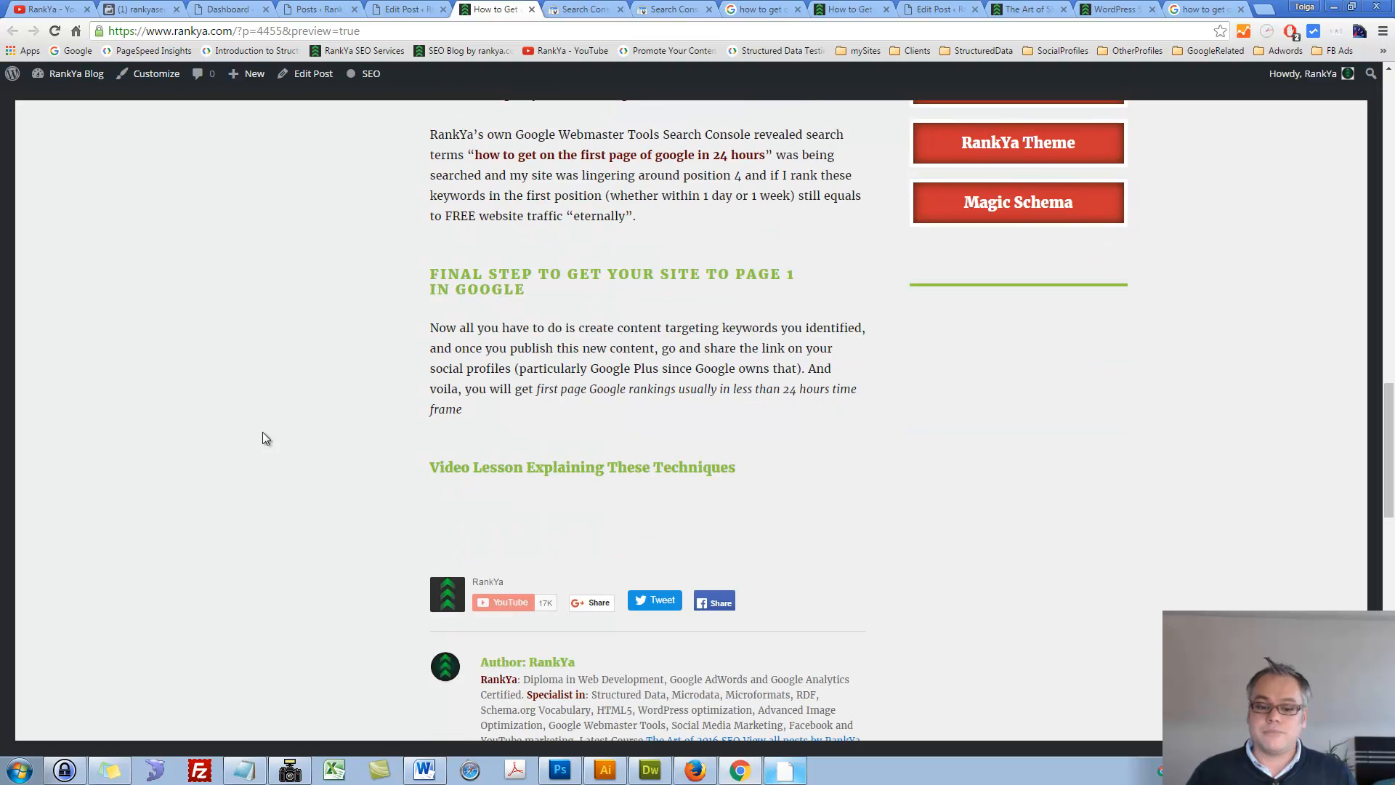
mouse_move(714, 587)
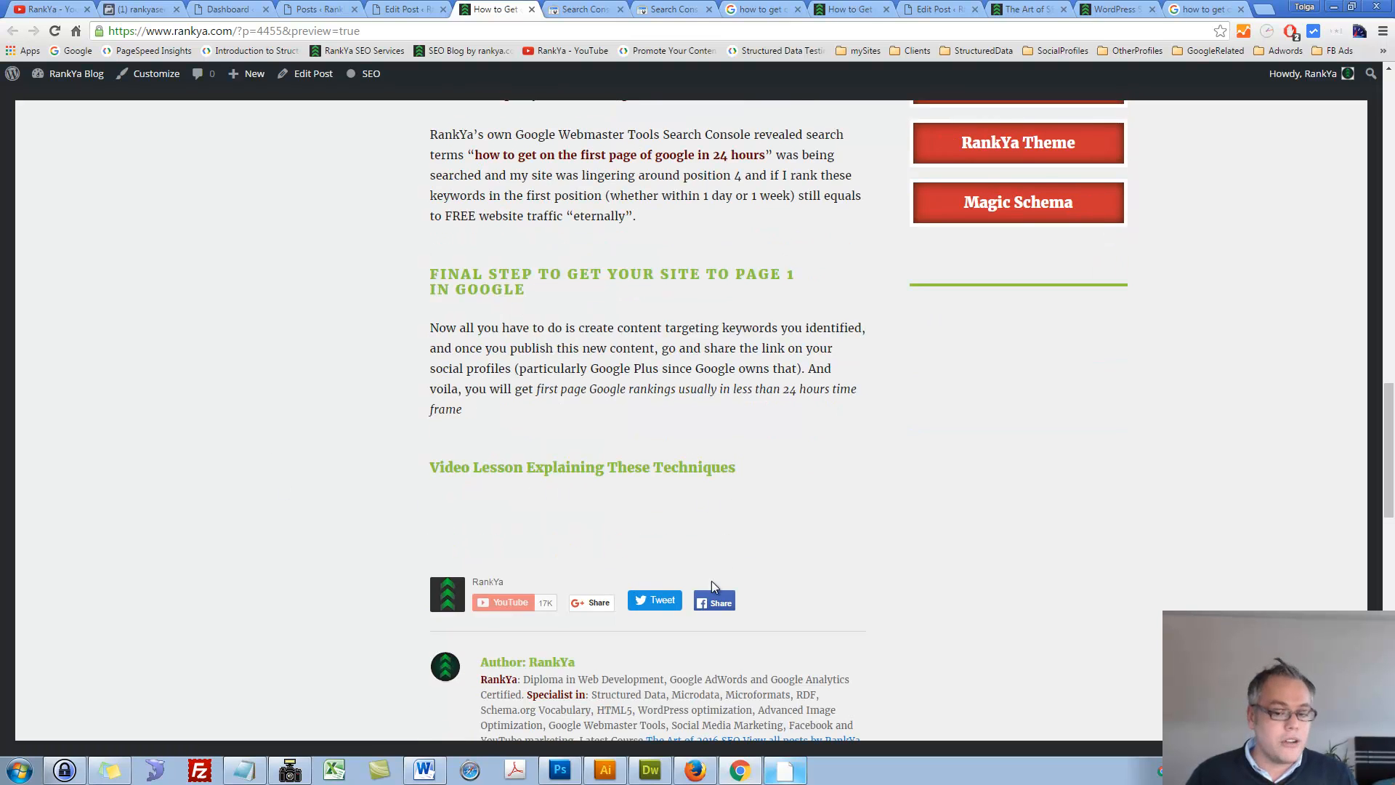
mouse_move(816, 543)
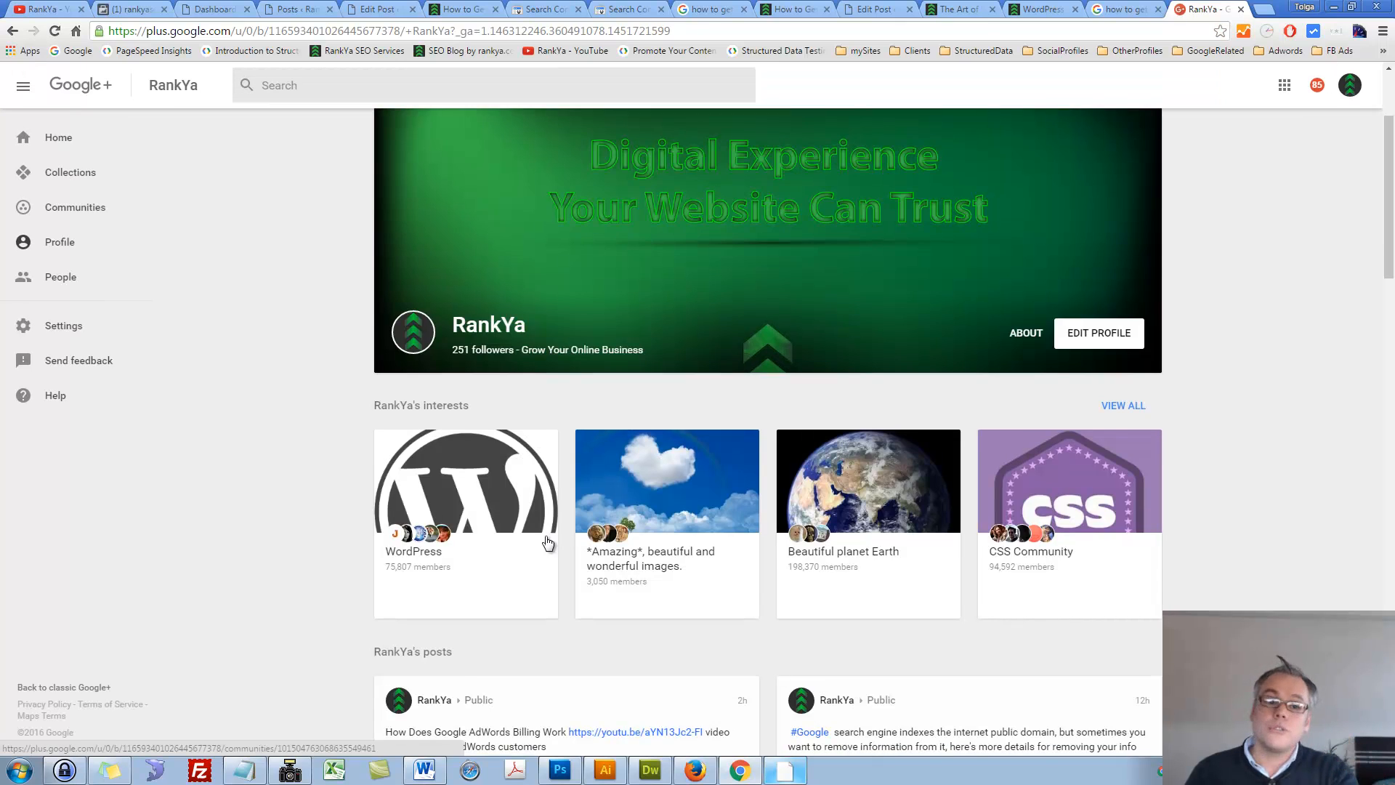
Scroll through RankYa's Google+ profile with its 251 followers and interests.
scroll("down", 3)
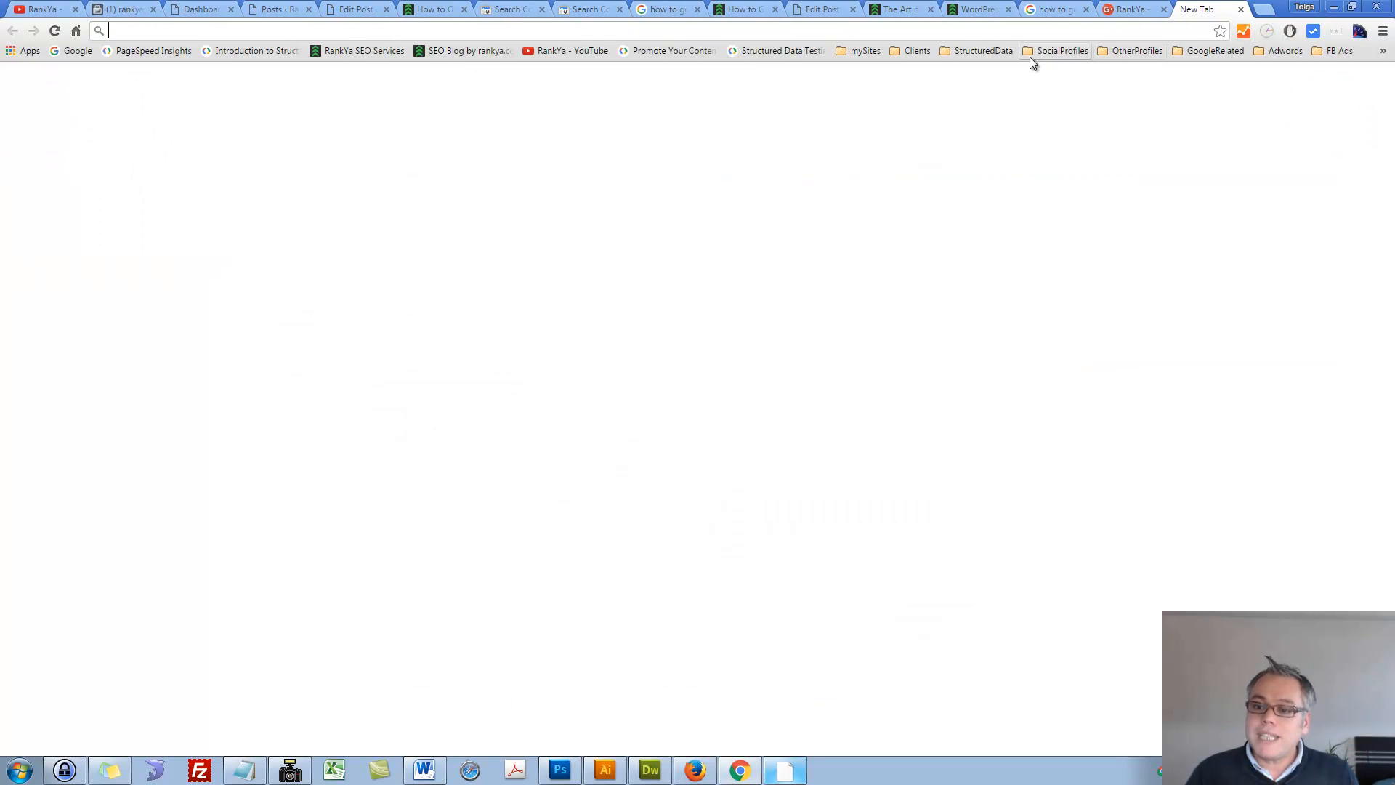
type("https://www.facebook.com/rankyaseo")
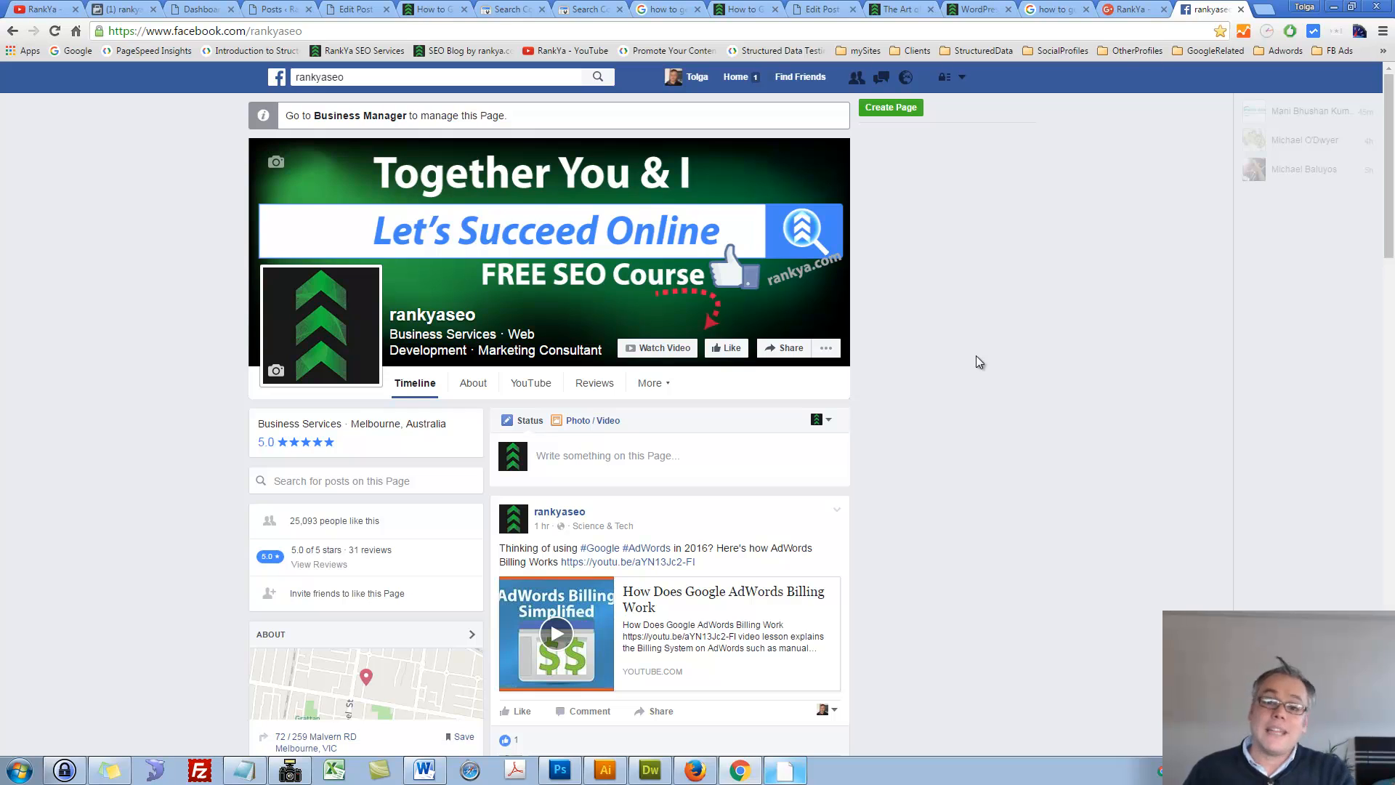
mouse_move(968, 354)
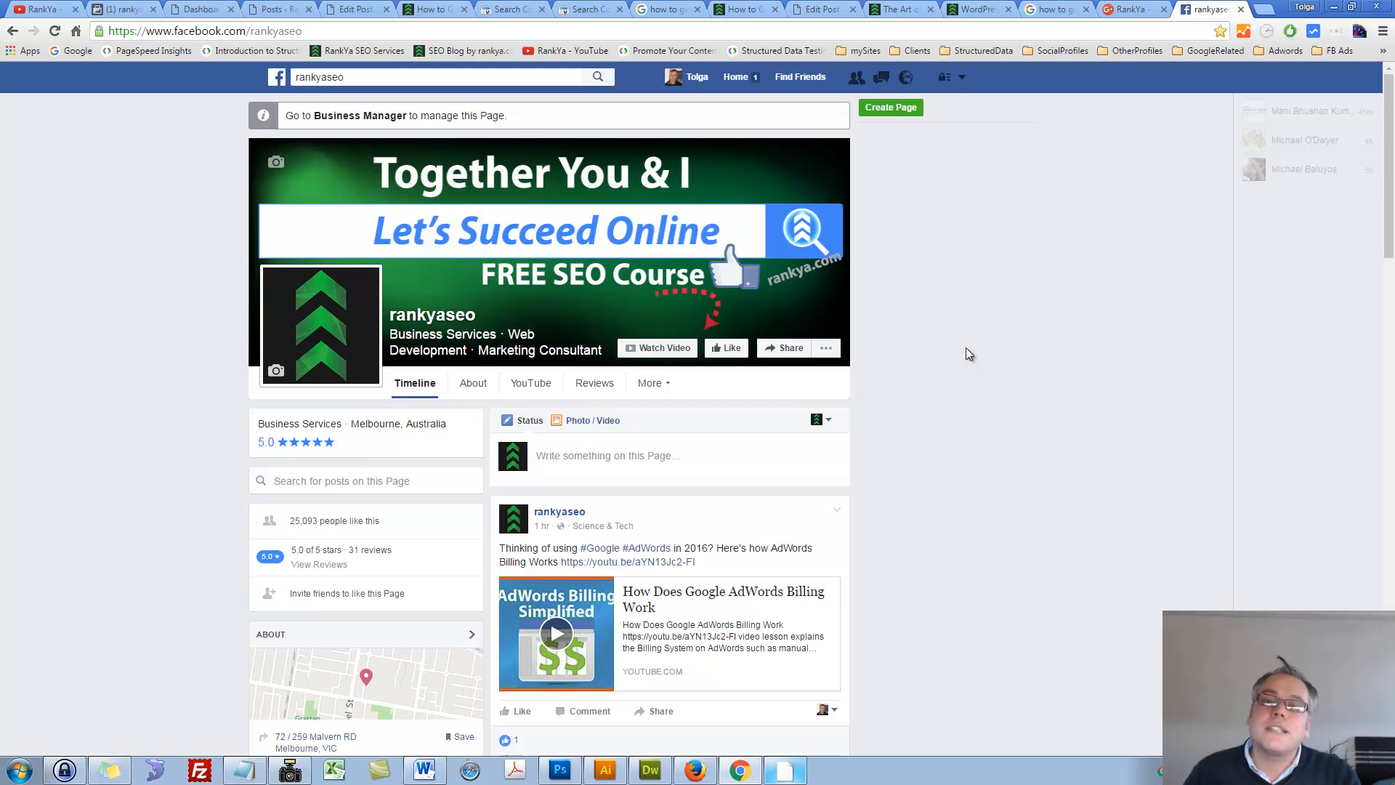
mouse_move(978, 340)
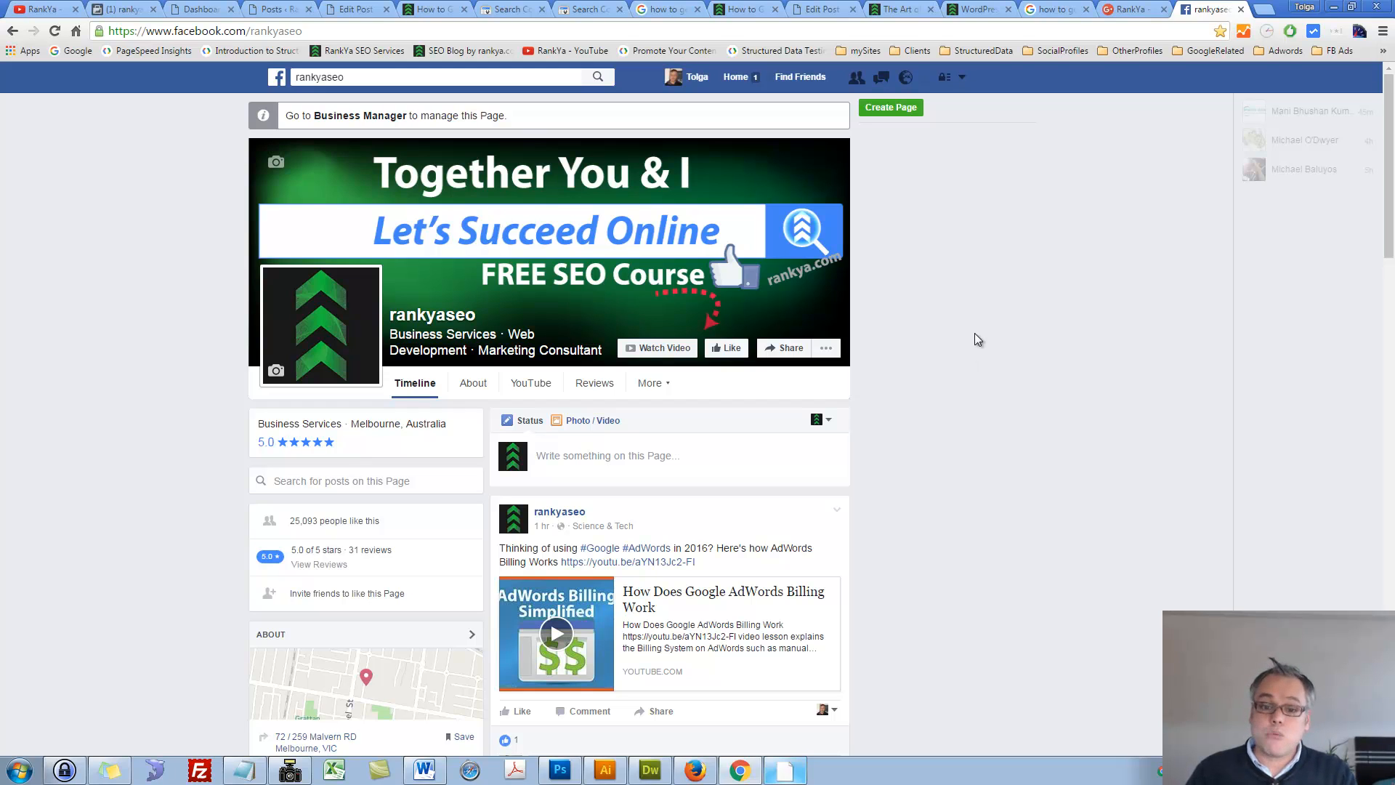
mouse_move(982, 334)
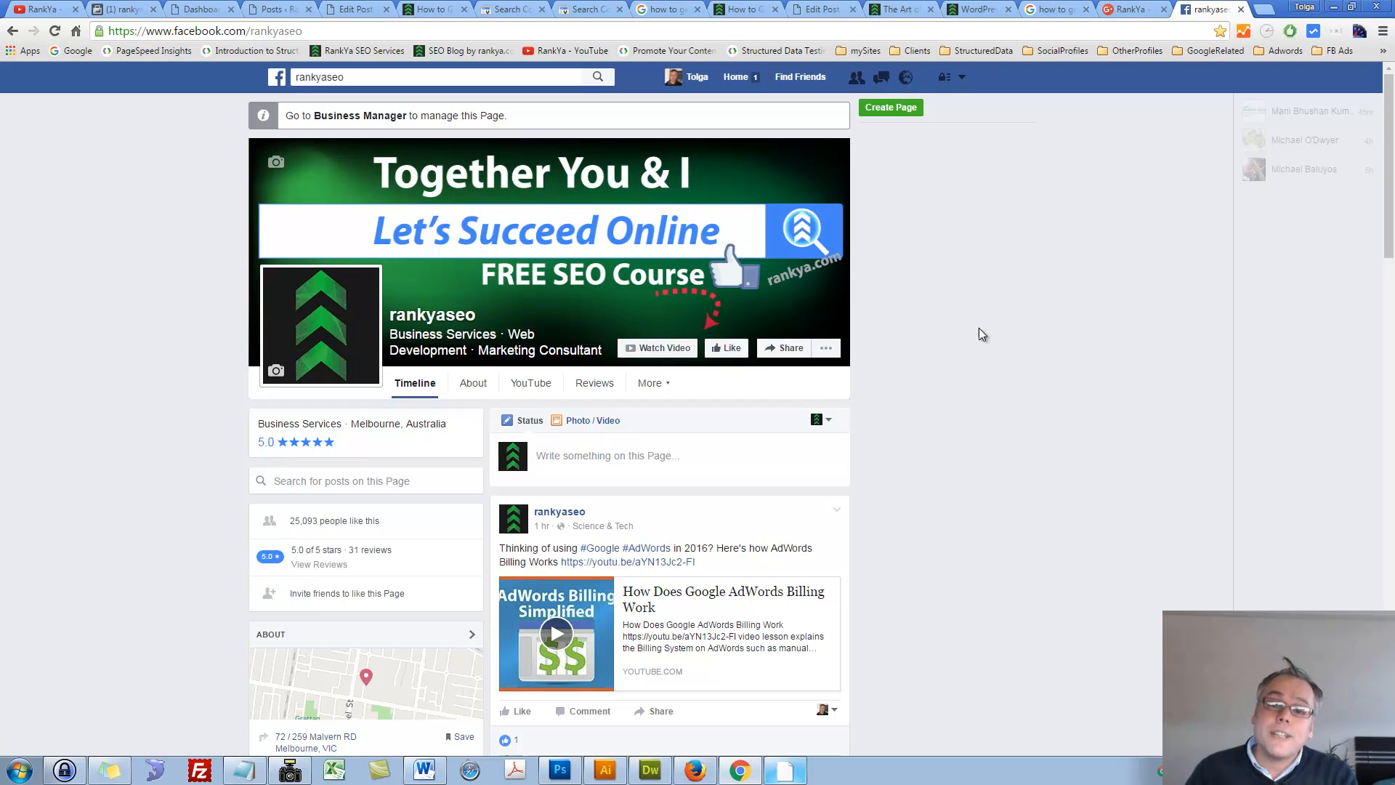
mouse_move(1013, 373)
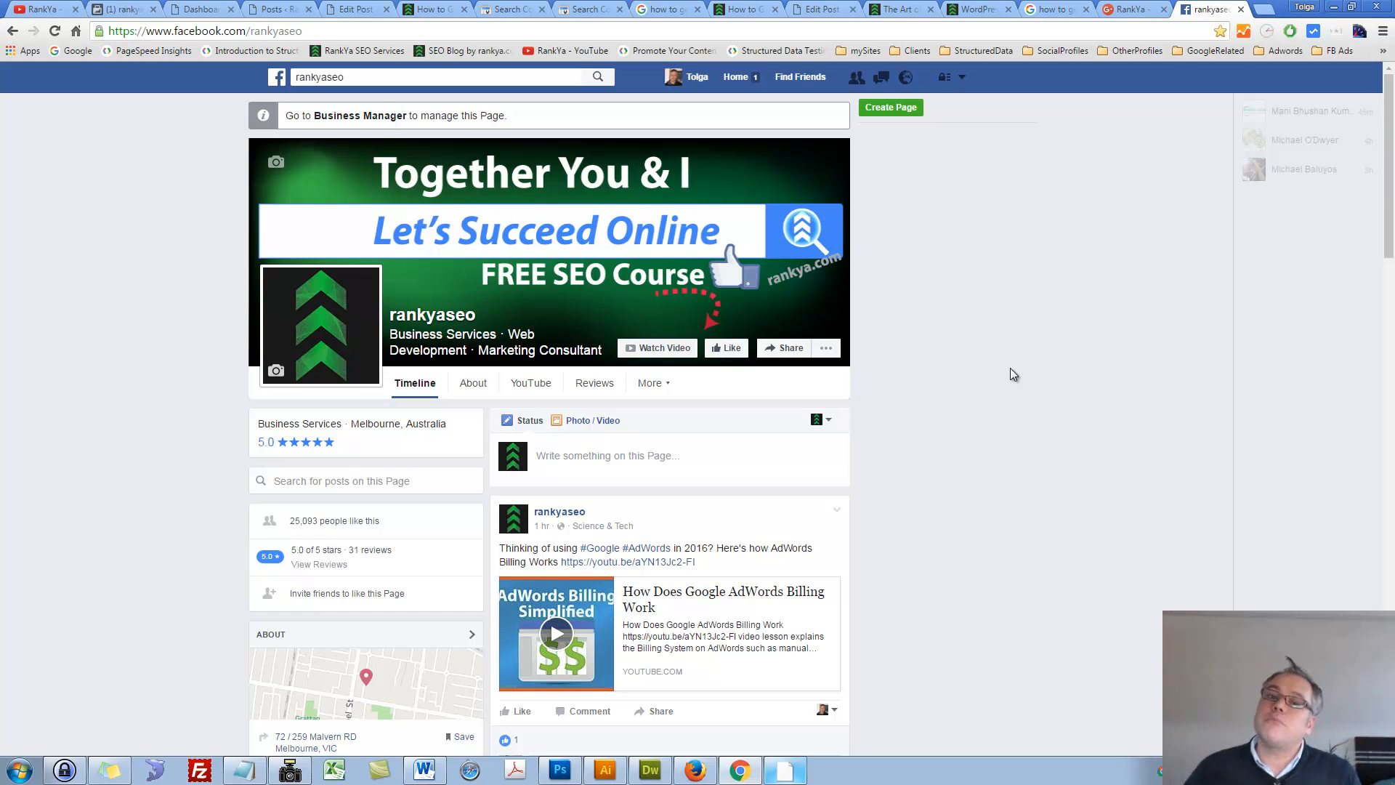
Return to the WordPress post preview, scrolled up to the search suggestions image.
left_click(436, 9)
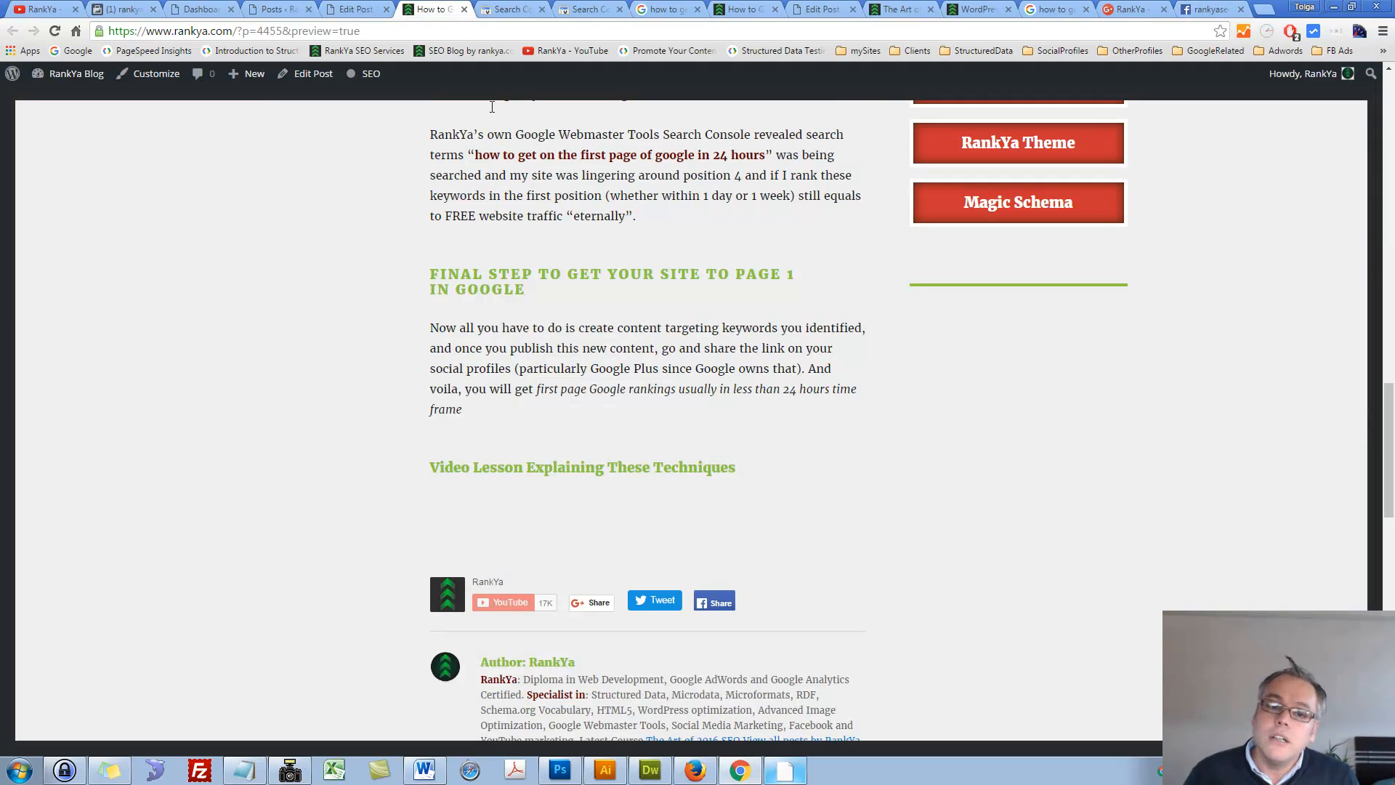
mouse_move(560, 288)
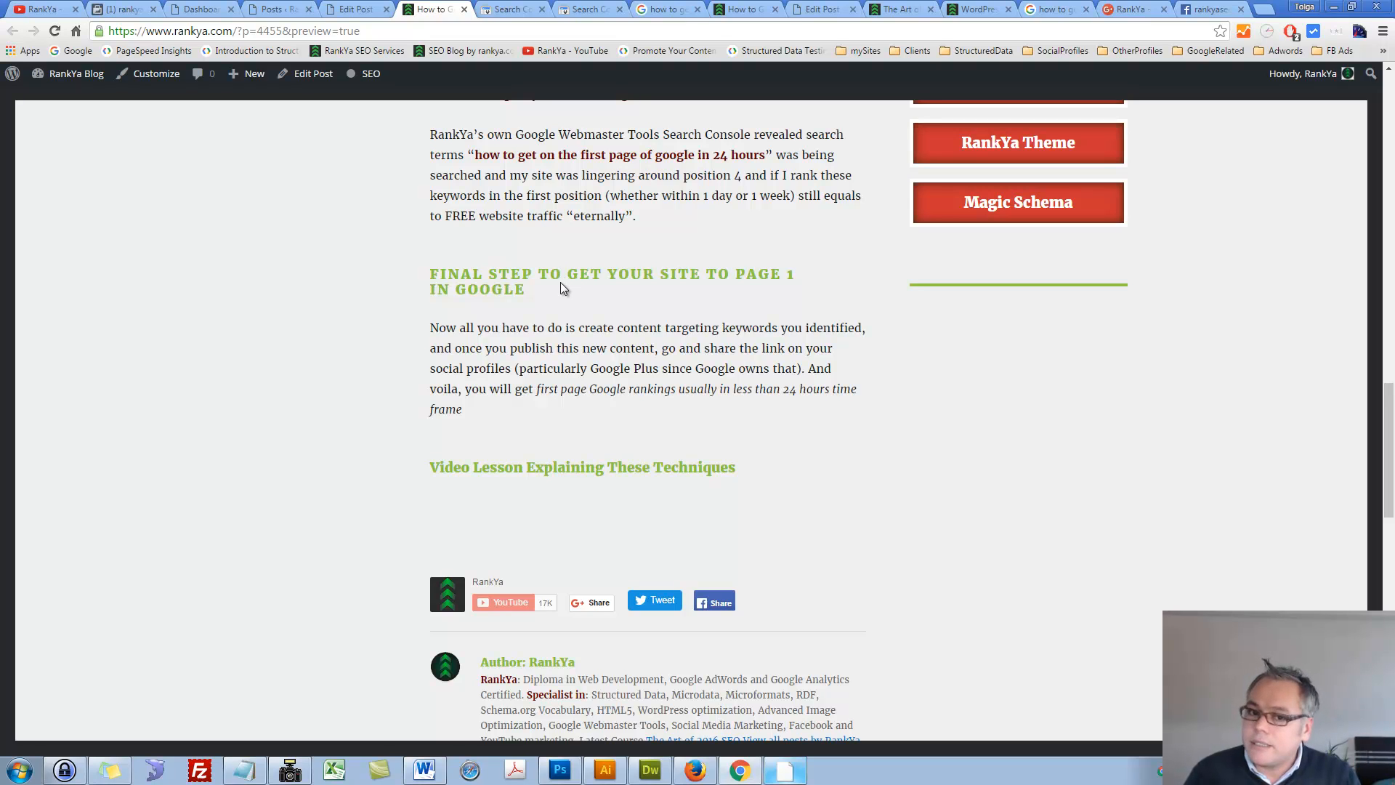
mouse_move(841, 362)
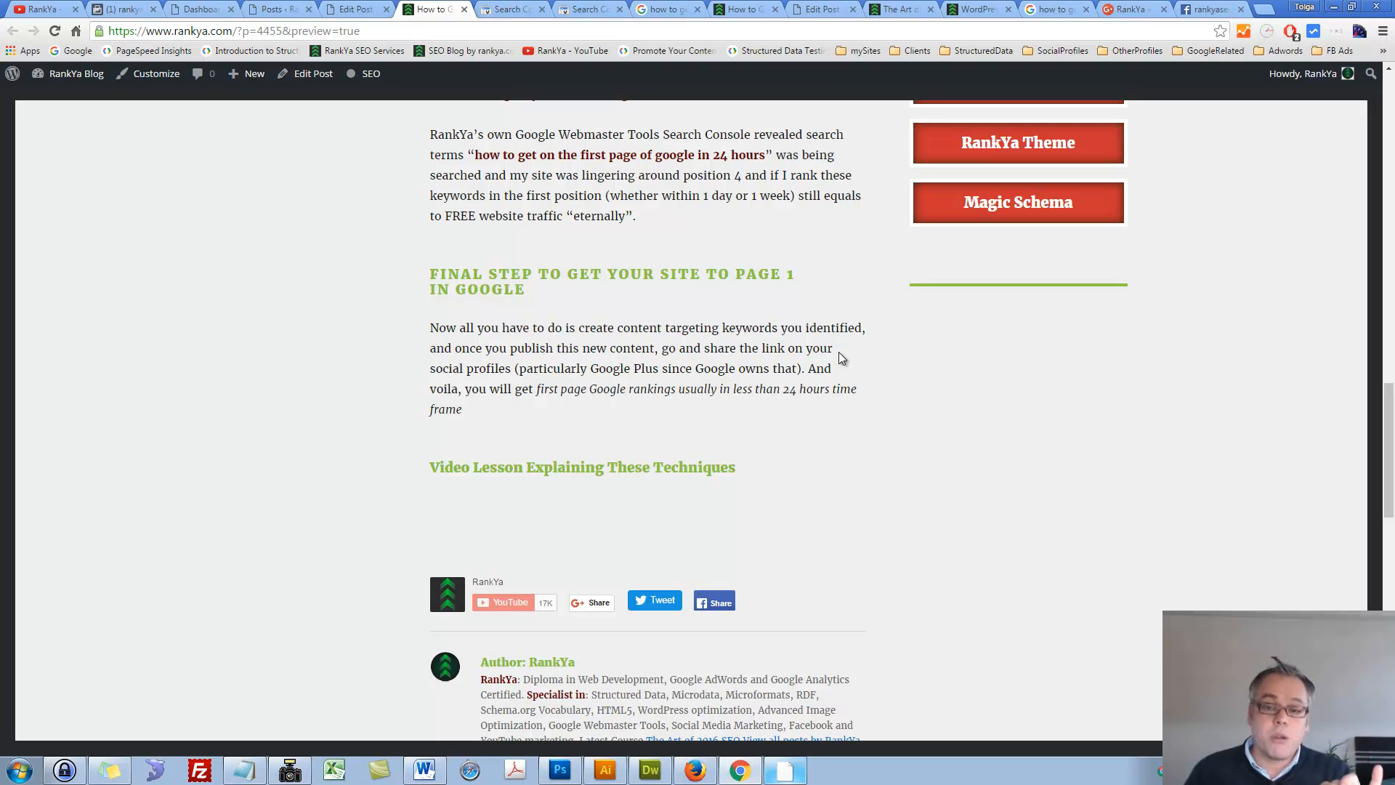
mouse_move(819, 350)
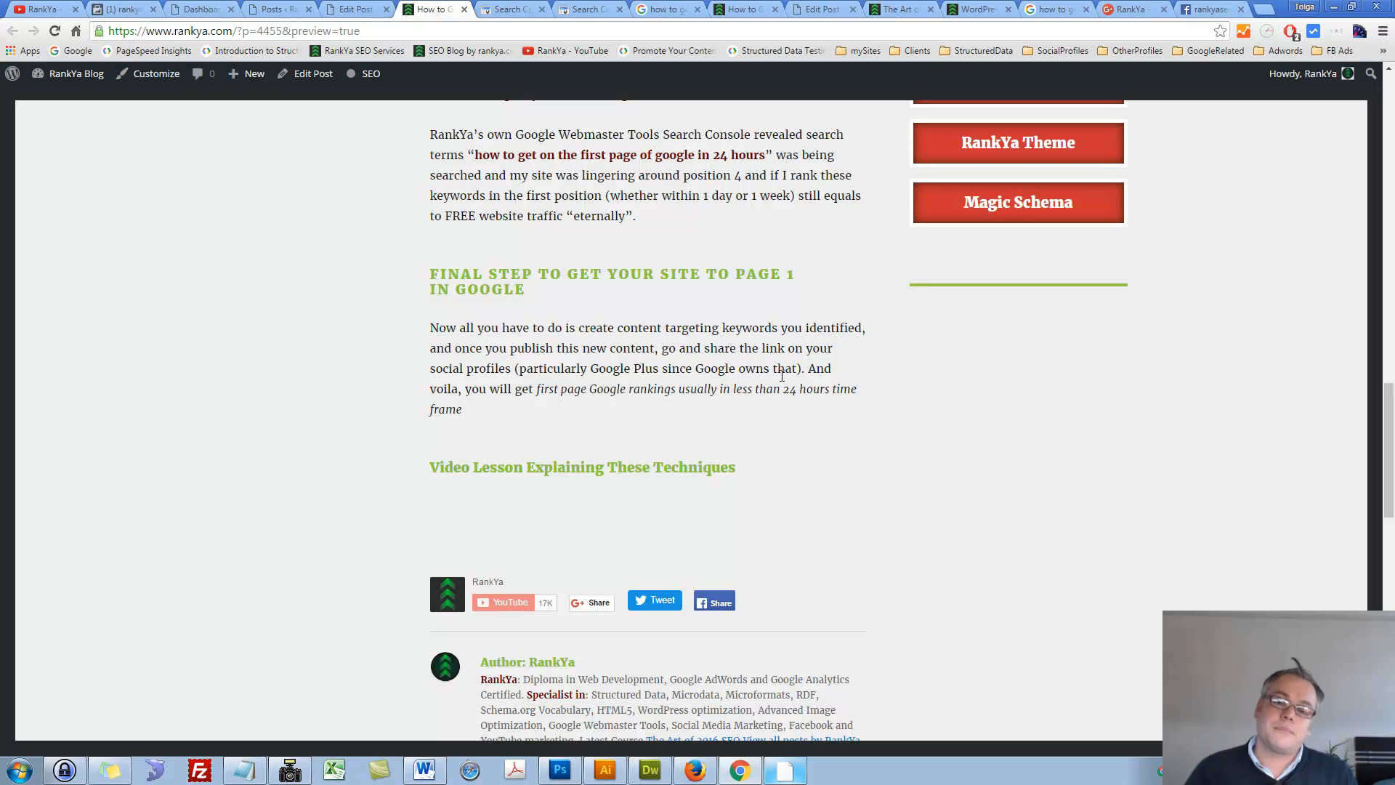
scroll("up", 3)
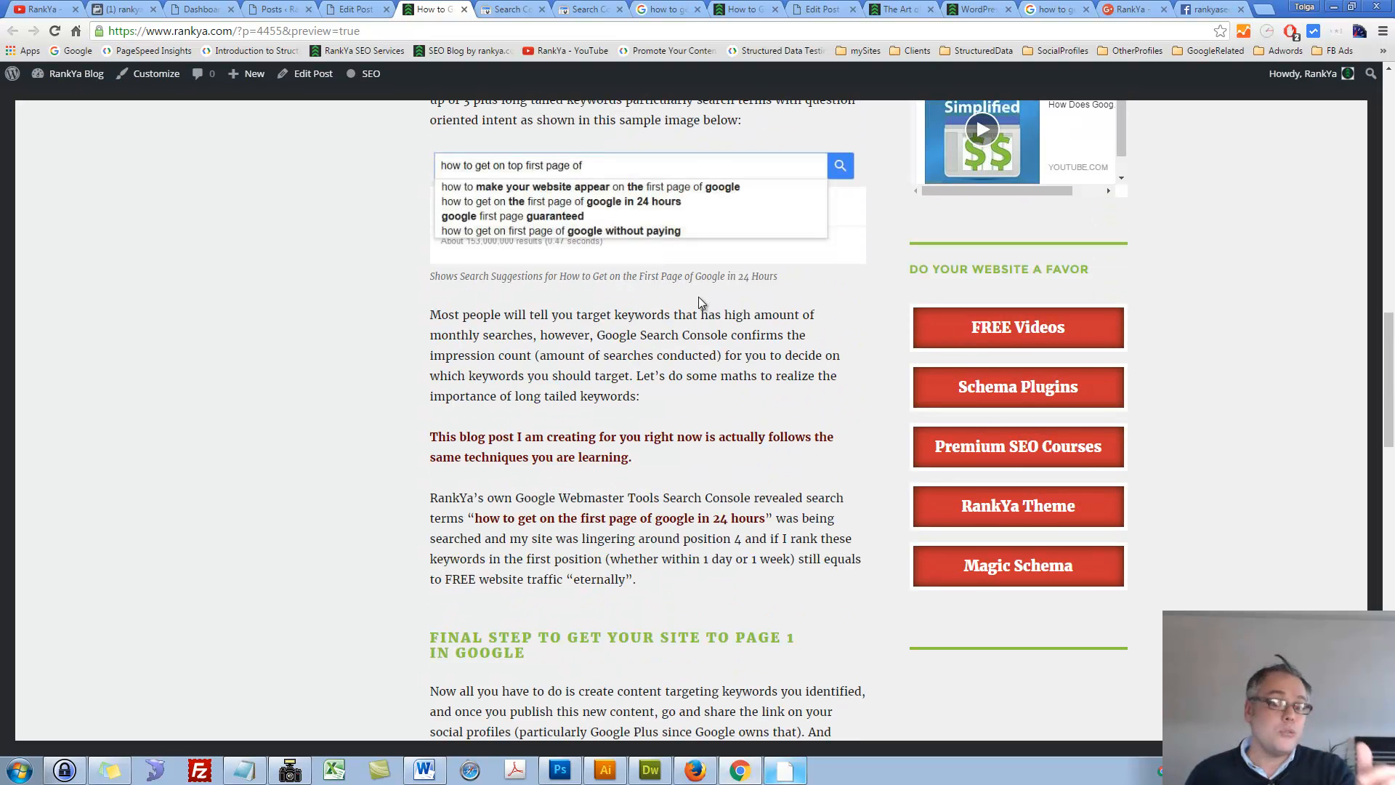
mouse_move(635, 457)
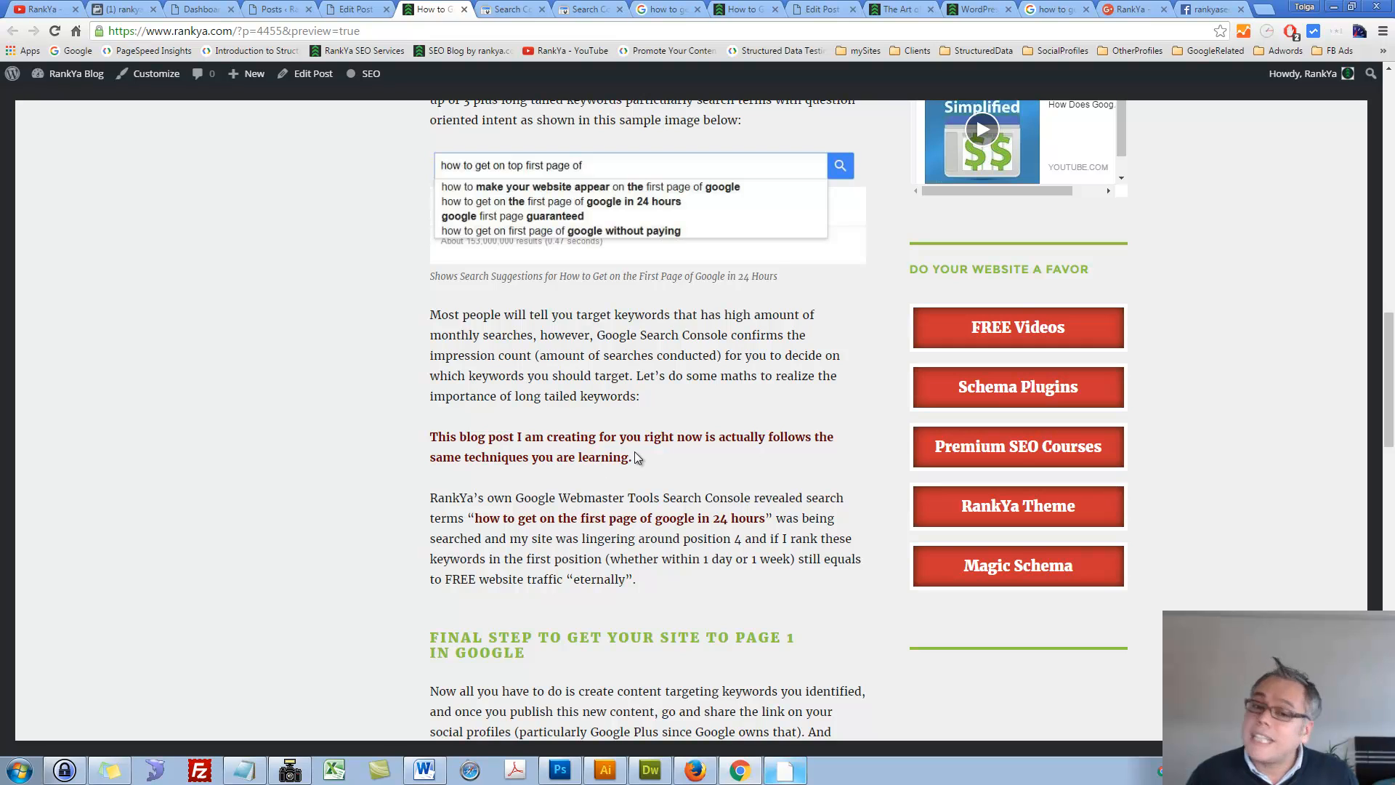
mouse_move(612, 441)
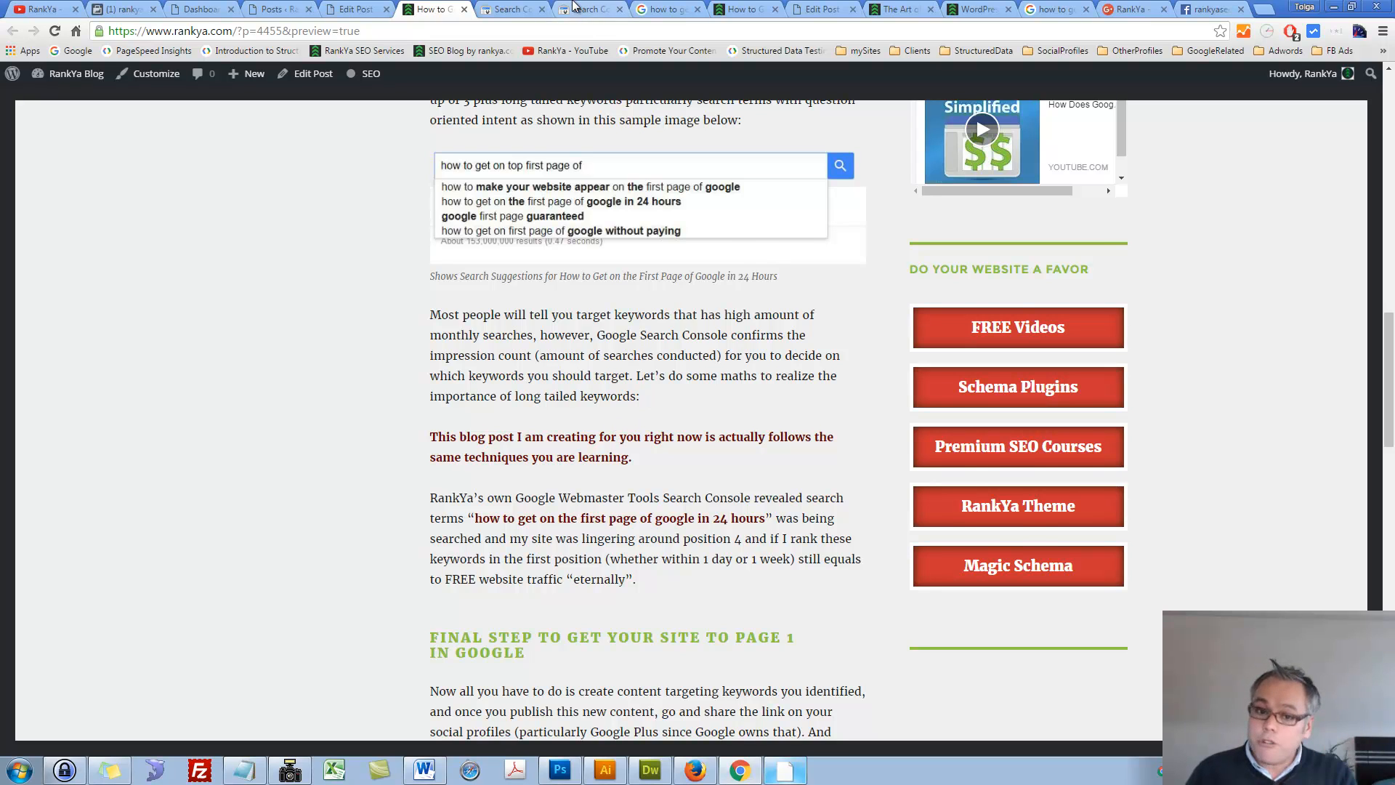
Switch to Search Console's Search Analytics report for the filtered first-page query.
left_click(587, 9)
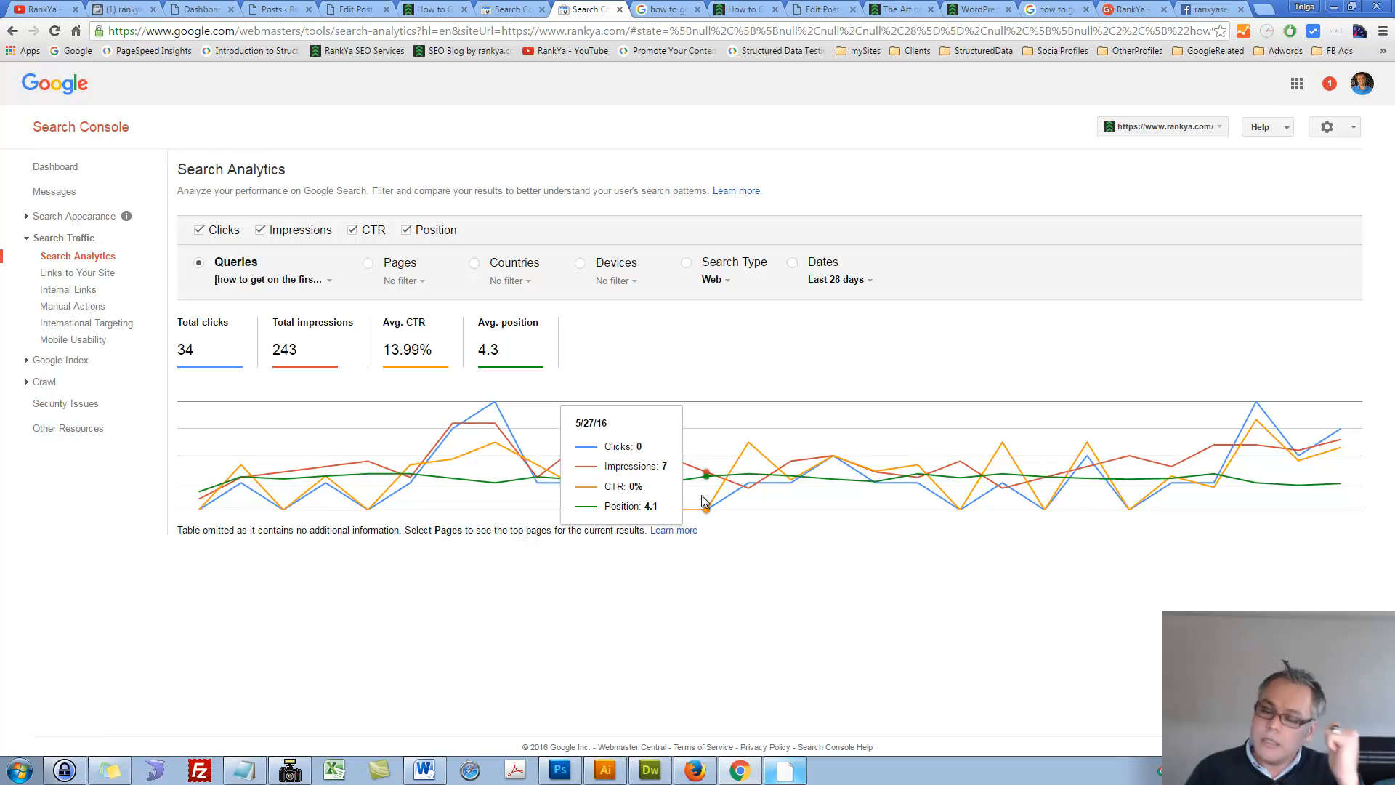
mouse_move(705, 497)
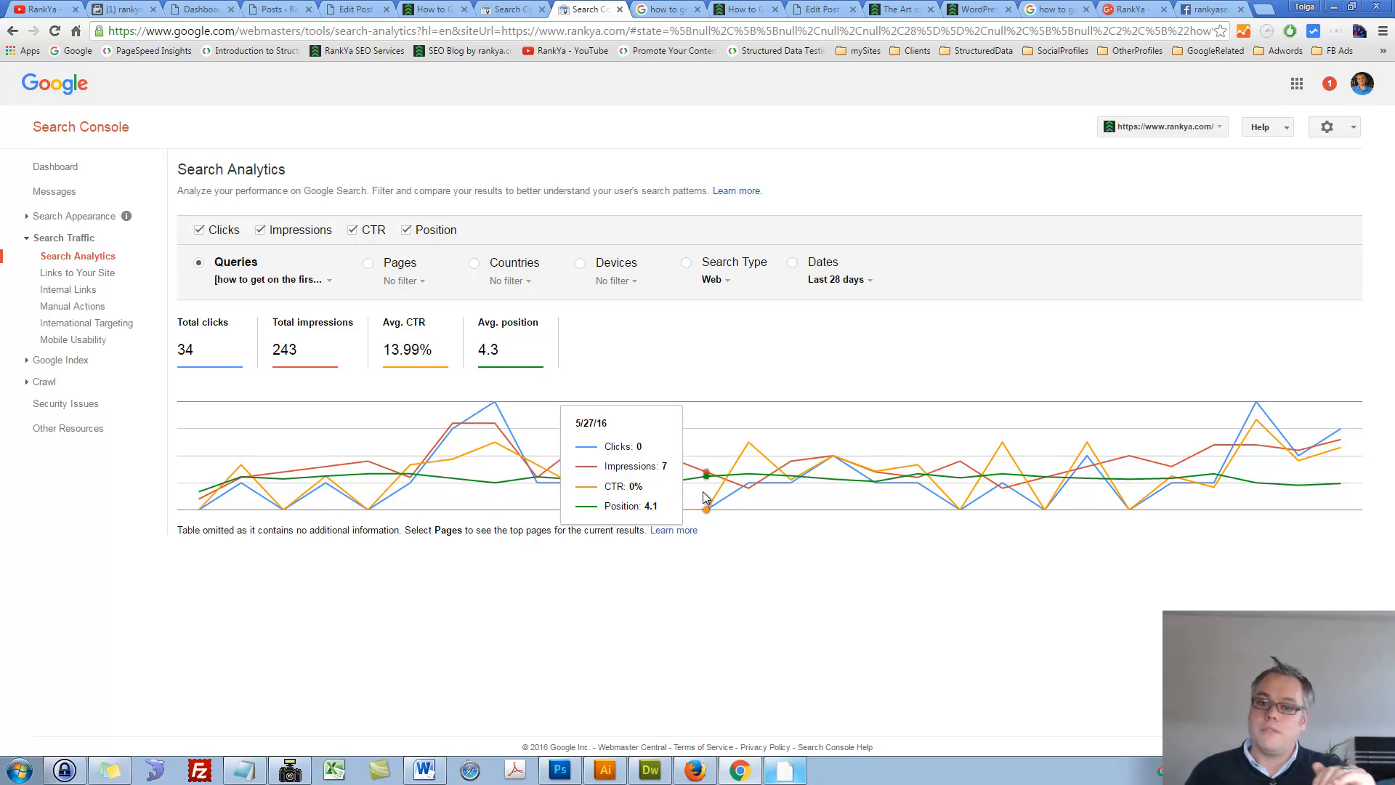
mouse_move(805, 528)
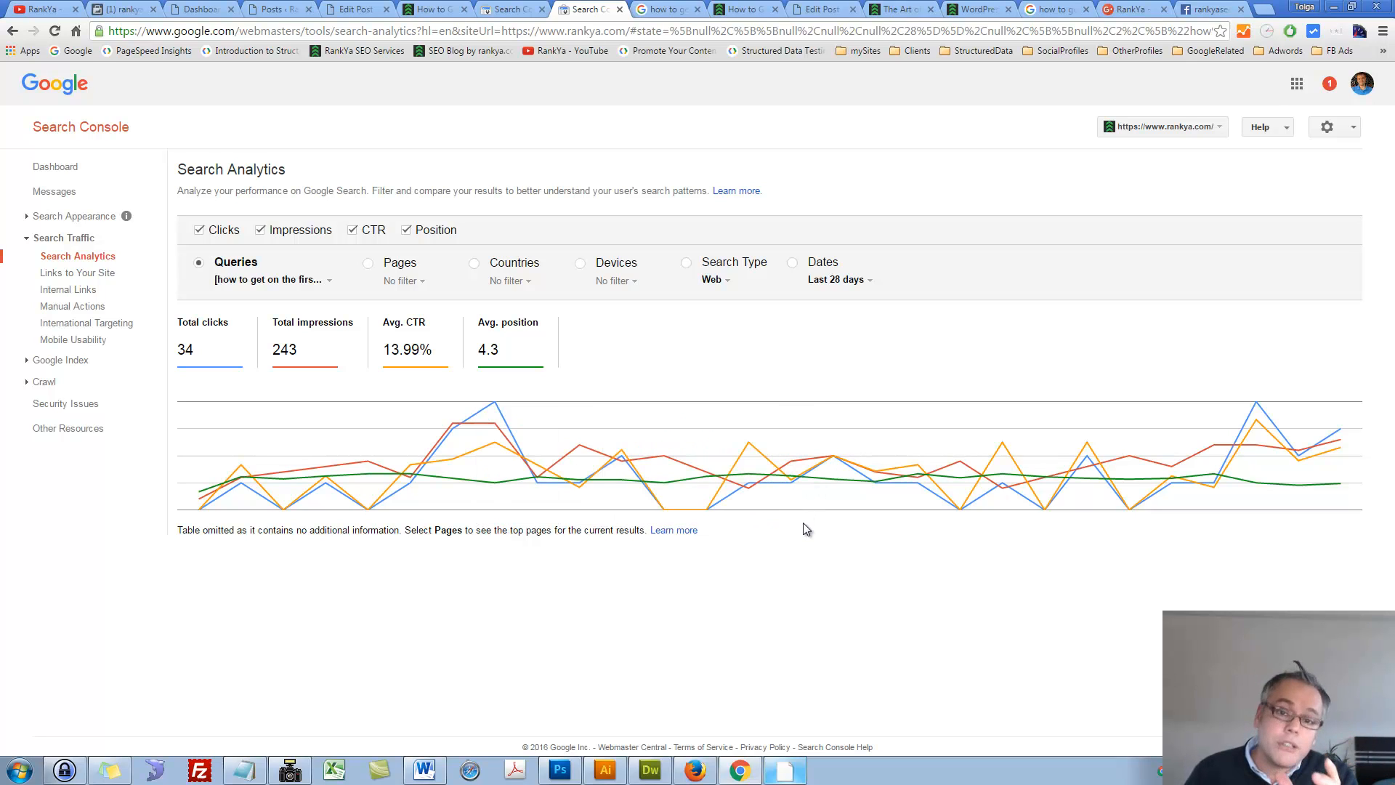
mouse_move(809, 522)
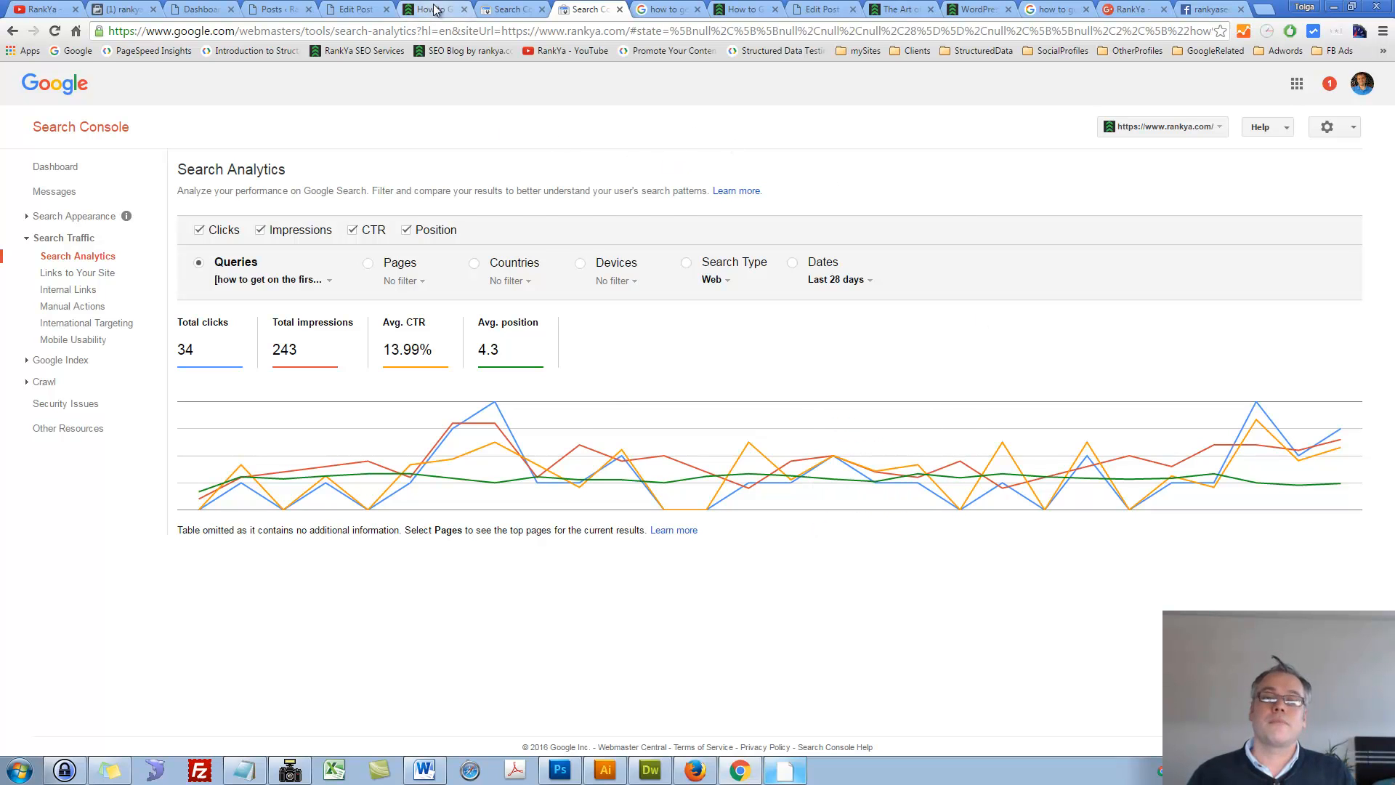
Show the top of the 'Secrets to Get On The First Page of Google in 24 Hours' preview.
left_click(432, 9)
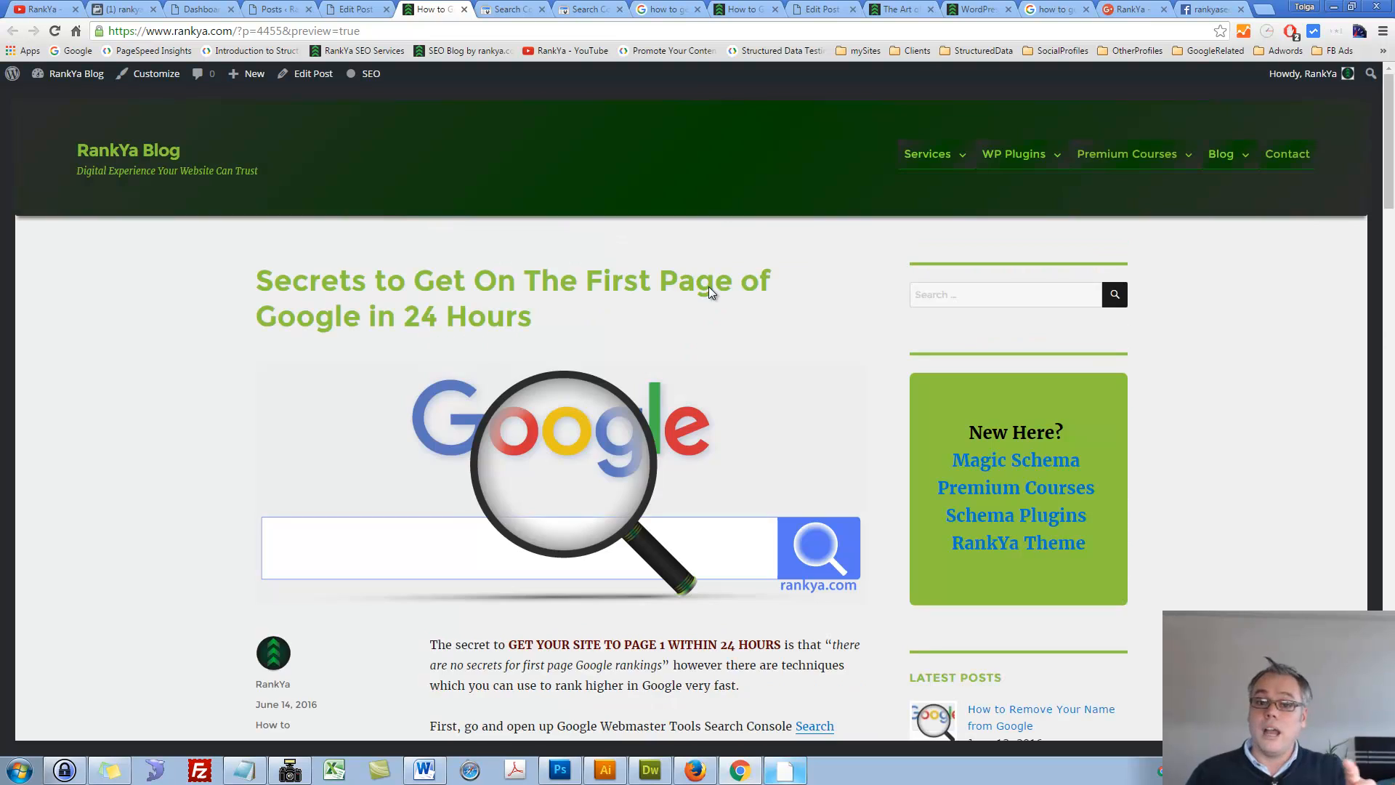
mouse_move(849, 249)
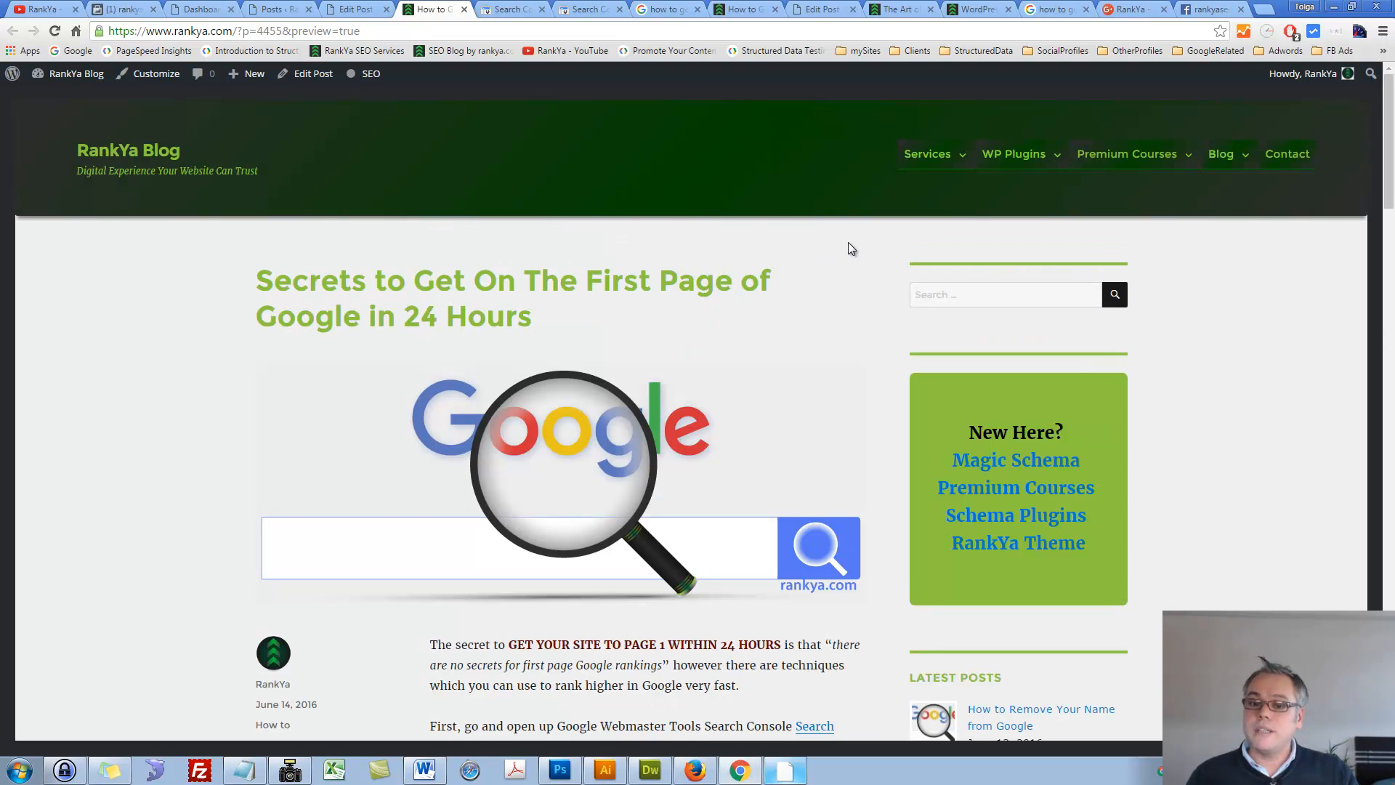
mouse_move(900, 8)
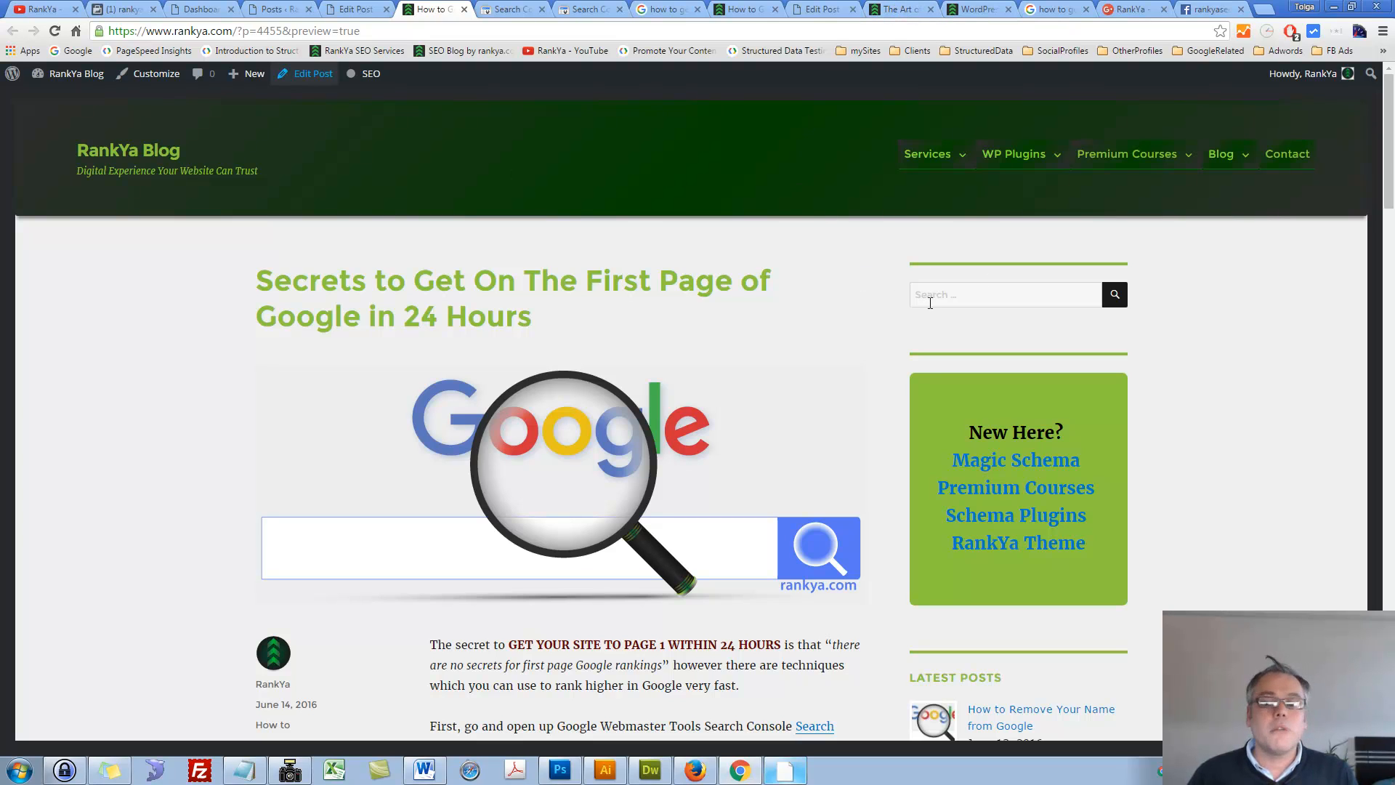
type("How to SEO")
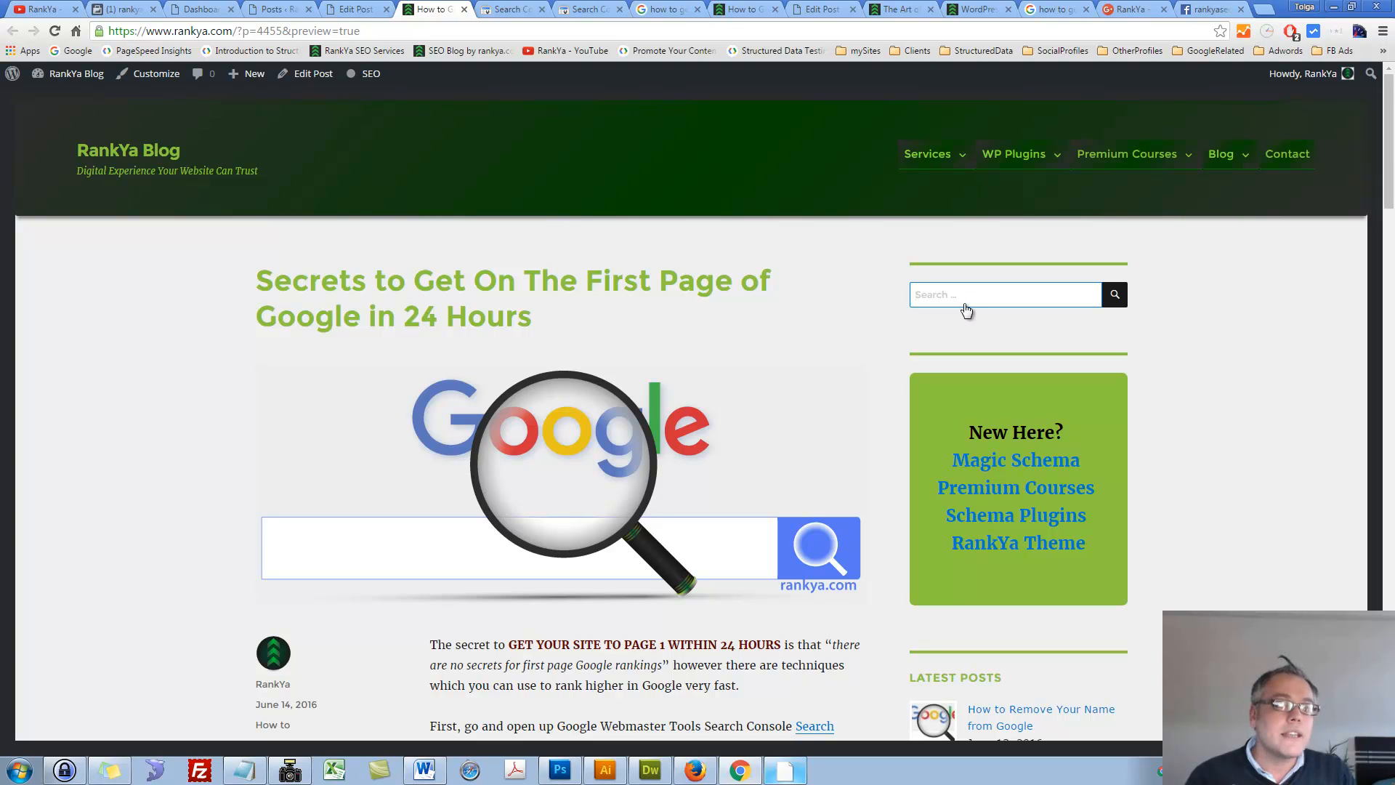
View The Art of SEO in 2016 post, then open a new browser tab.
left_click(898, 9)
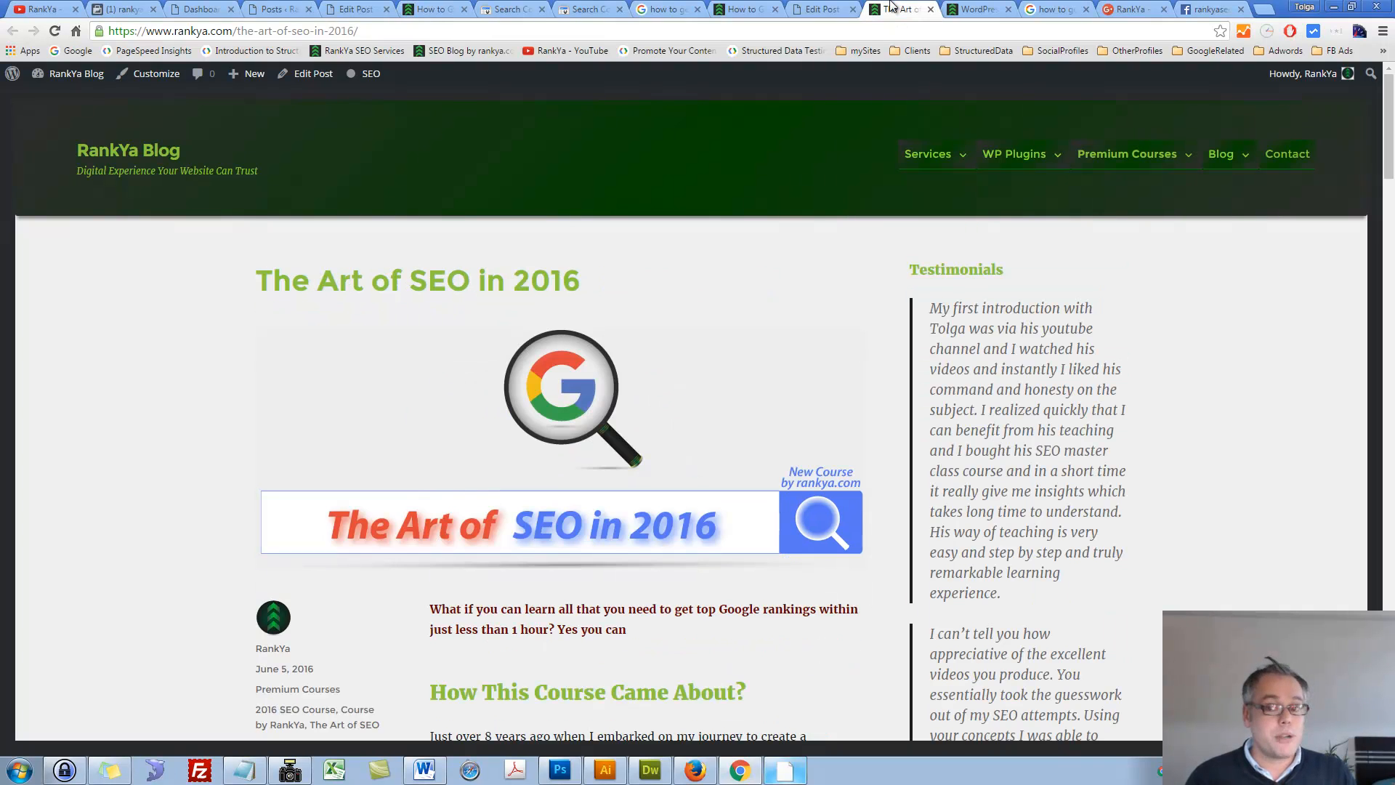
mouse_move(794, 202)
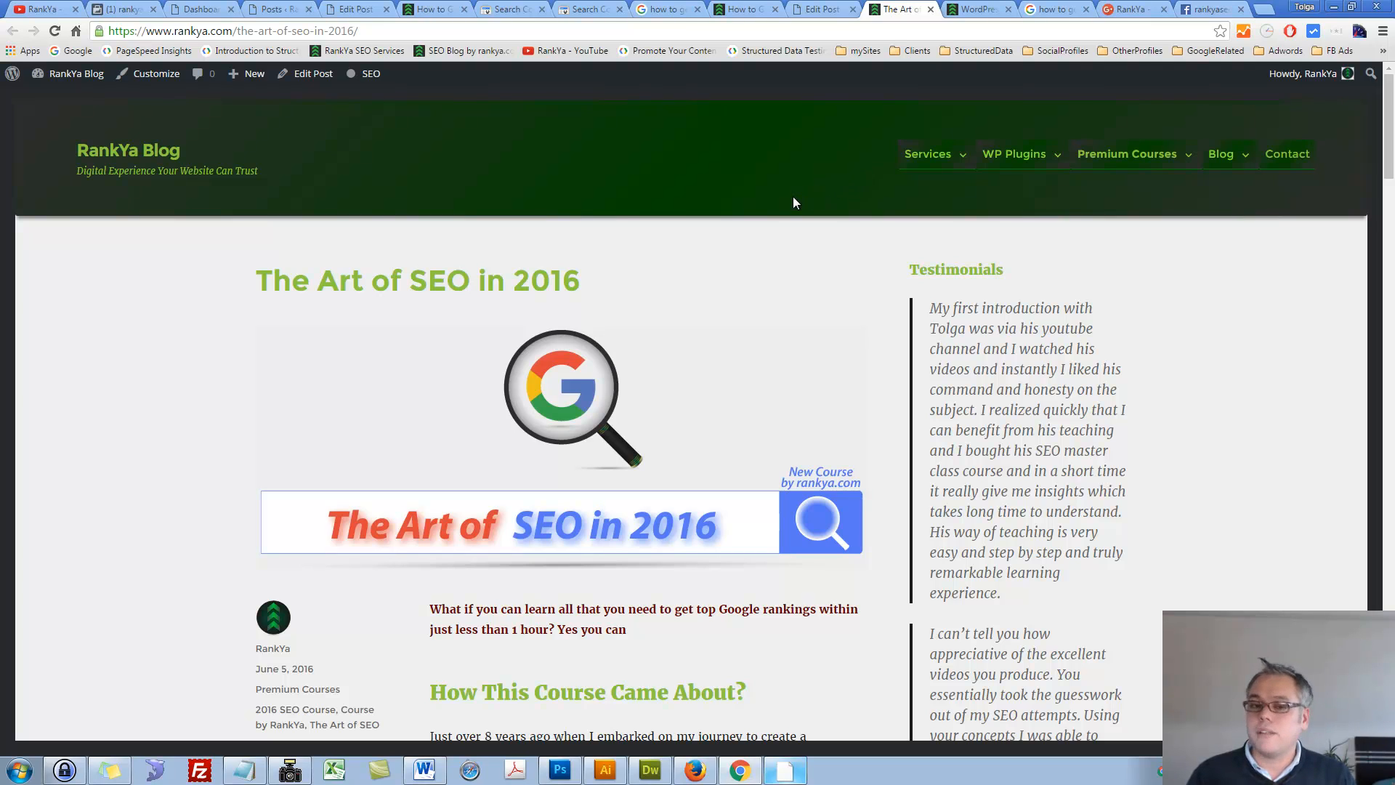
mouse_move(519, 266)
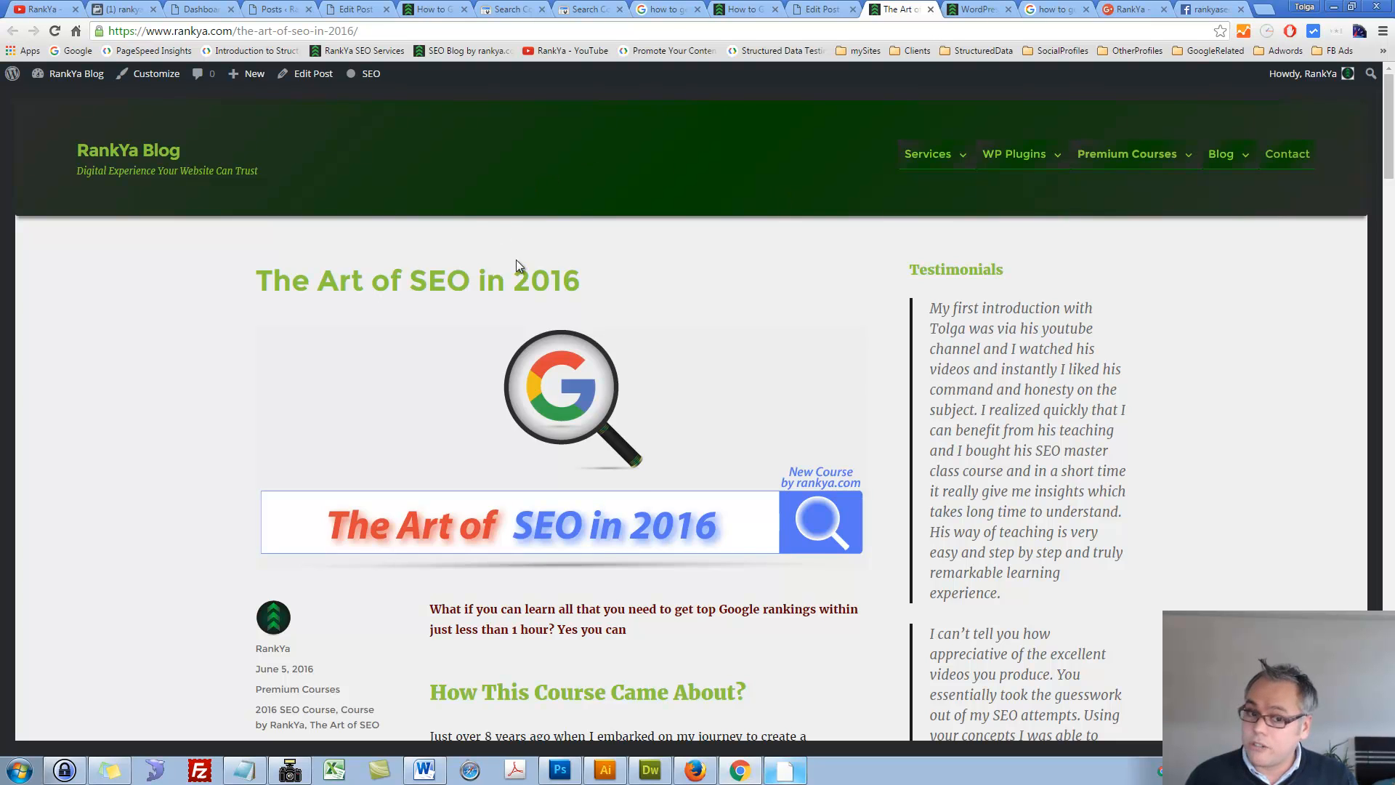
left_click(432, 9)
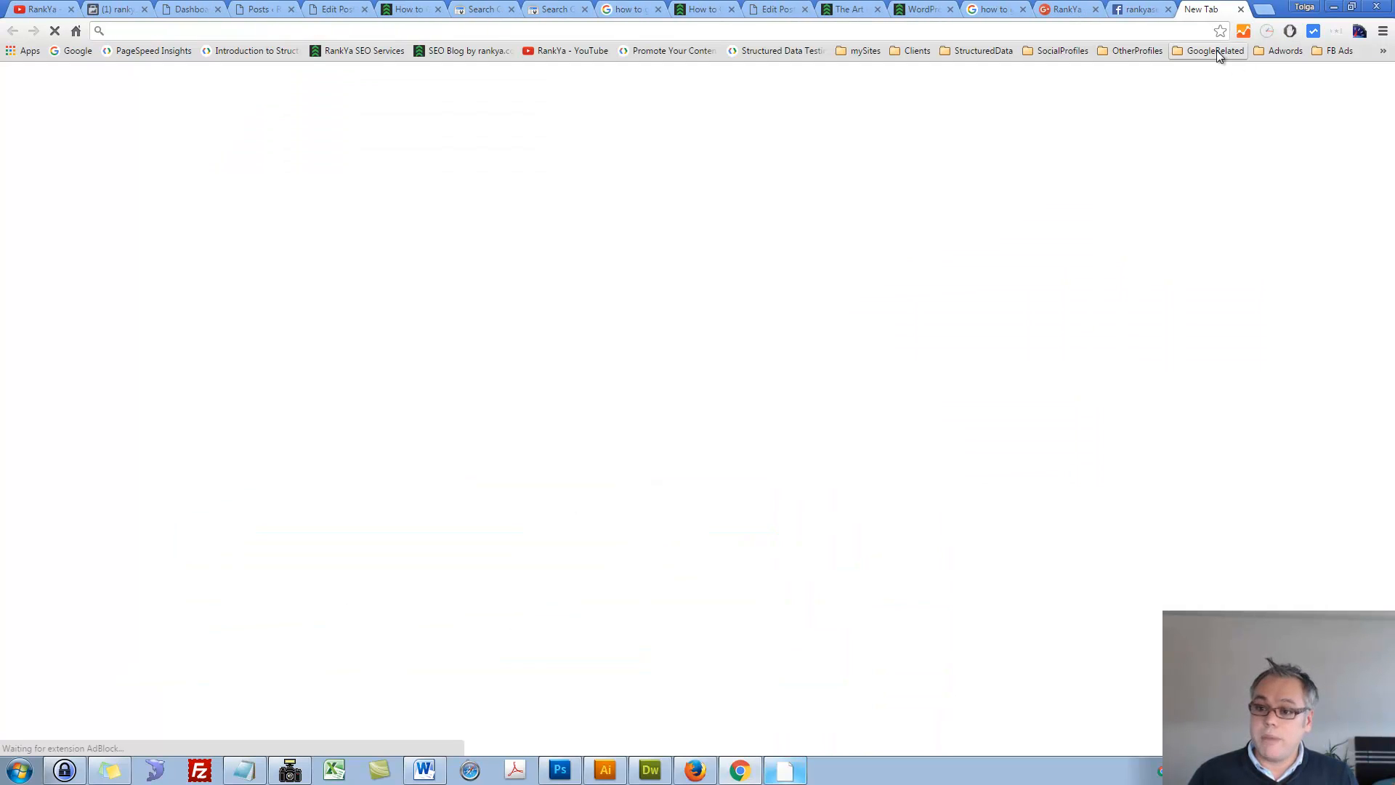
Open Google's Webmaster Guidelines from bookmarks, then return to the post preview.
left_click(1211, 51)
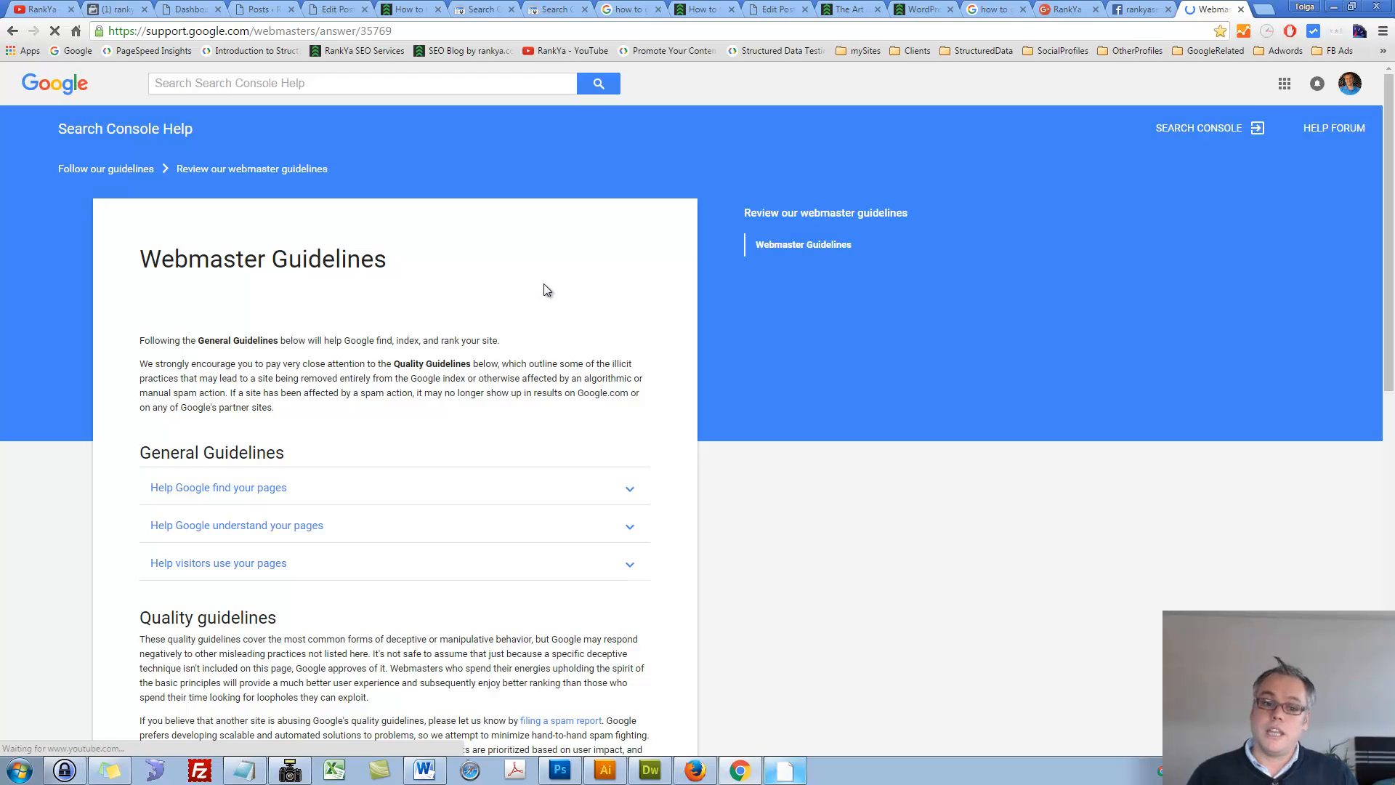
left_click(410, 8)
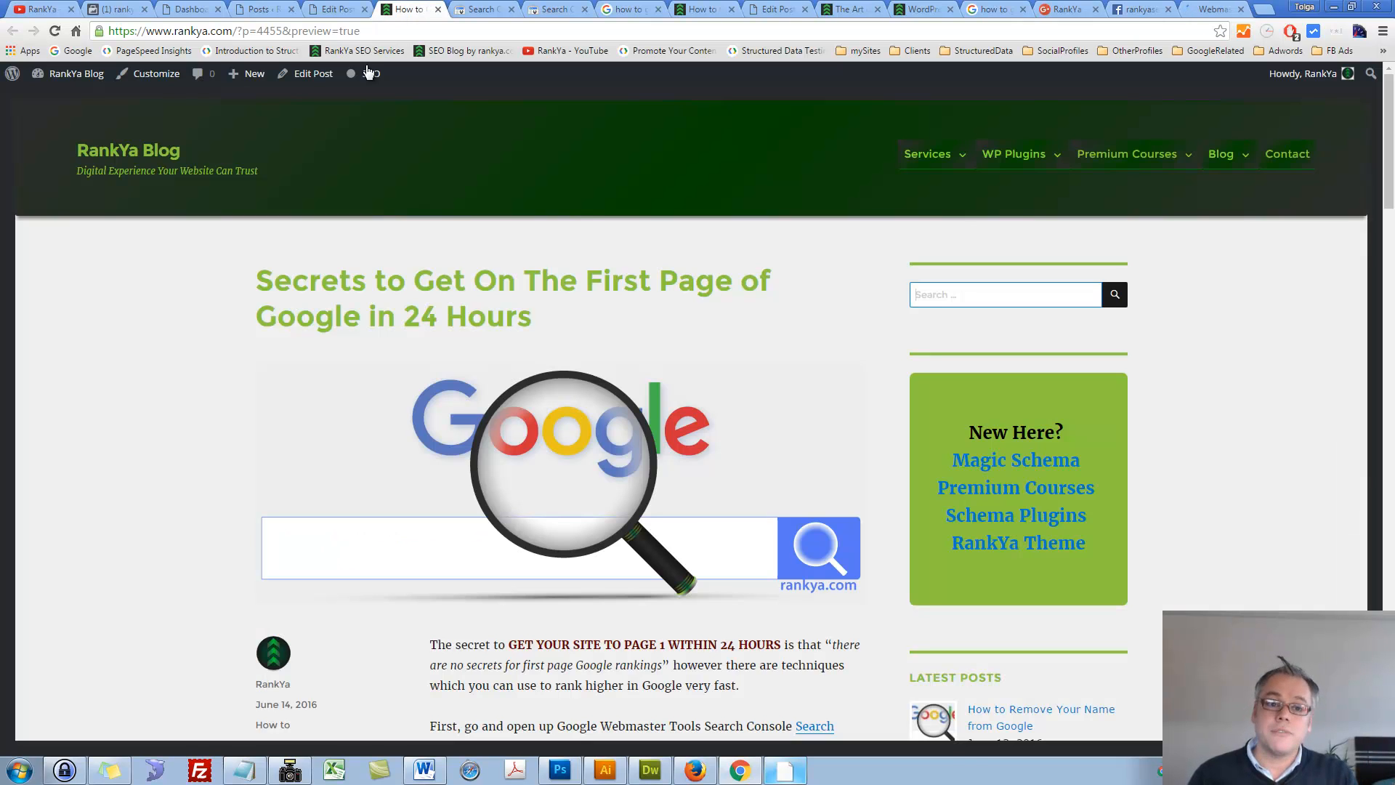